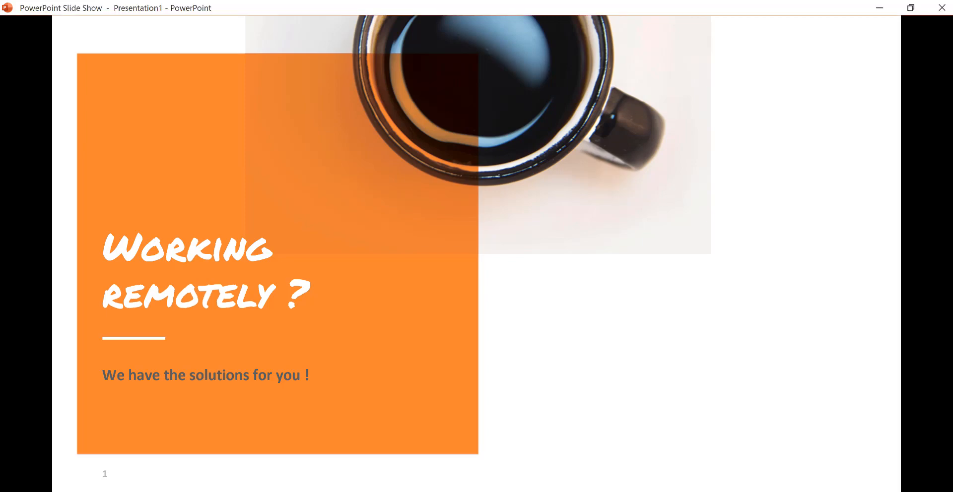
Select the Rosi database and continue into Boyum Cloud
key(Right)
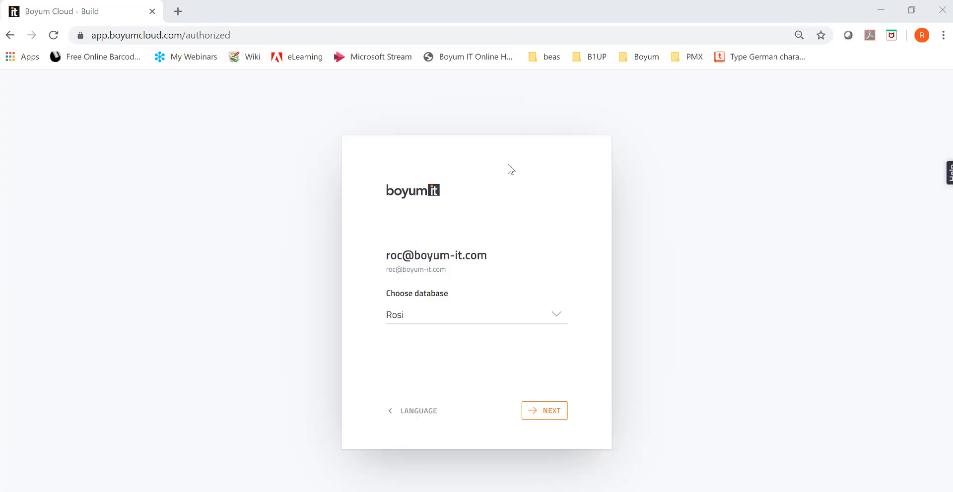
mouse_move(259, 297)
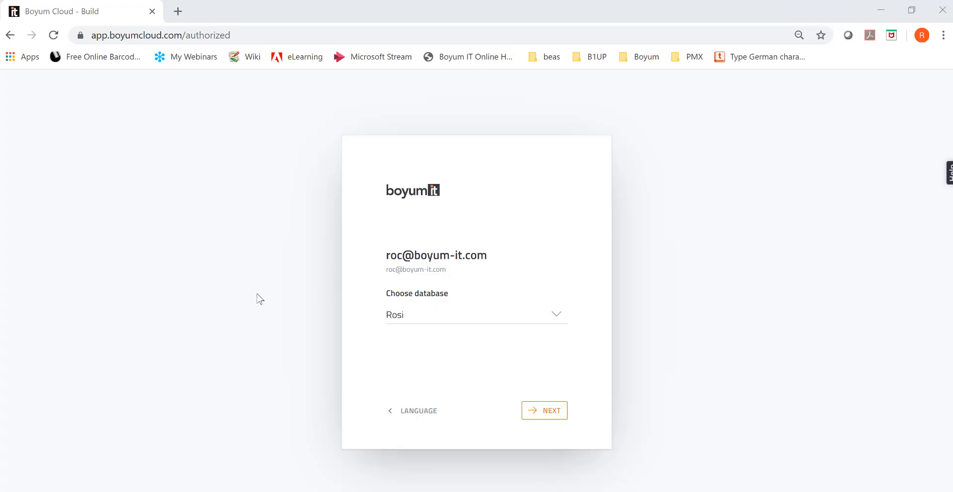
mouse_move(182, 313)
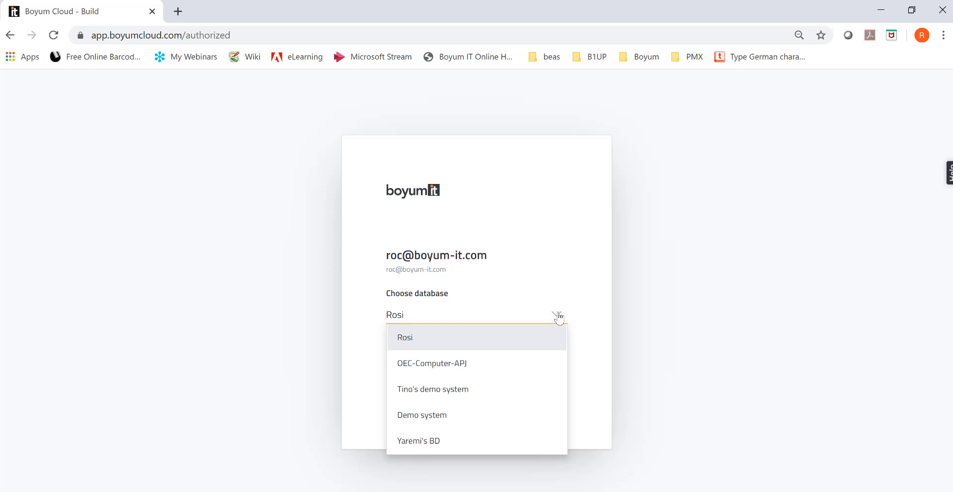
click(405, 338)
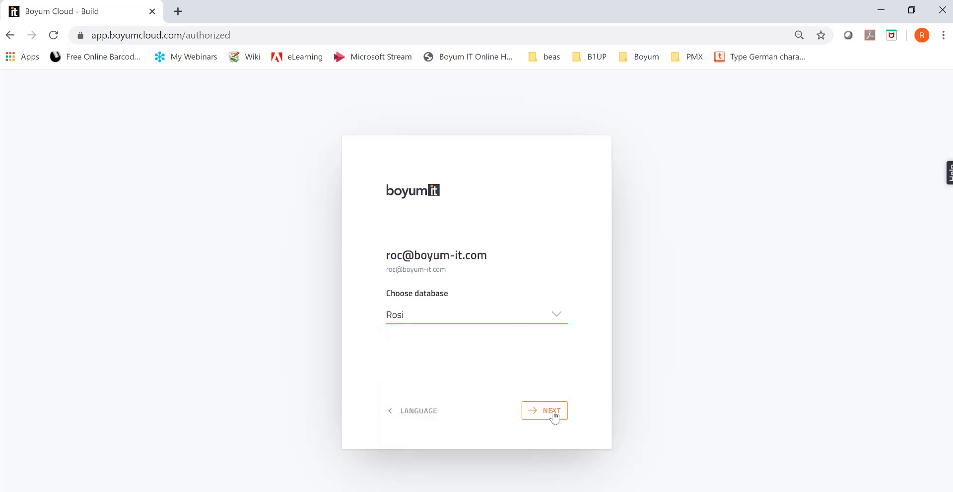
click(545, 410)
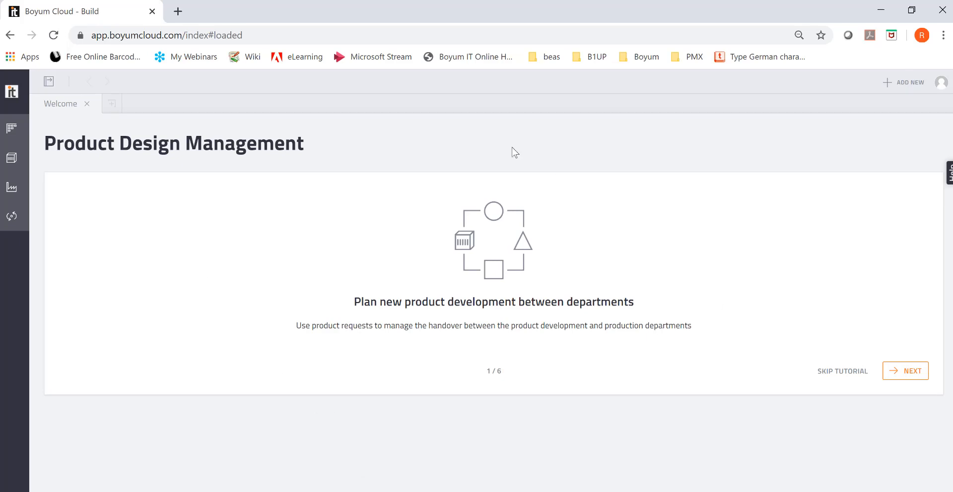
mouse_move(366, 287)
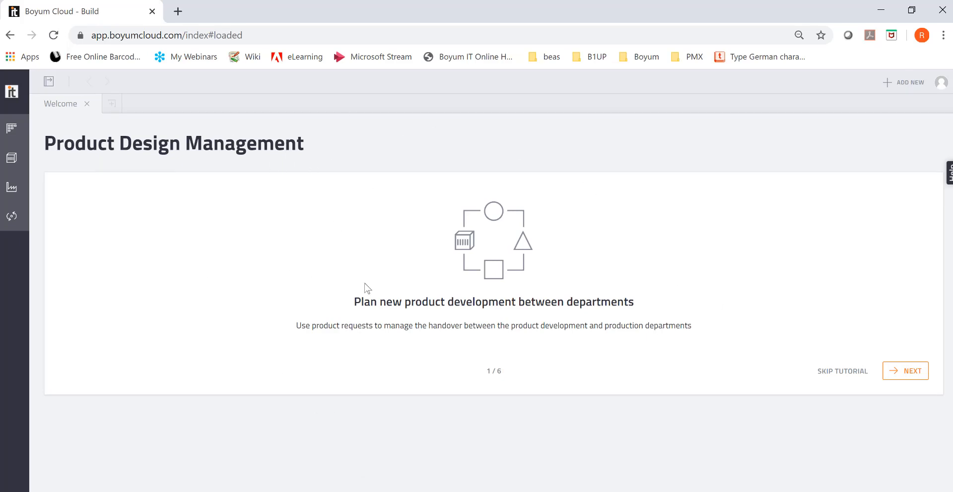
mouse_move(855, 384)
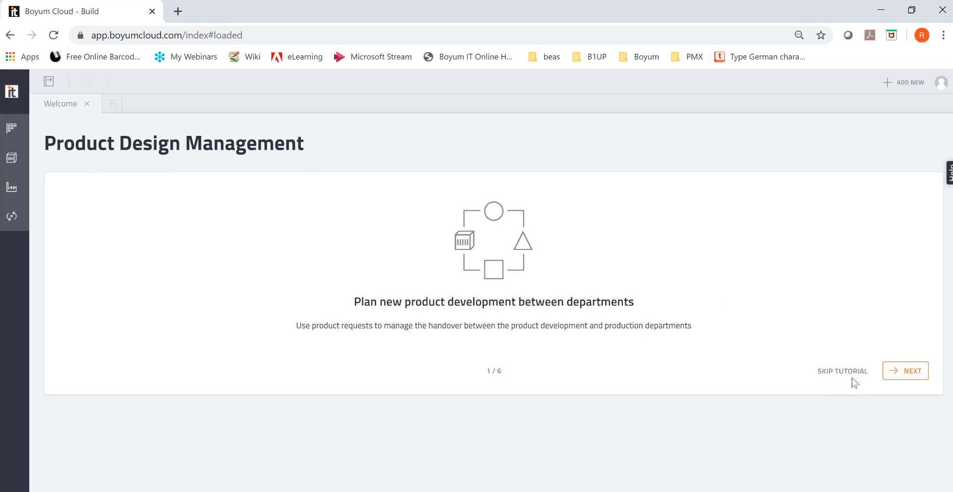
mouse_move(856, 343)
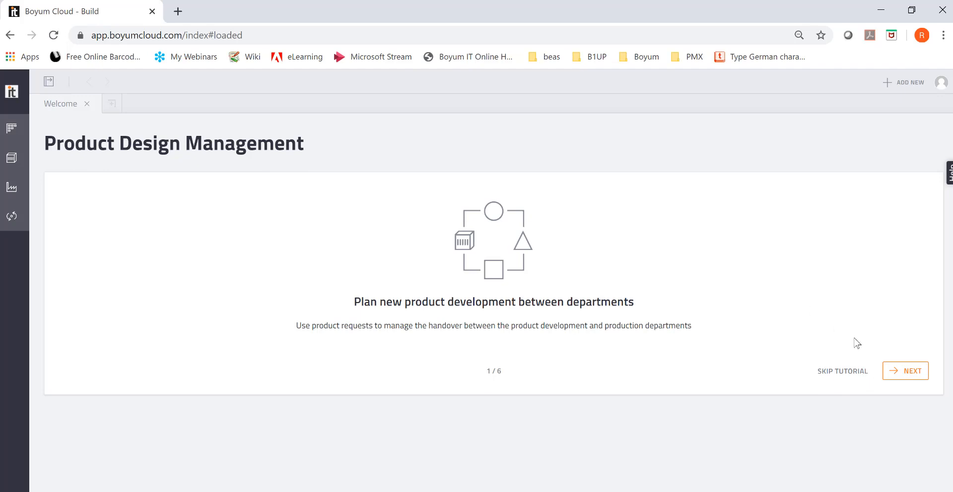
mouse_move(854, 374)
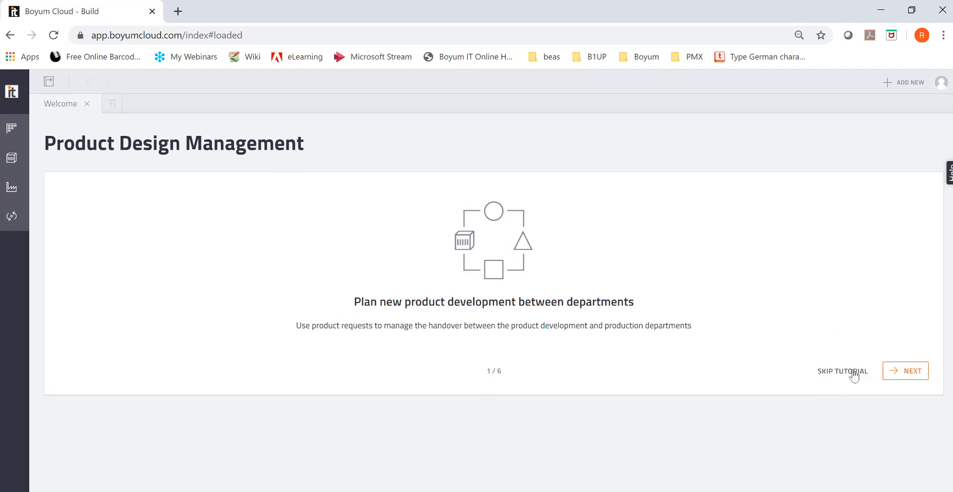
Skip the tutorial and browse Items, filtering by produced then purchased items
click(842, 371)
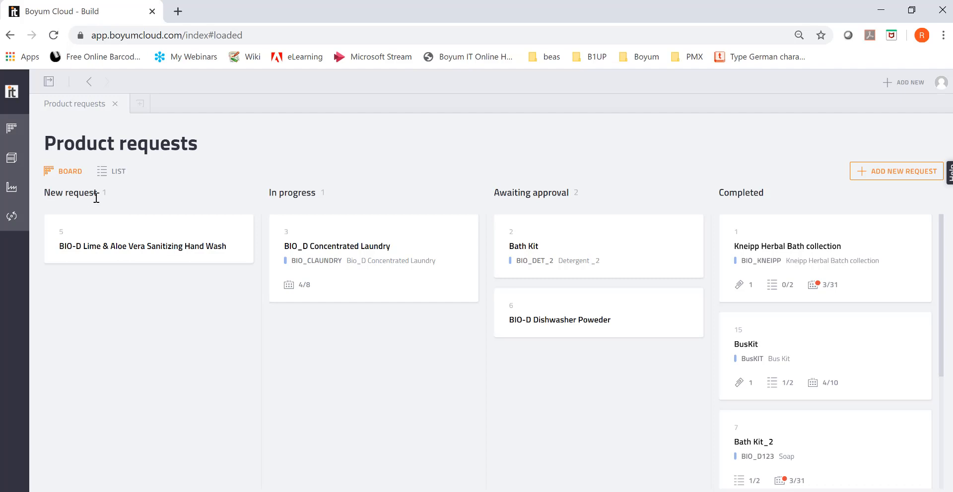
mouse_move(479, 200)
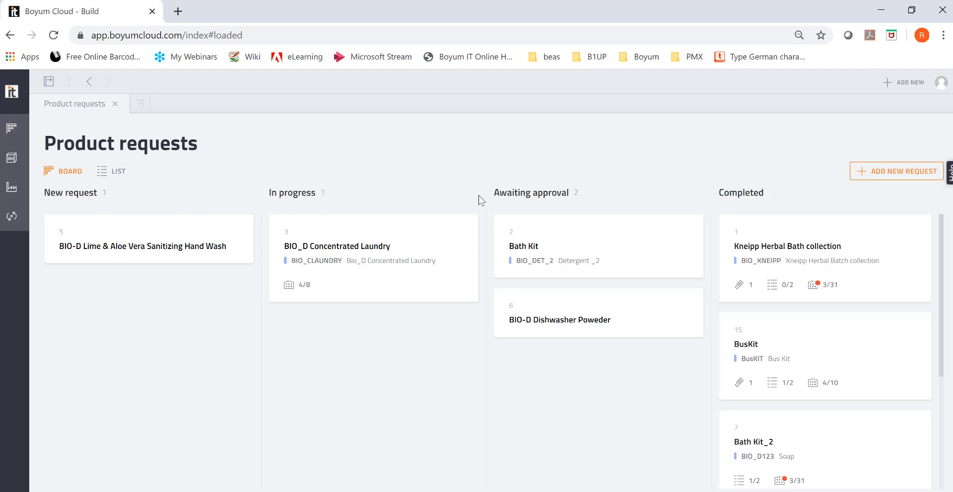
mouse_move(779, 201)
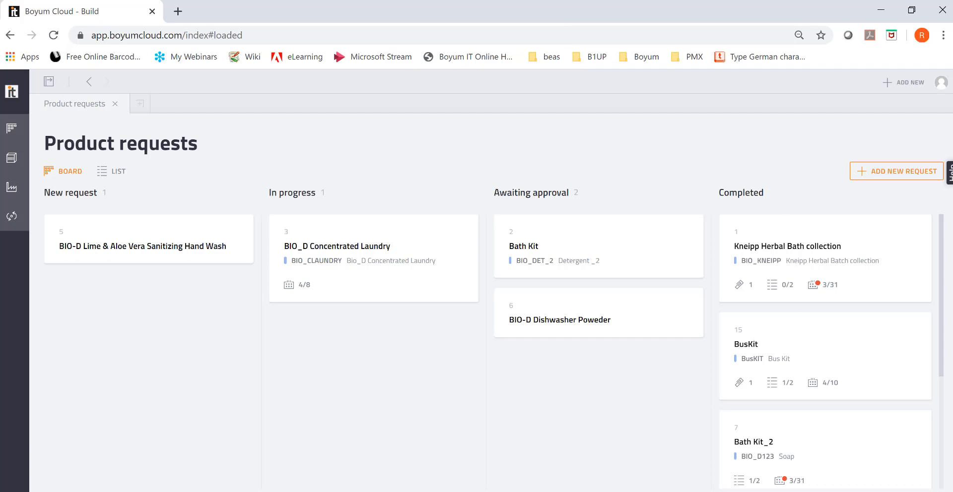
click(11, 158)
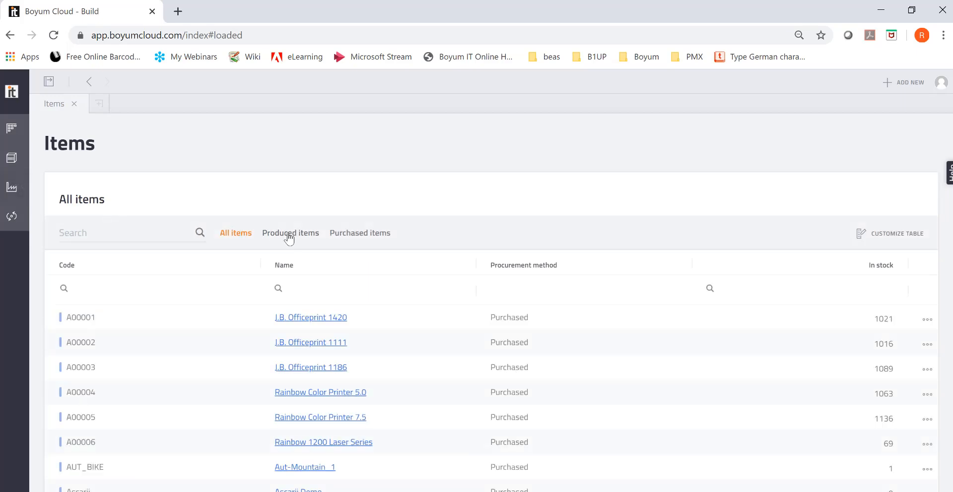
click(360, 232)
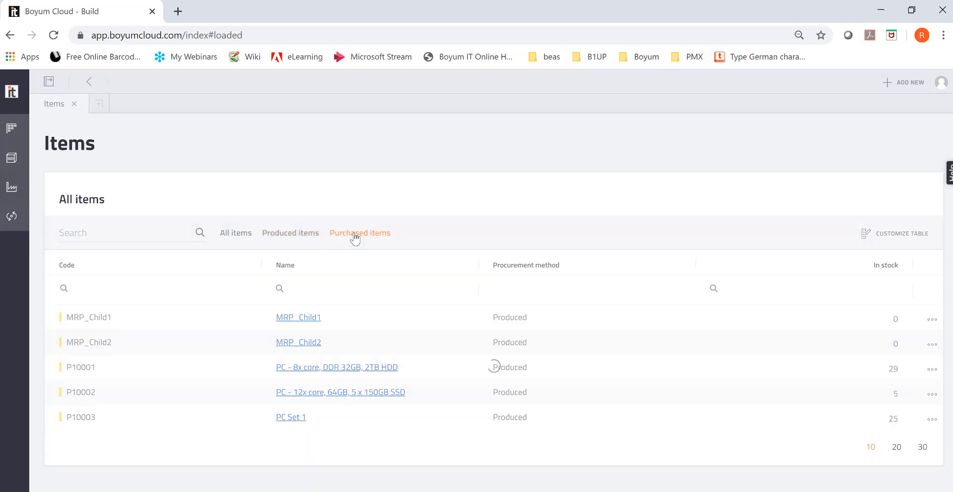
click(235, 233)
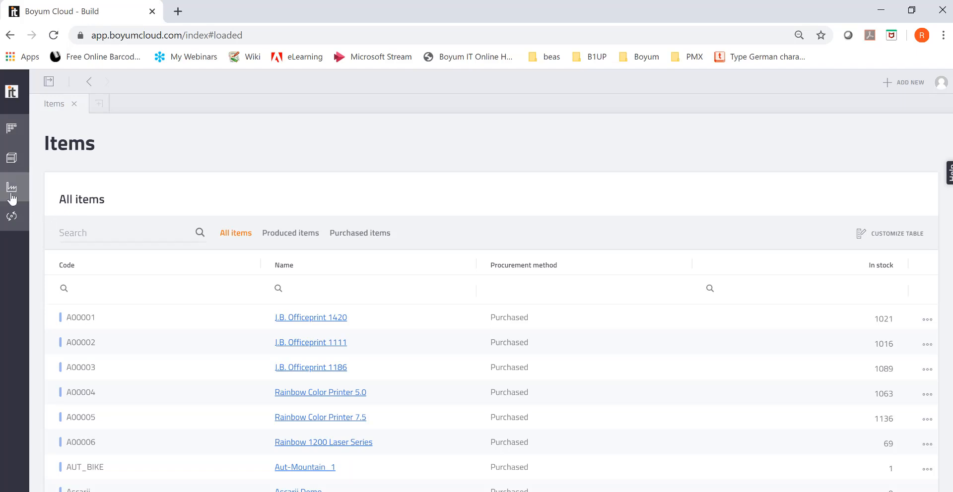
mouse_move(12, 188)
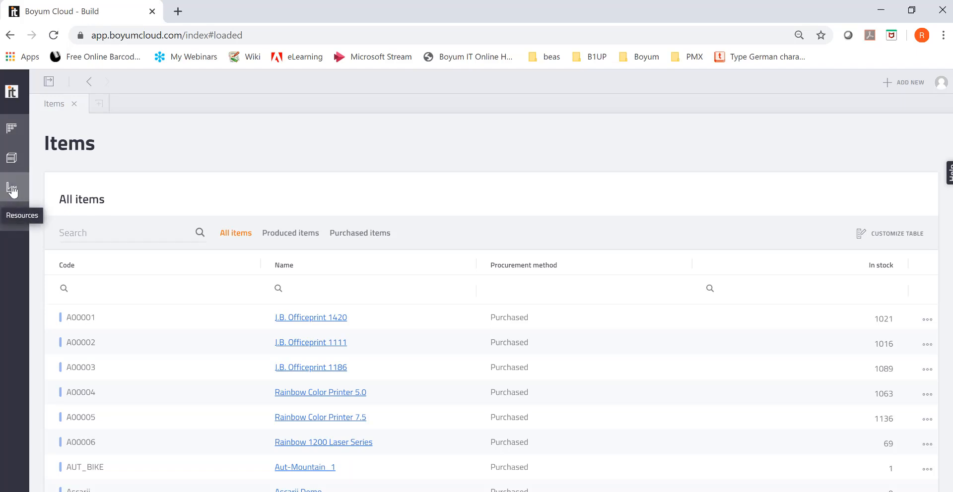
View the Resources and Operations lists, then return to the Items list
click(12, 187)
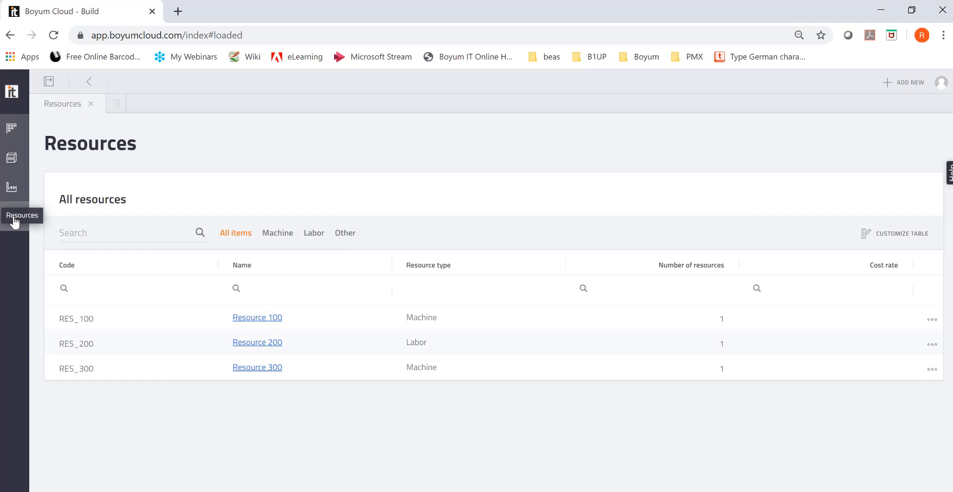
click(11, 216)
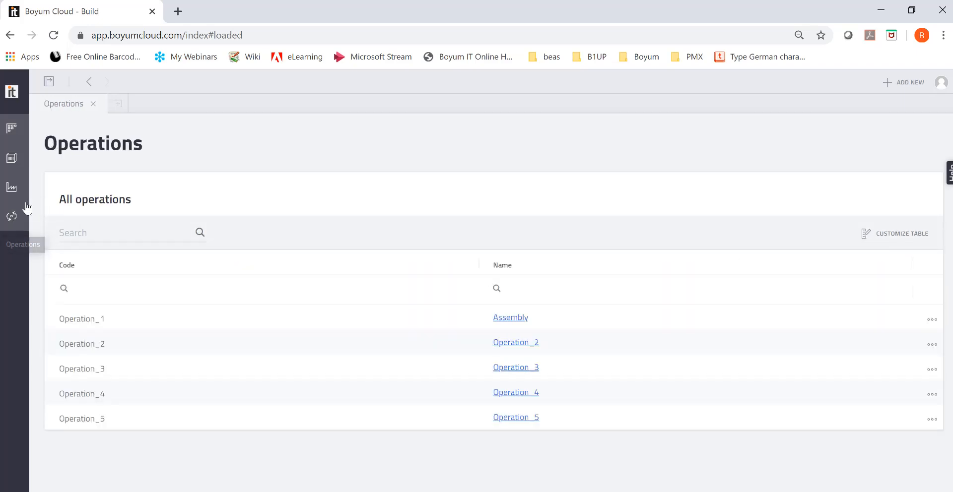
click(12, 158)
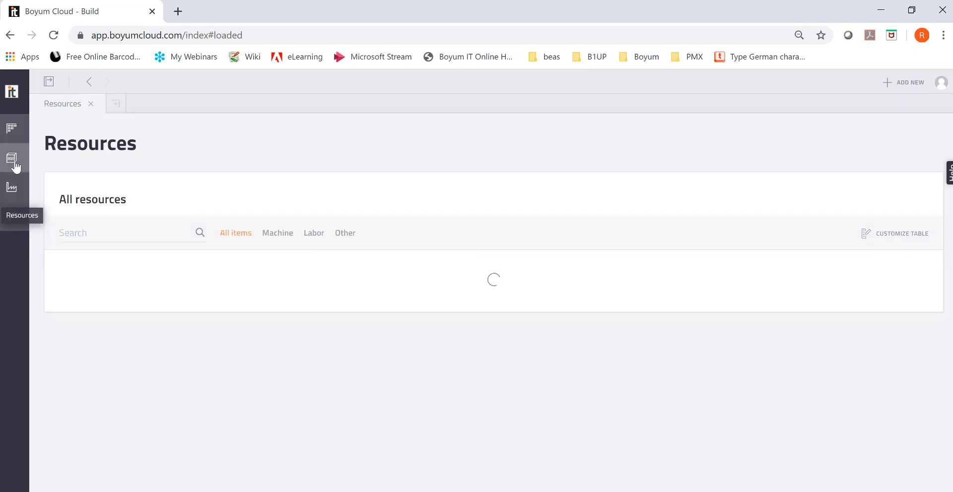
click(12, 160)
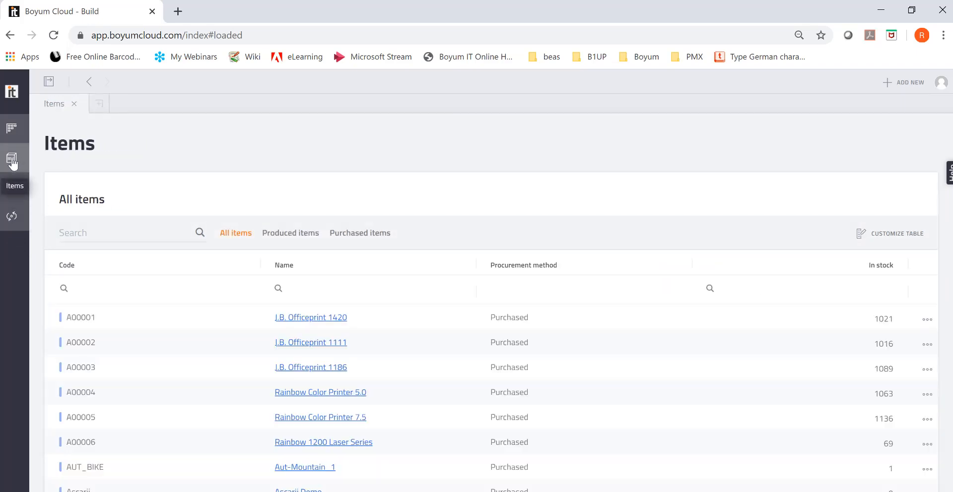
mouse_move(907, 96)
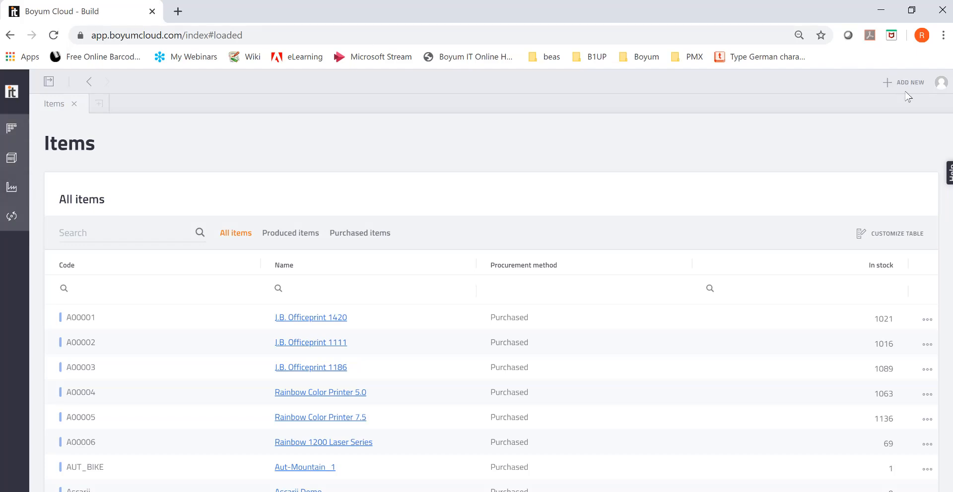
Start a new item and set its code category to Manual
click(909, 82)
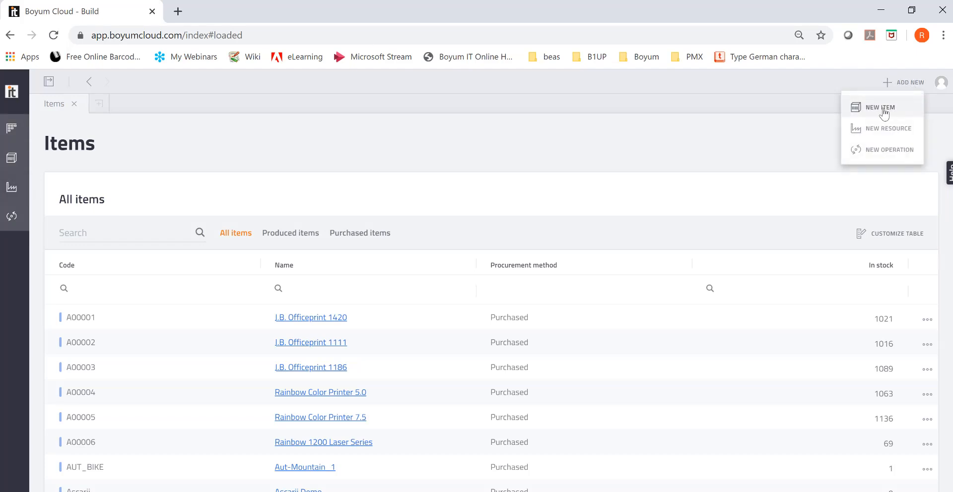
click(879, 108)
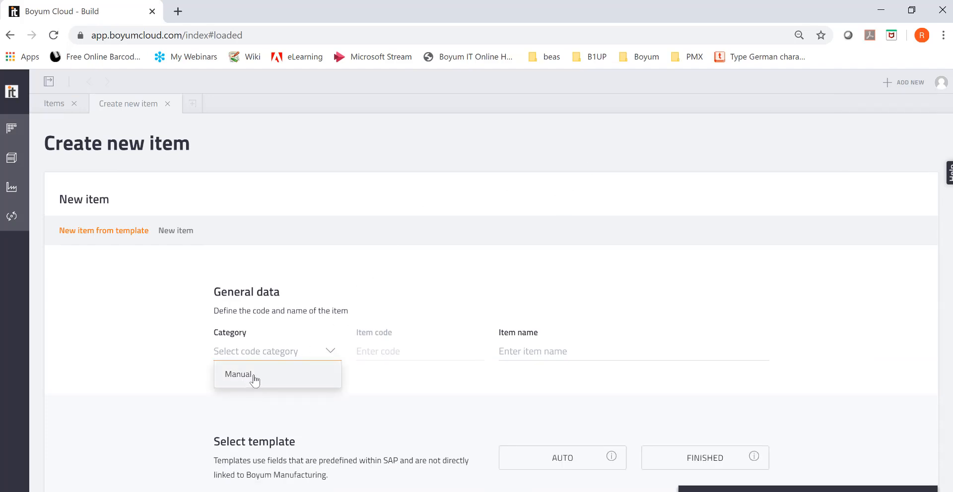
click(238, 374)
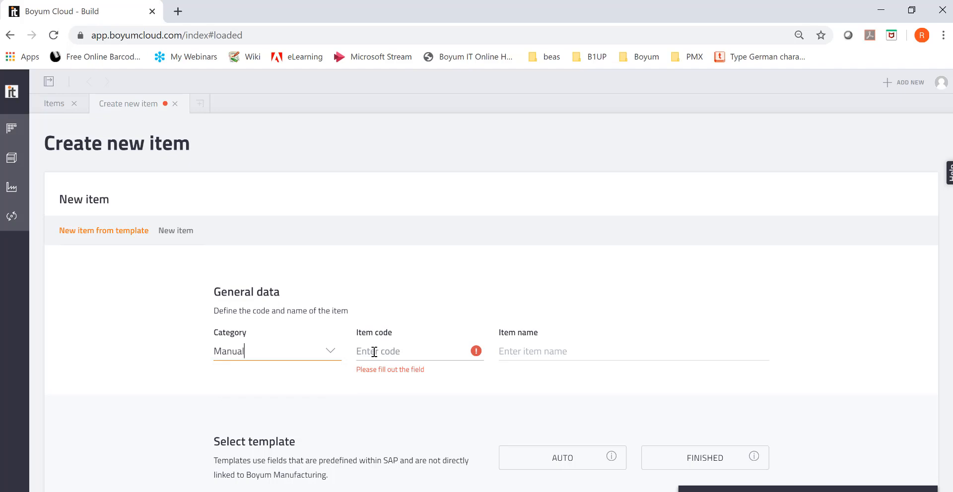
mouse_move(409, 382)
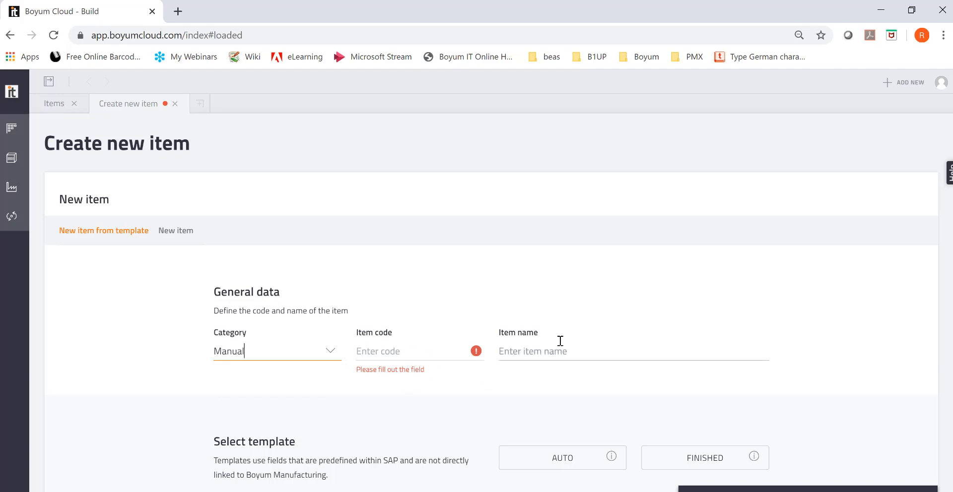
scroll(down, 3)
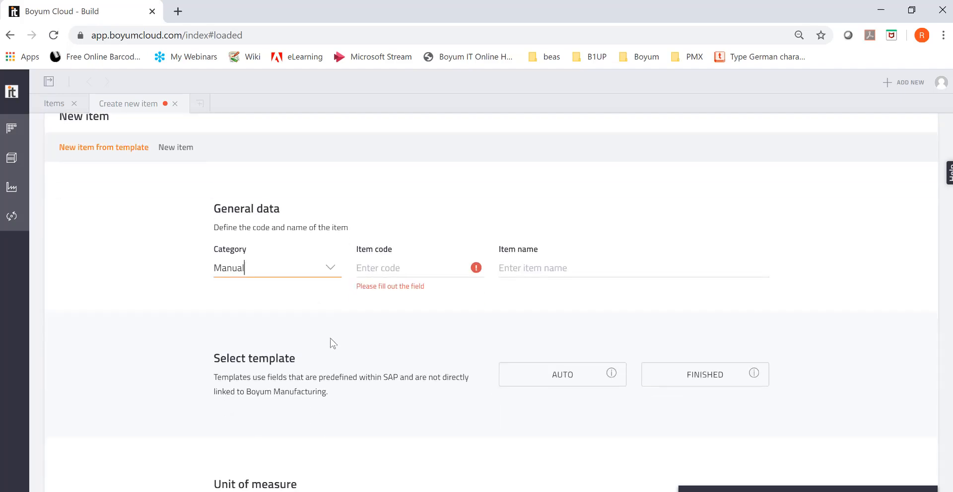
scroll(down, 3)
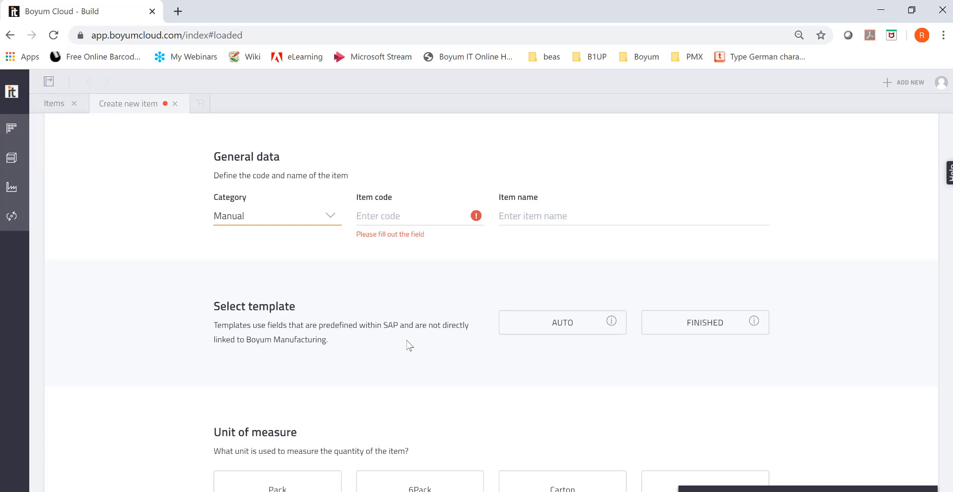
mouse_move(478, 358)
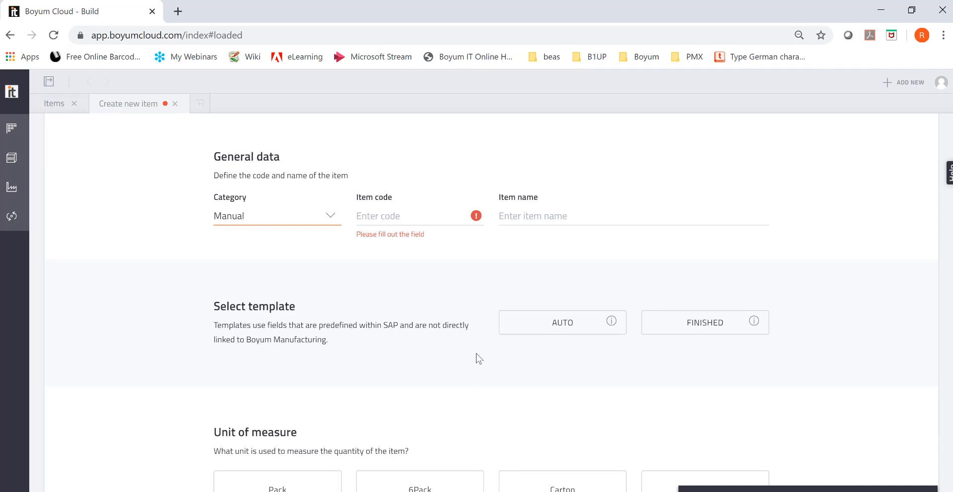
mouse_move(346, 386)
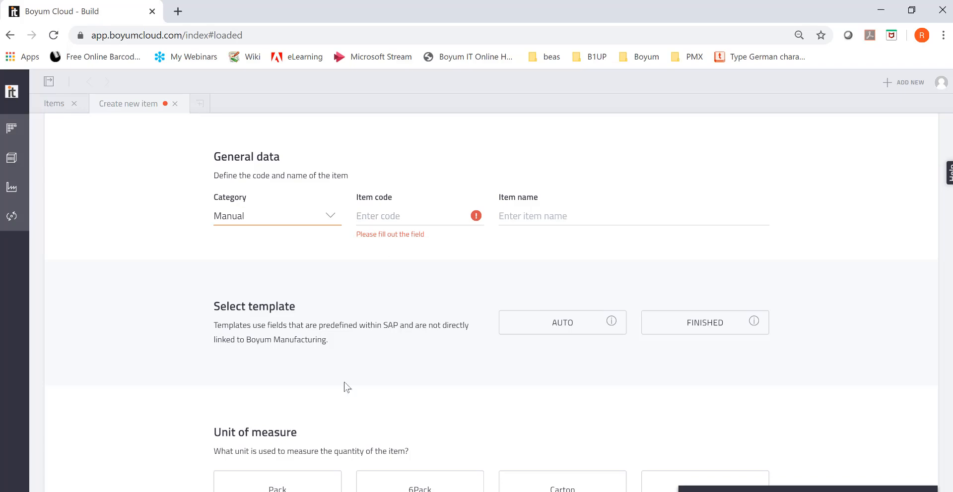
Close the unfinished item form, discarding its unsaved changes
scroll(down, 3)
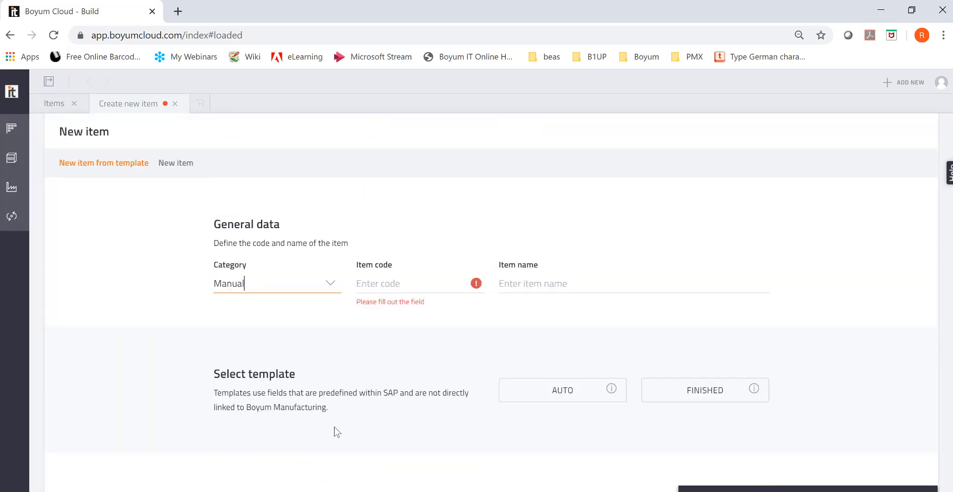
mouse_move(370, 412)
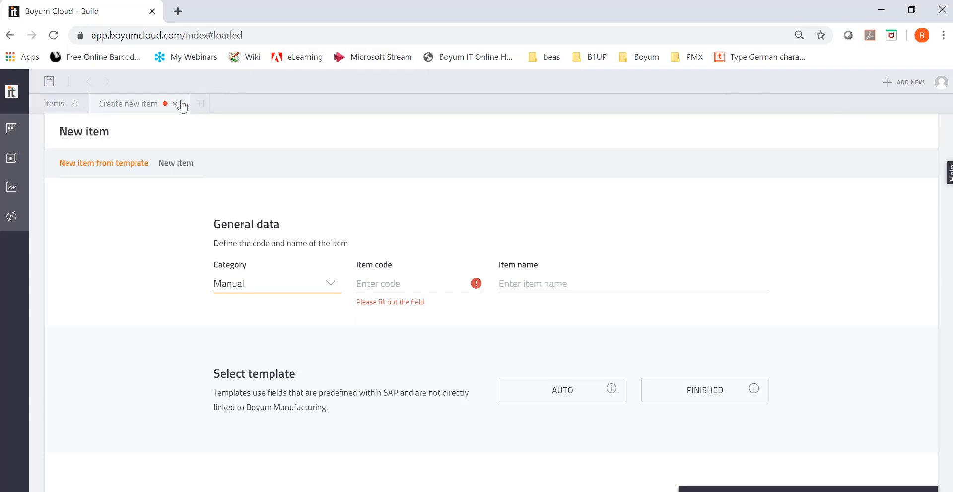
click(175, 103)
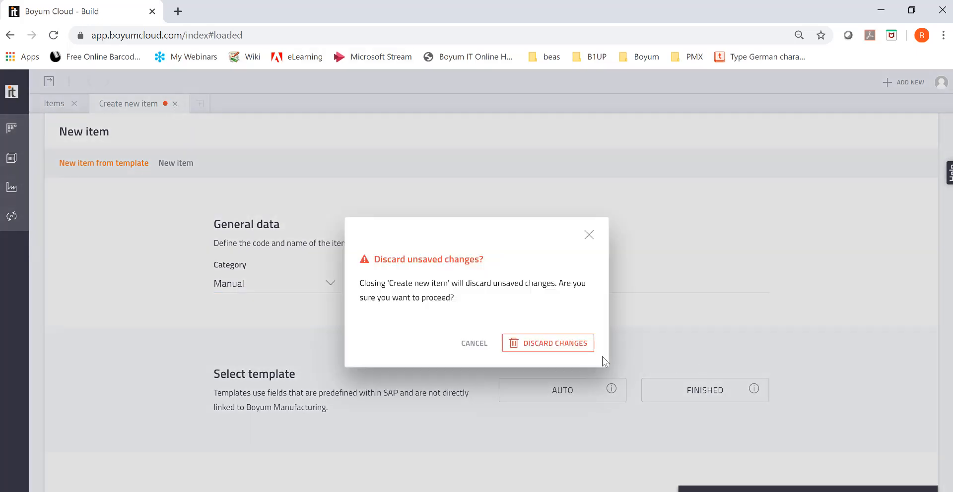
click(548, 343)
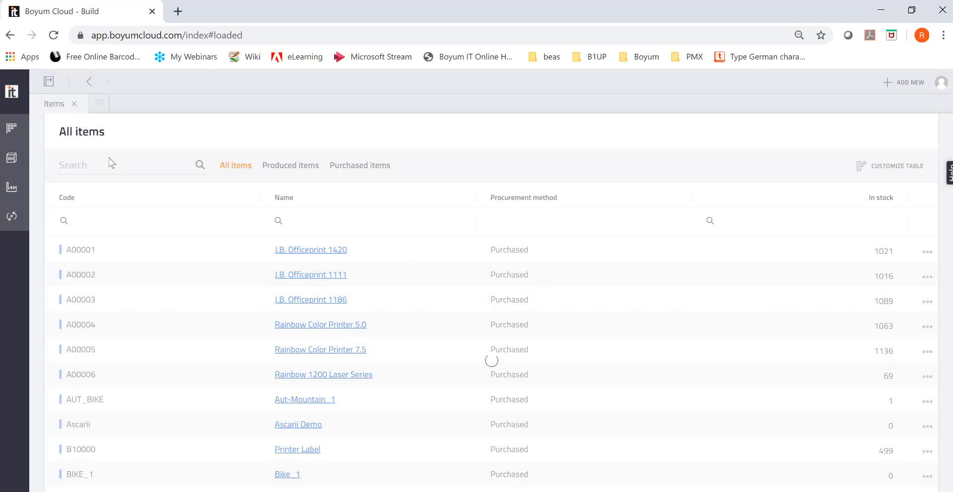
Create a product request named 'Auto Kit' on the Product requests board
click(11, 158)
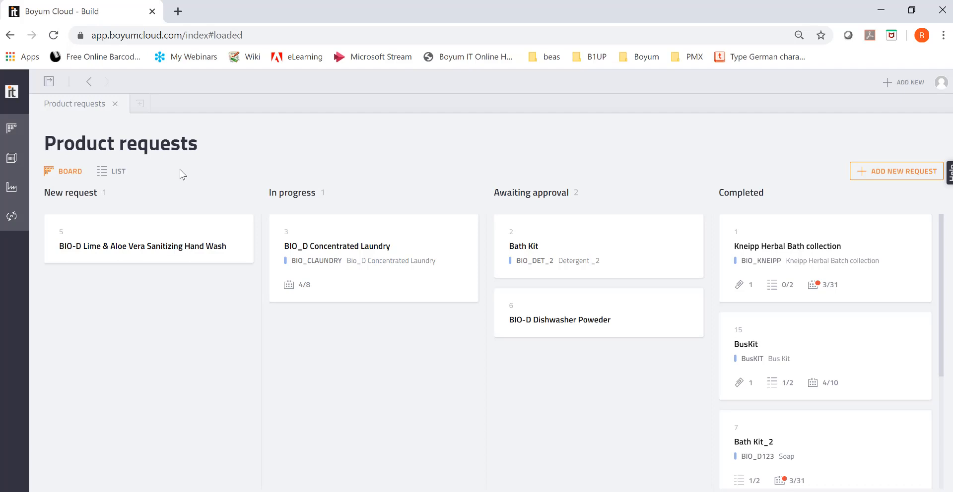
mouse_move(814, 87)
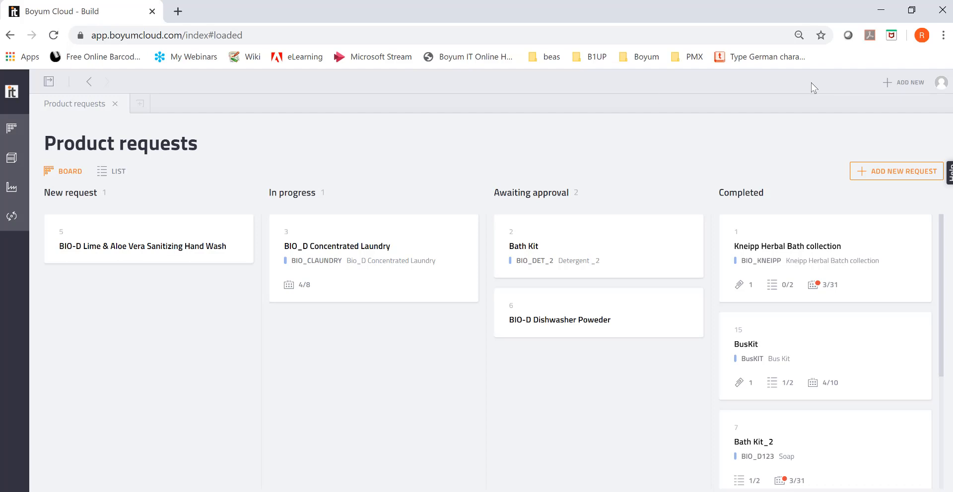
click(896, 171)
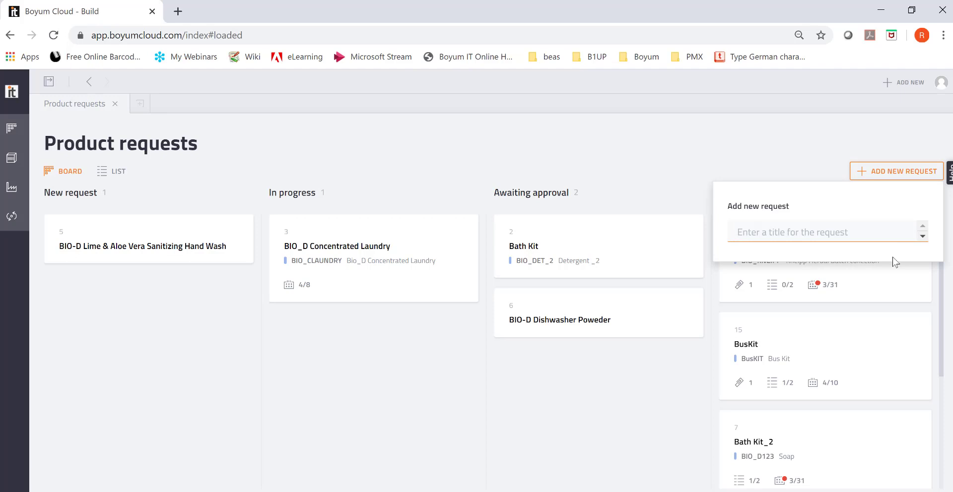
text(Auto)
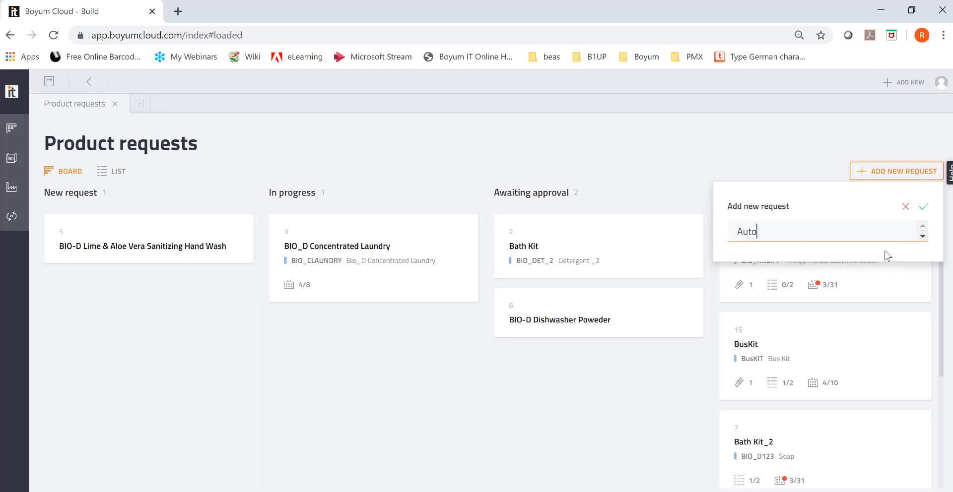
text(Kit)
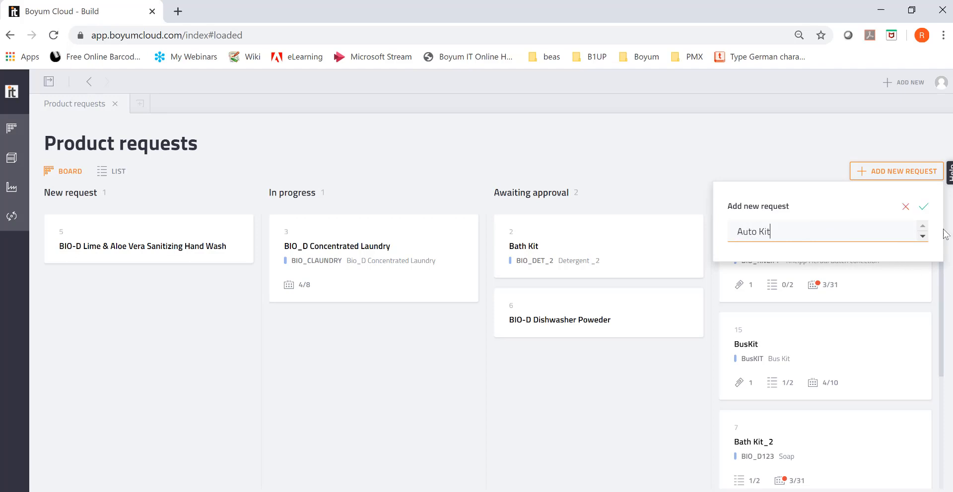
click(924, 207)
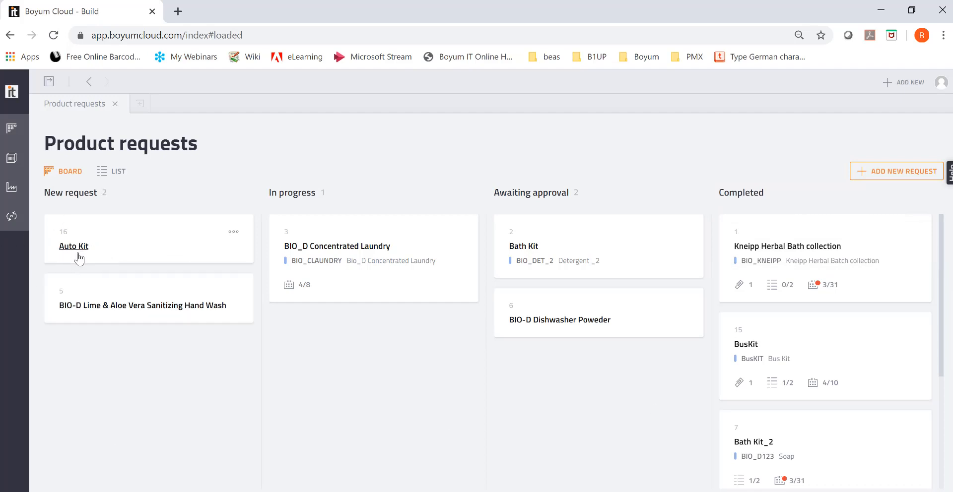
Open the Auto Kit card to view Product request 16's overview
click(73, 246)
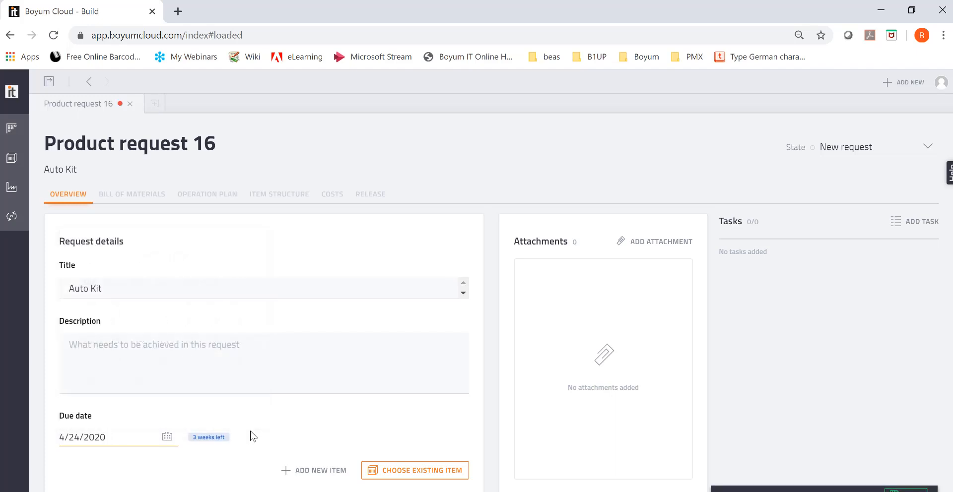
mouse_move(325, 488)
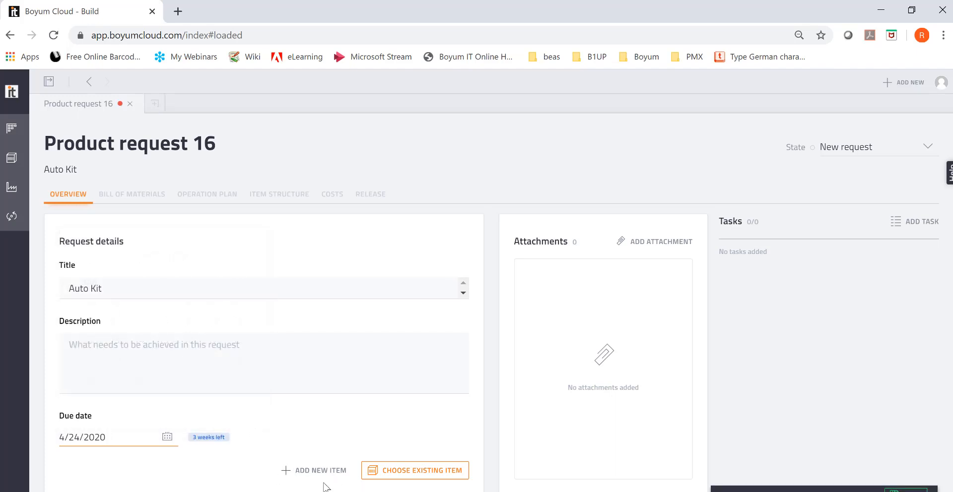
mouse_move(415, 474)
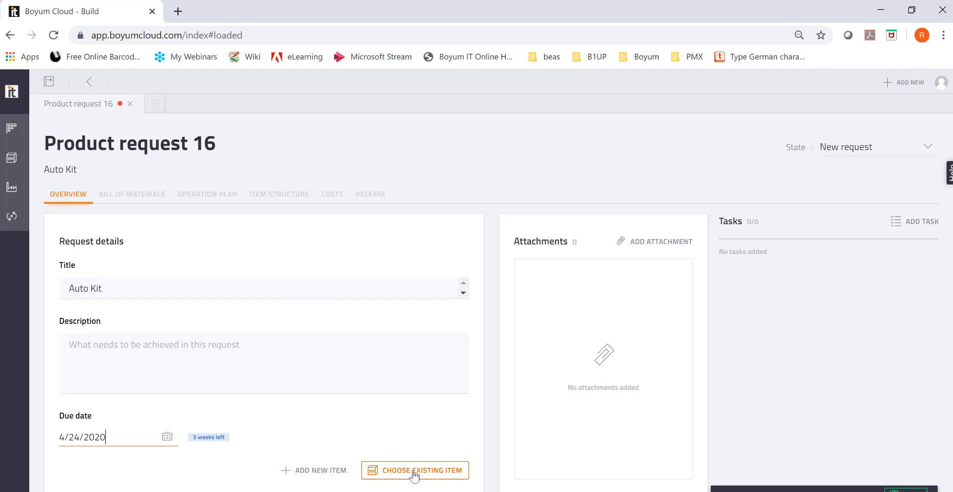
mouse_move(309, 485)
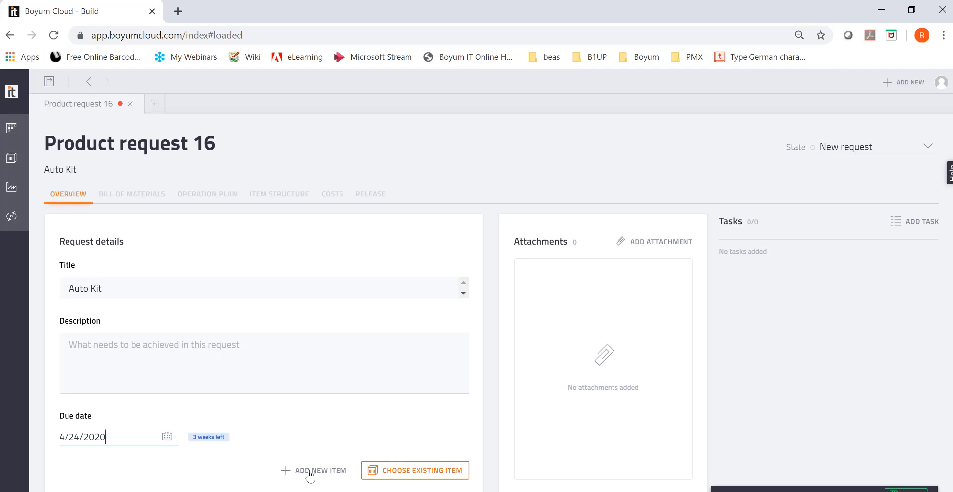
Add a Manual-category Auto item for the request, measured in Each units
click(318, 470)
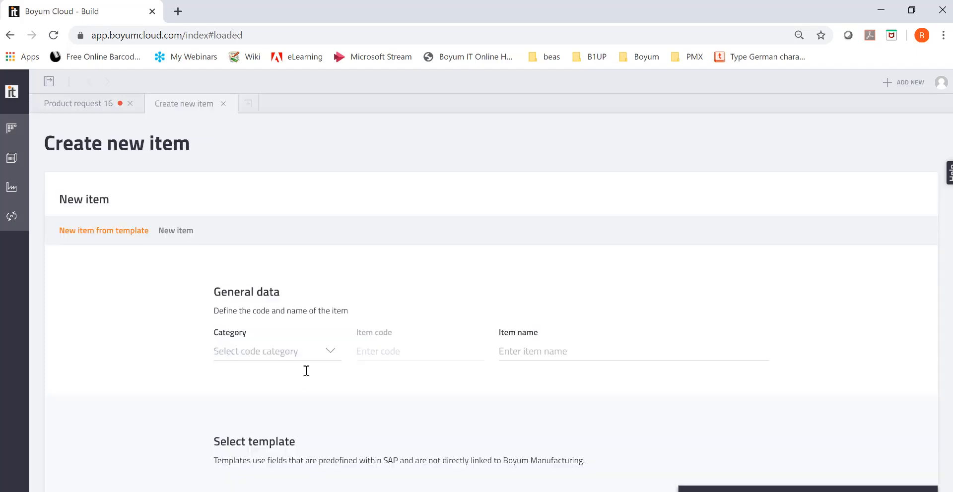
click(277, 352)
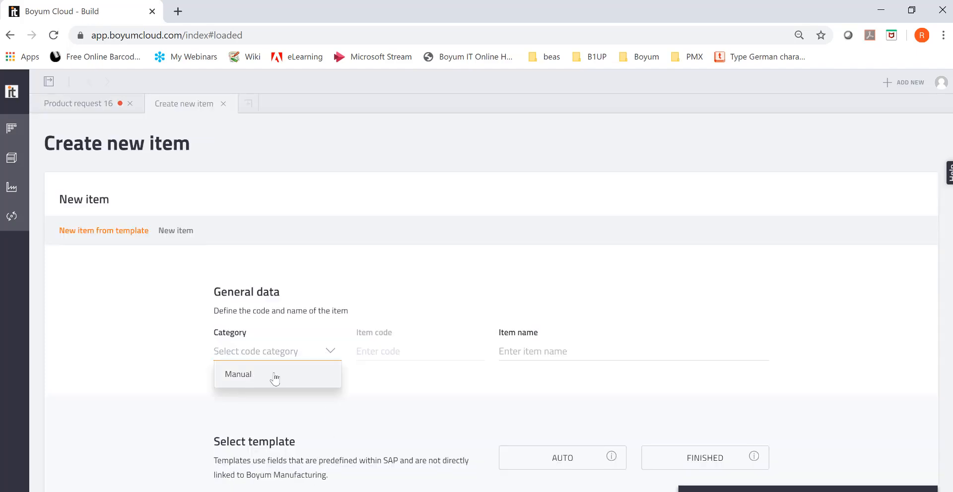
click(237, 374)
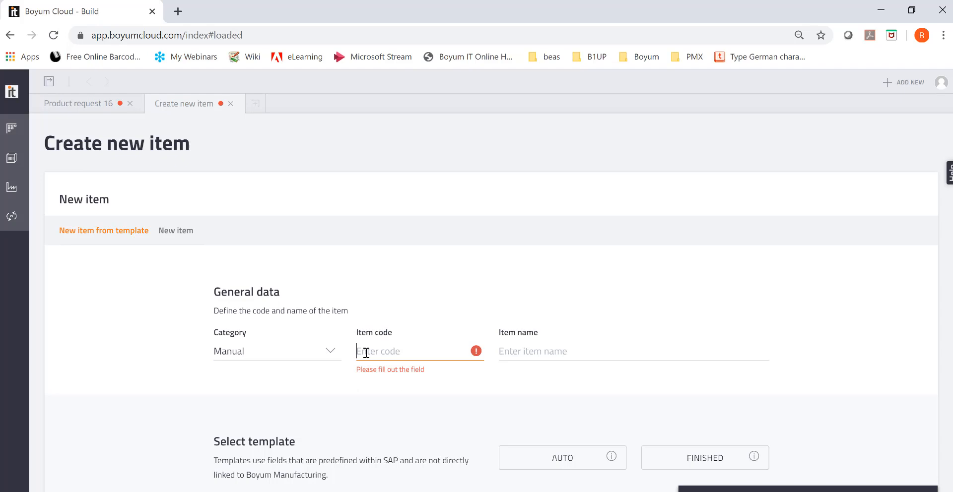
text(AT1000)
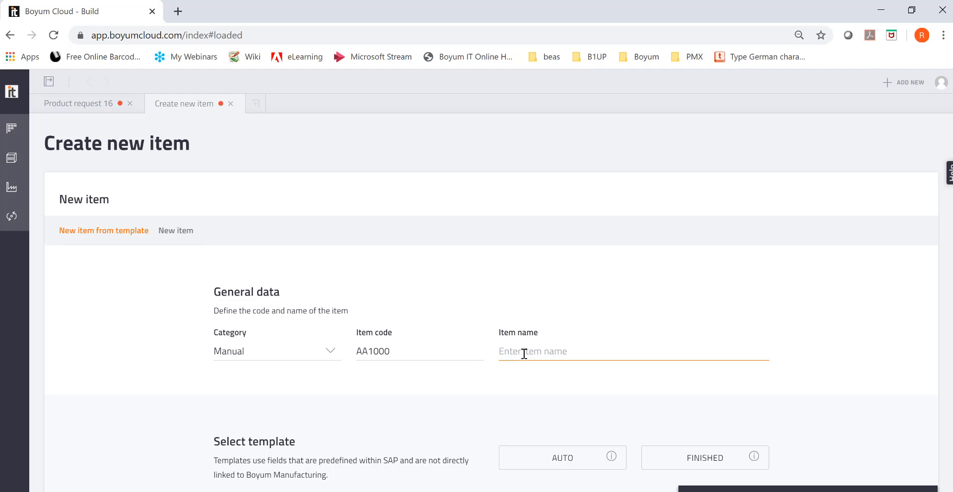
text(Auto)
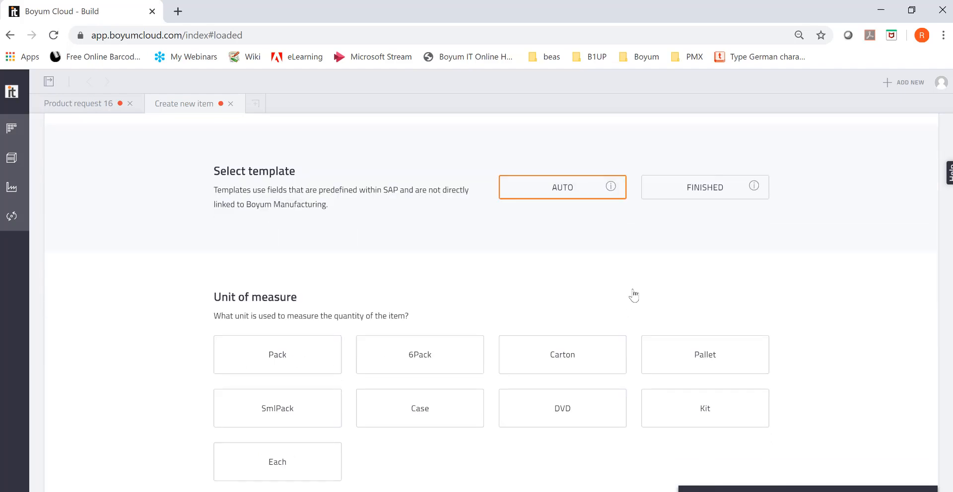
scroll(down, 3)
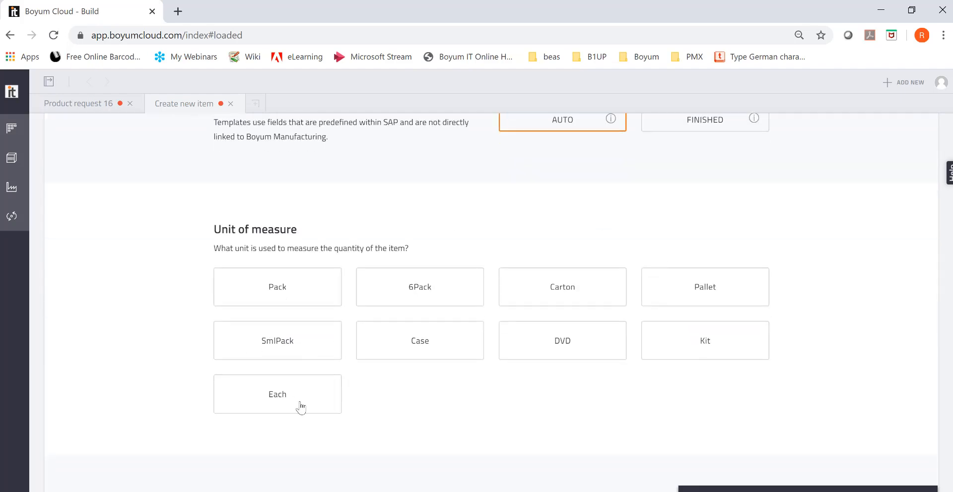
click(277, 394)
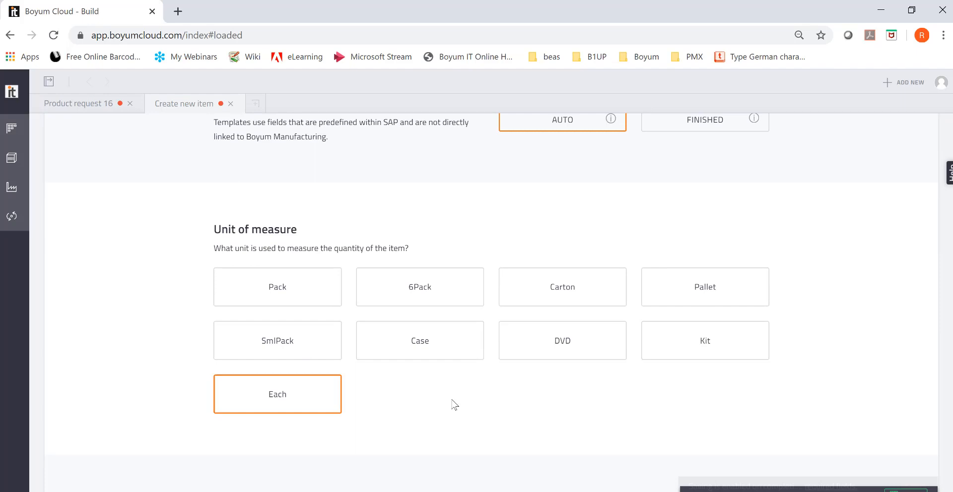
scroll(down, 3)
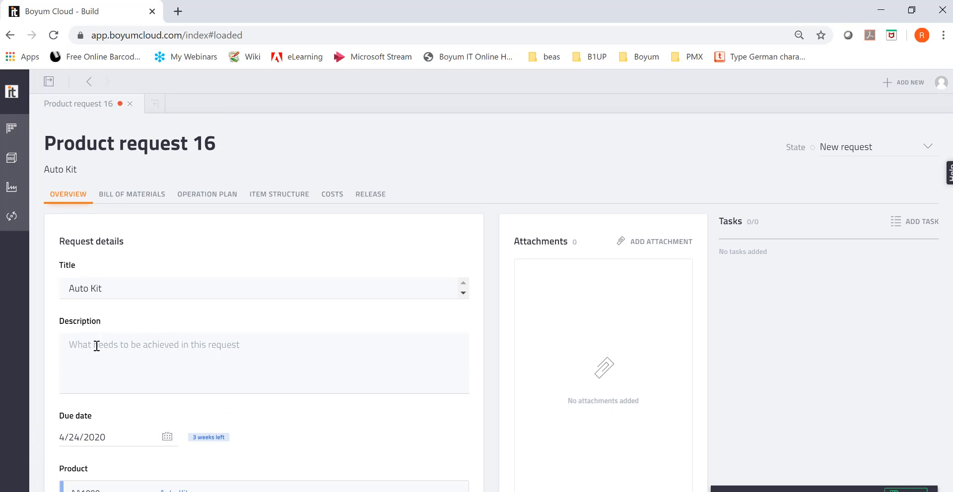
mouse_move(652, 250)
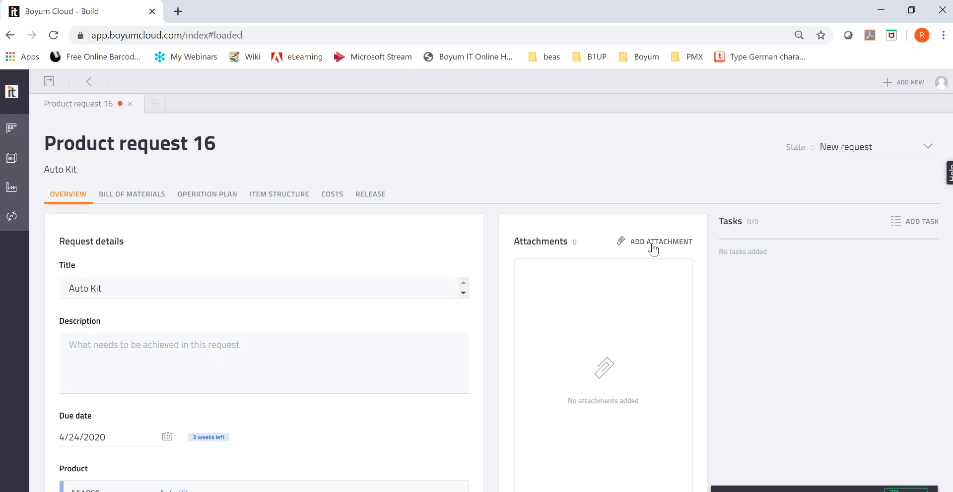
mouse_move(639, 253)
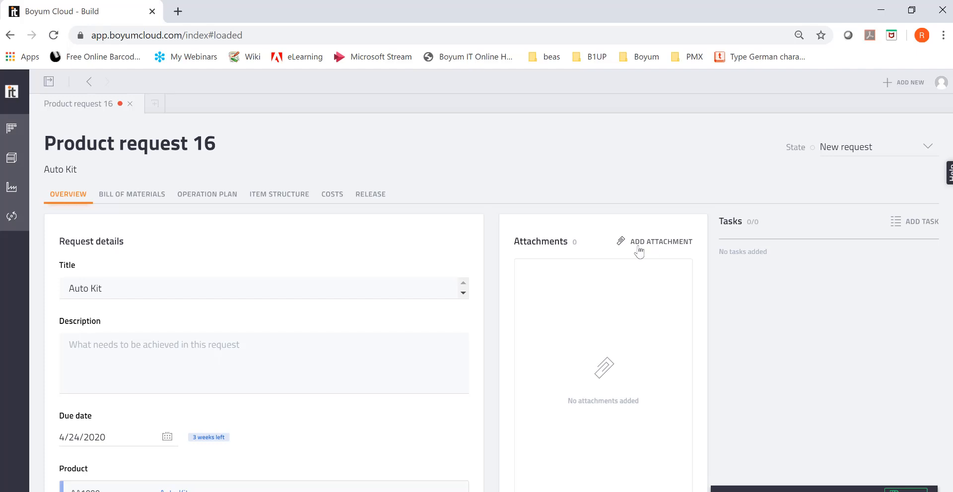
mouse_move(651, 247)
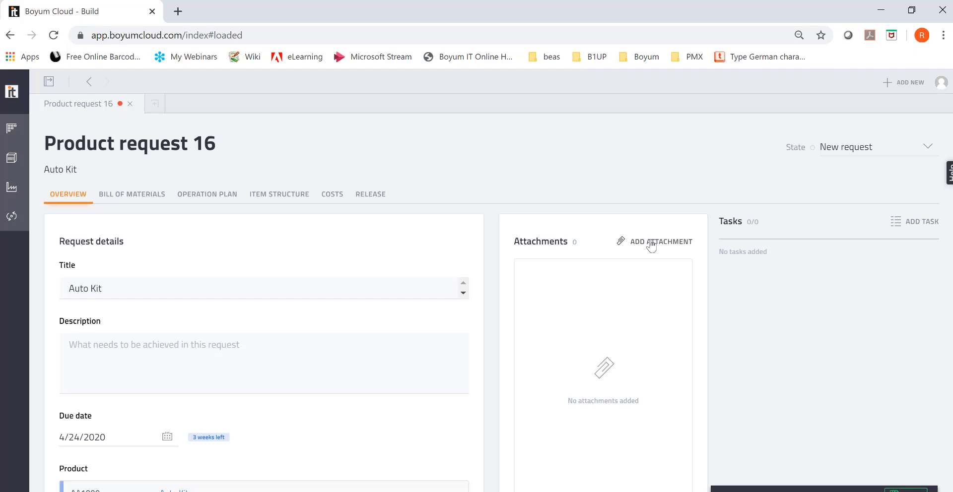
mouse_move(913, 229)
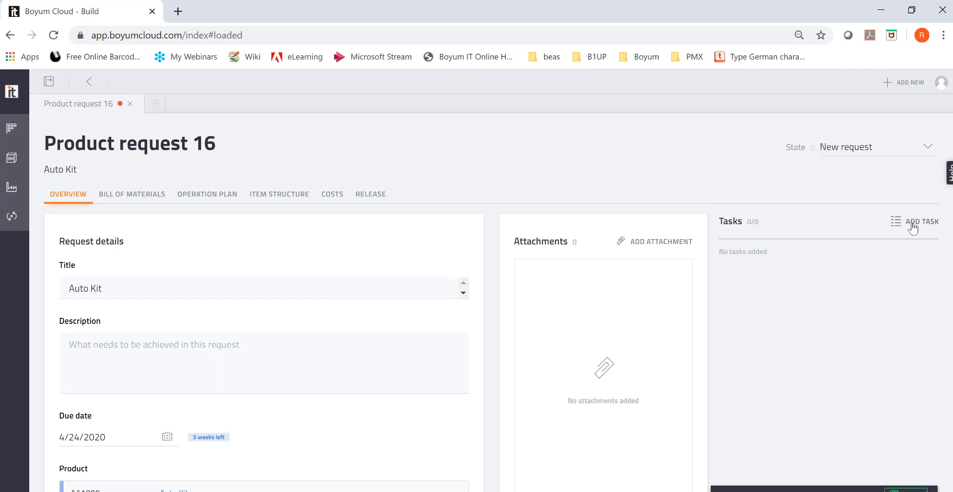
Add the task 'Check Item xyz' and tick Call Customer as done
click(922, 222)
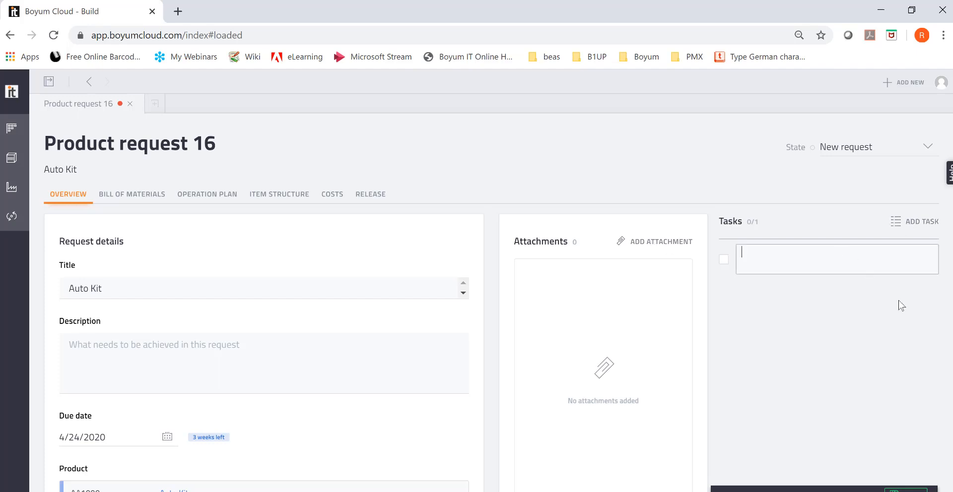
text(Call Customer)
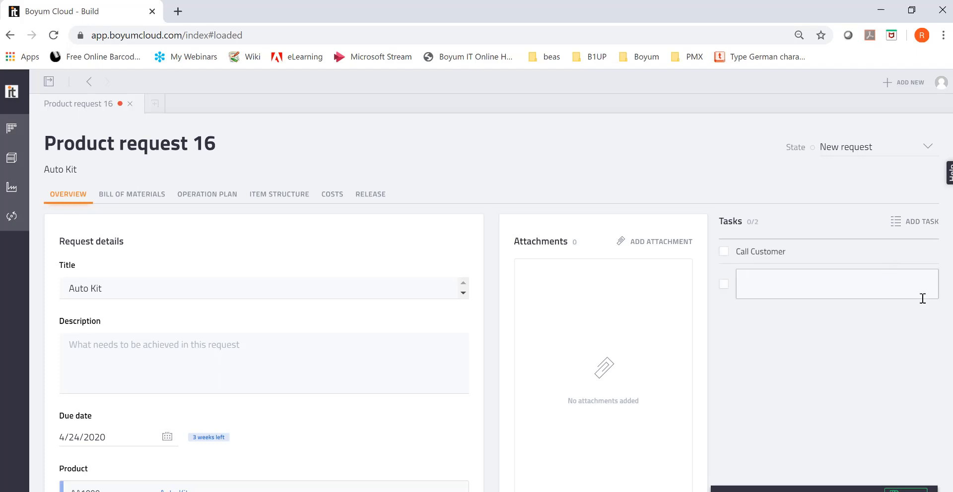
text(Check Ite)
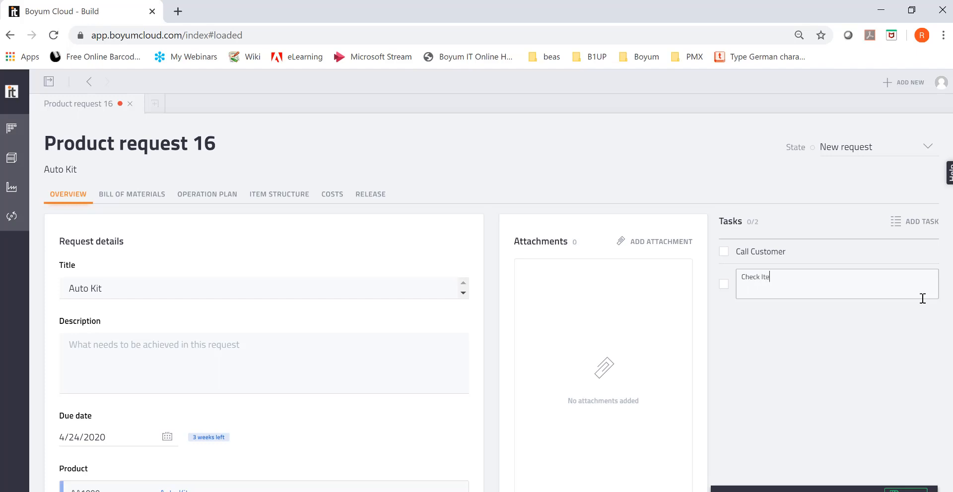
text(m s)
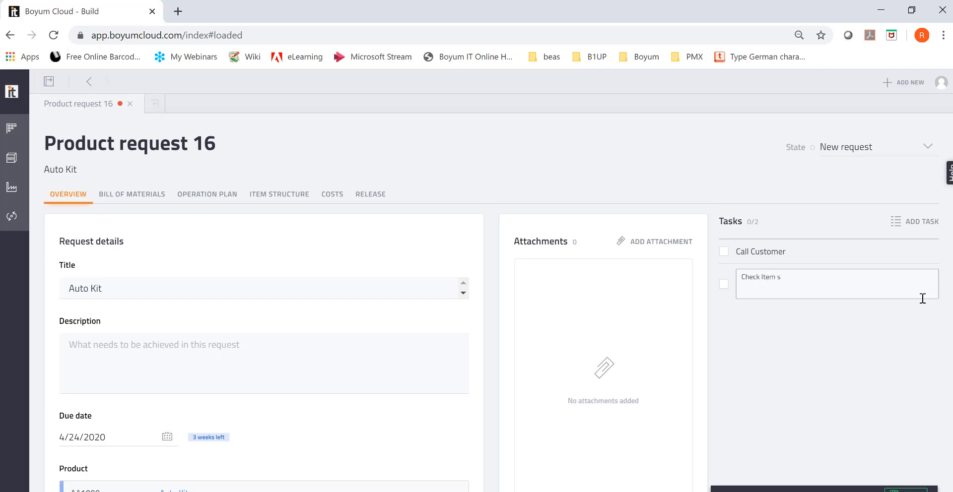
key(Backspace)
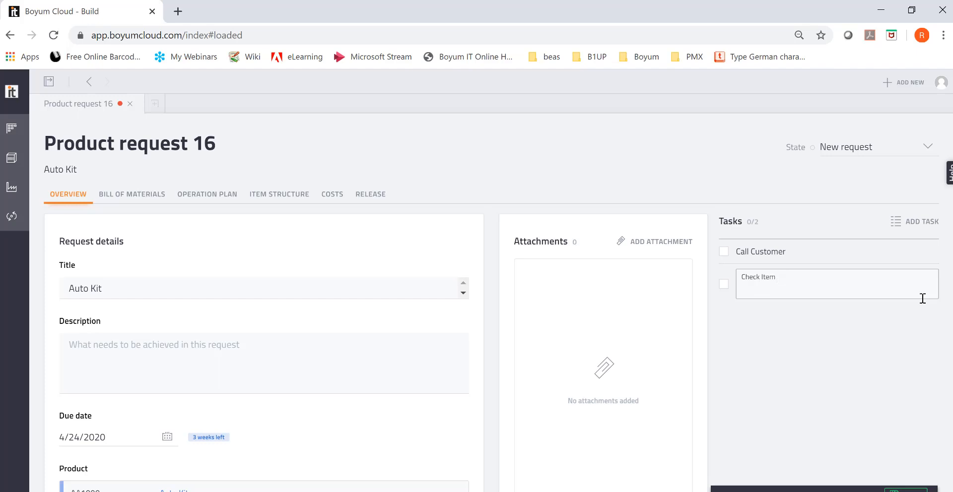
text(xyz)
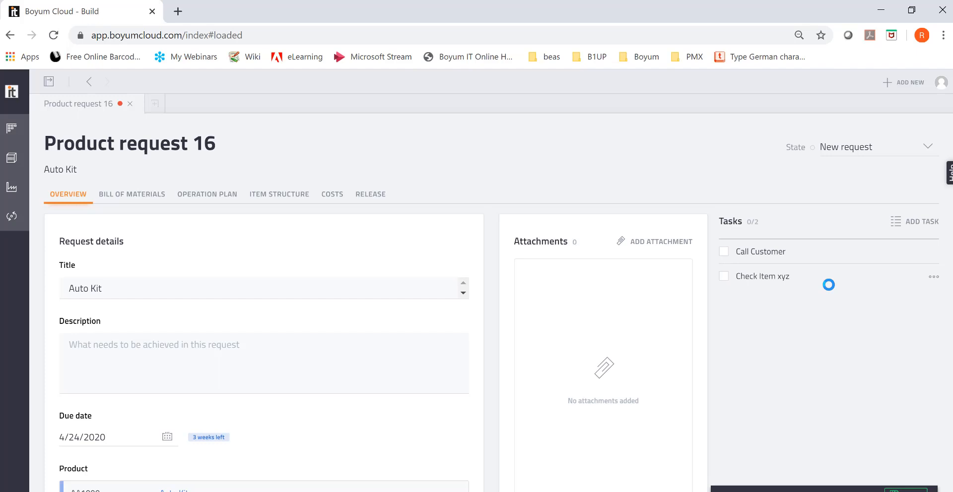
click(723, 251)
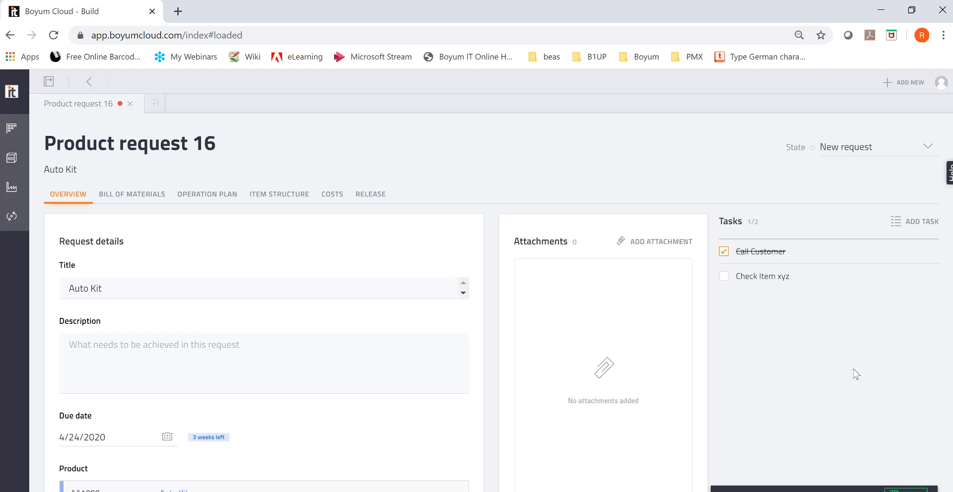
mouse_move(666, 202)
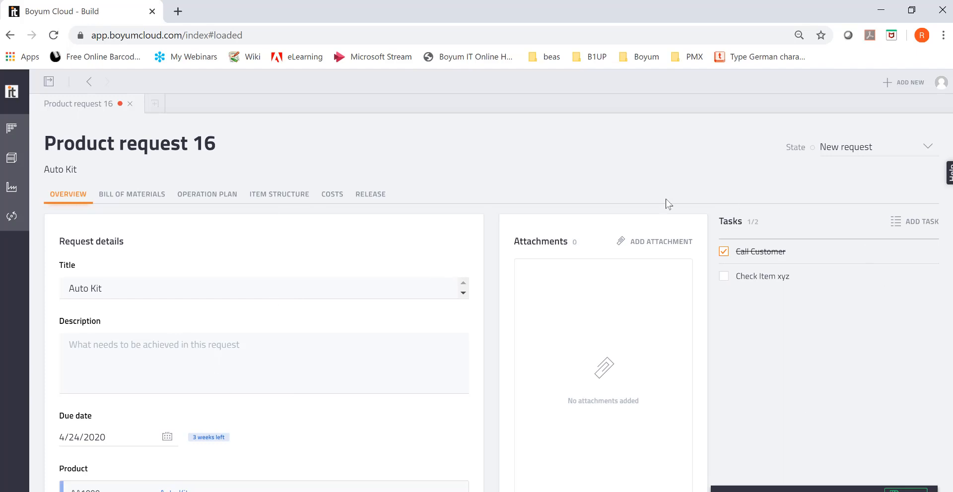
mouse_move(220, 162)
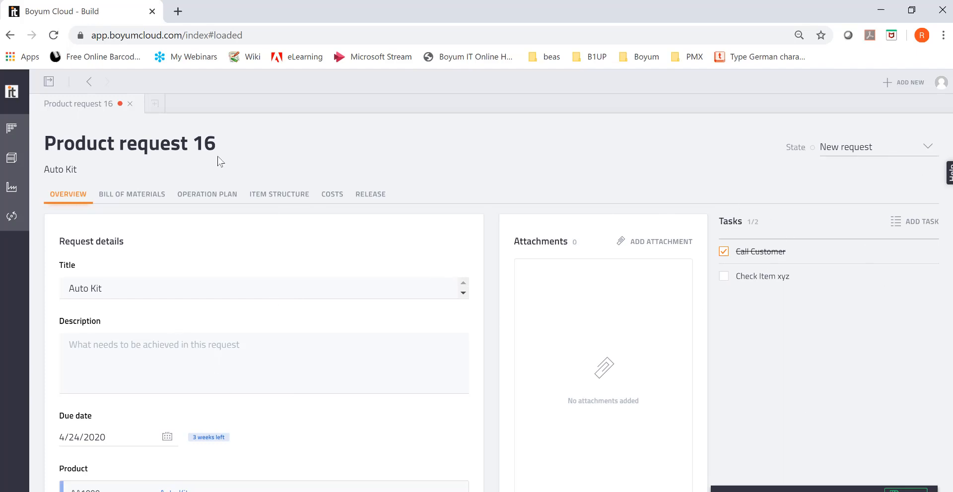
Import the Trusted Breaking Solutions Excel template into request 16's Bill of Materials
click(132, 194)
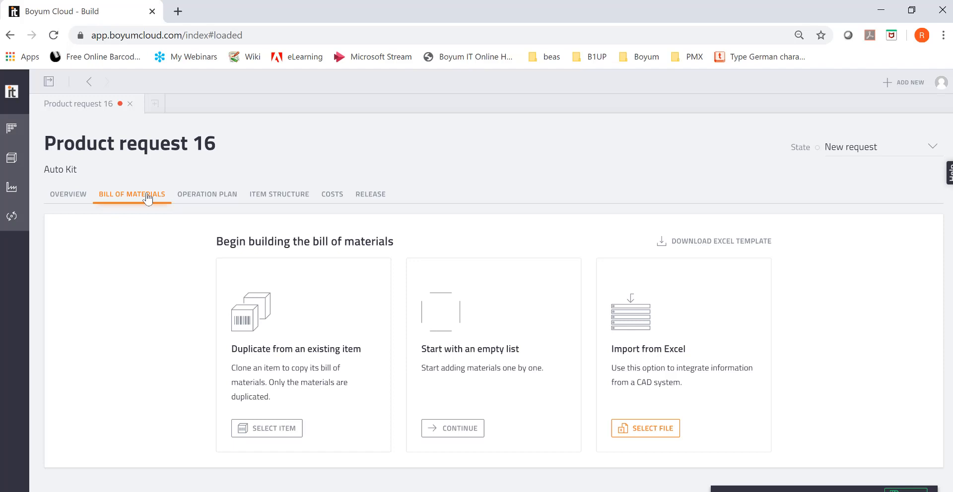
mouse_move(284, 370)
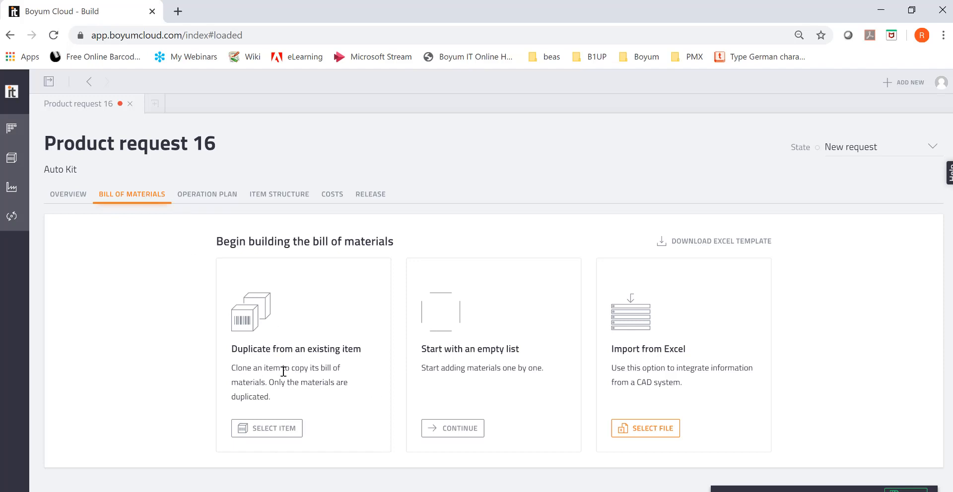
mouse_move(504, 367)
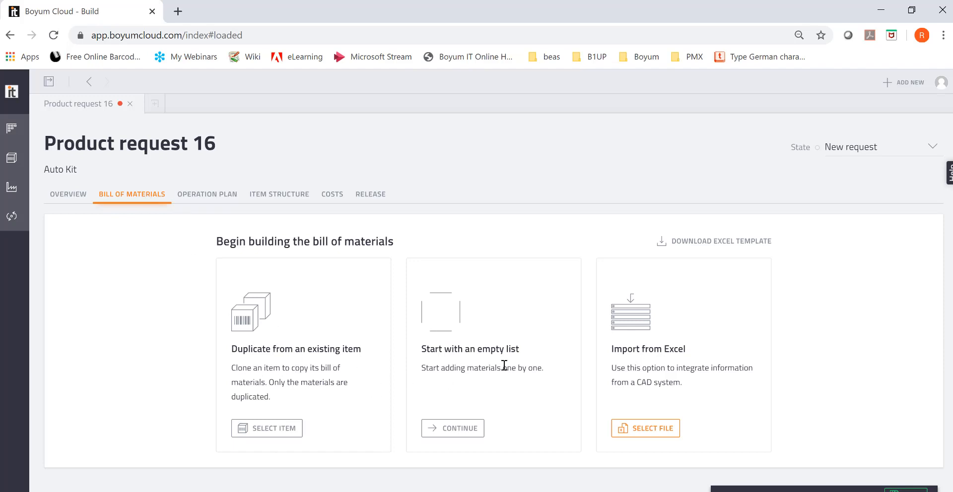
mouse_move(520, 319)
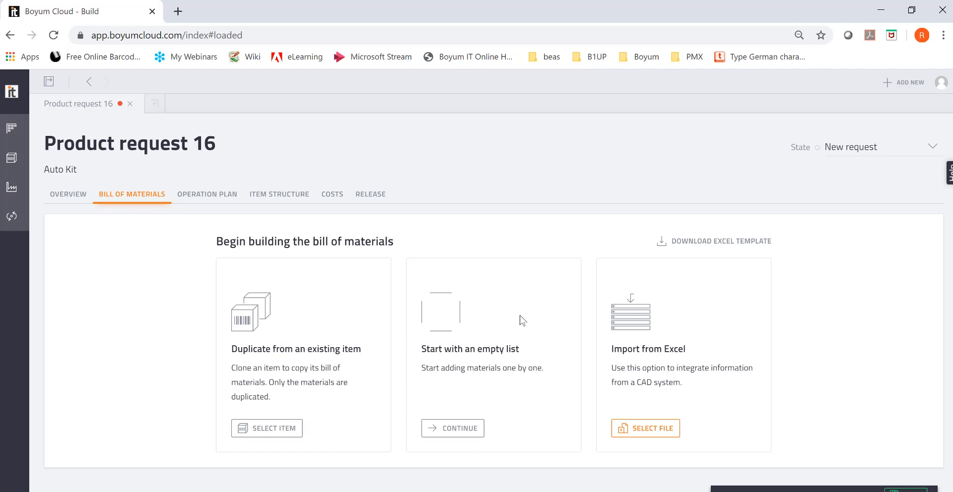
mouse_move(777, 258)
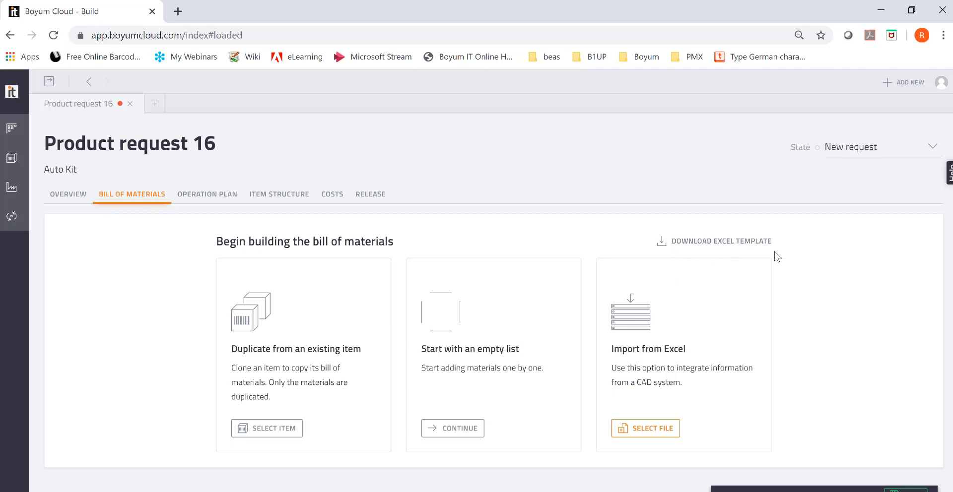
mouse_move(770, 254)
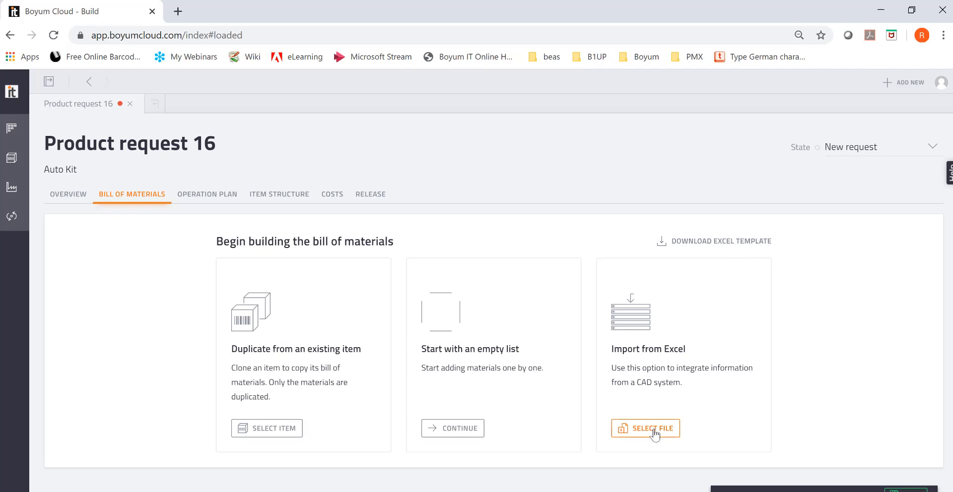
click(651, 428)
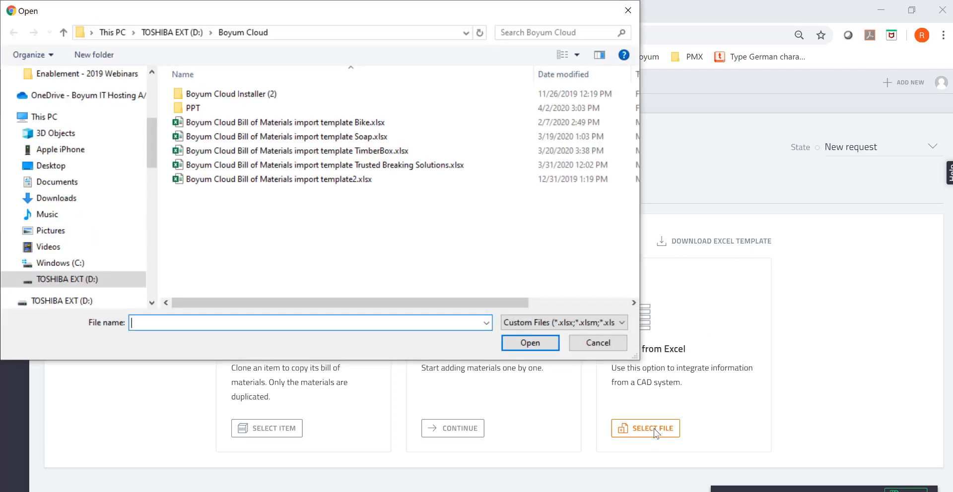
click(325, 165)
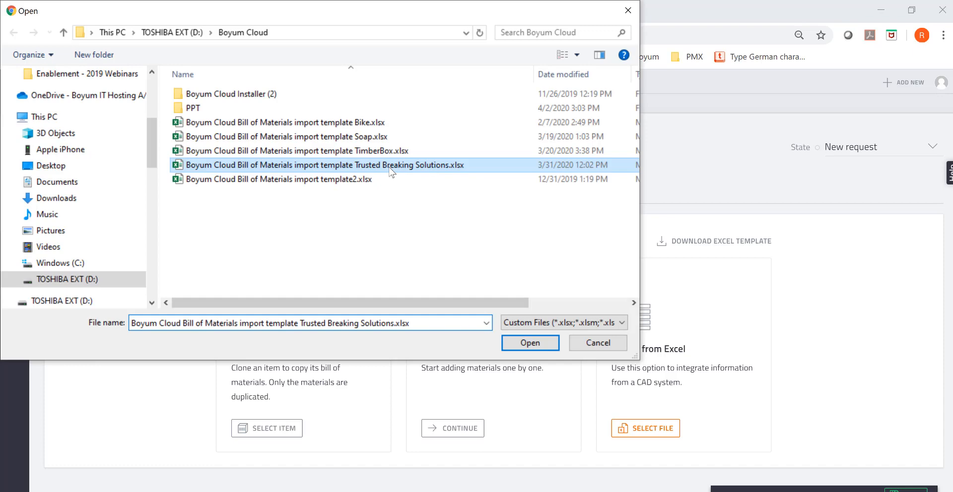
click(530, 343)
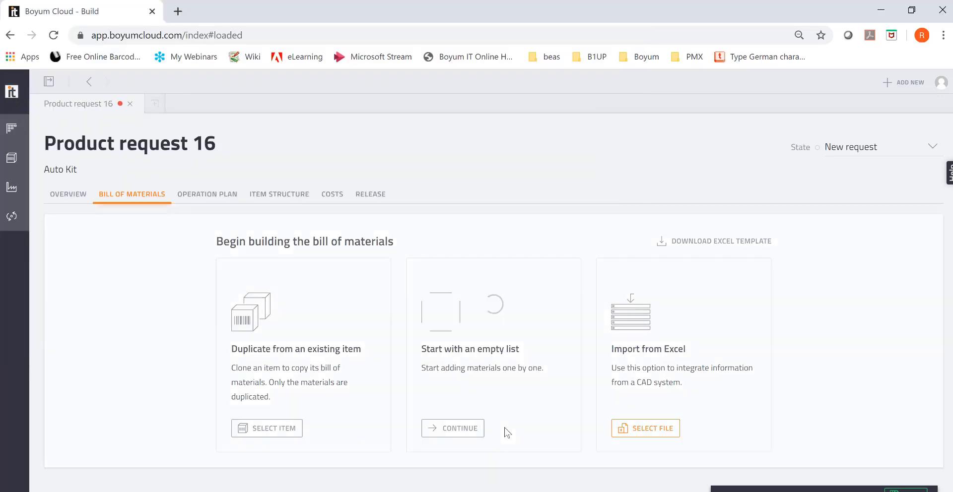
click(453, 429)
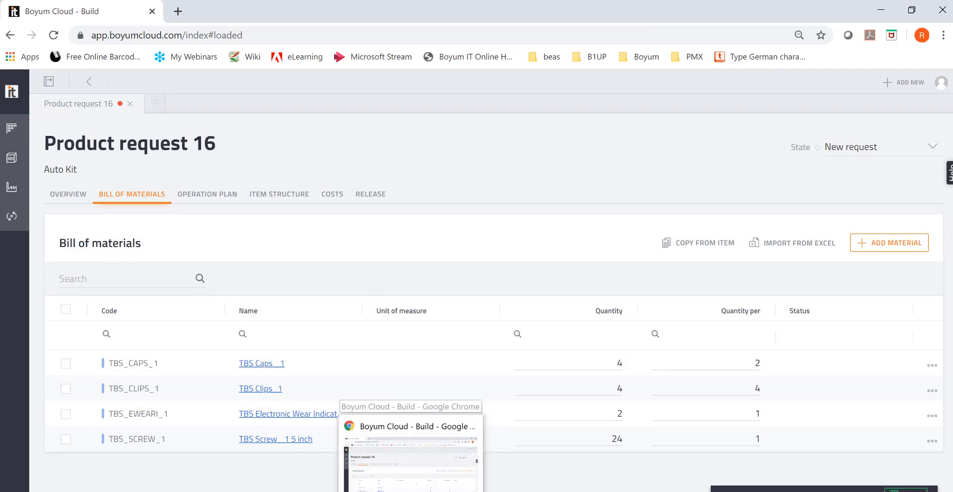
mouse_move(604, 182)
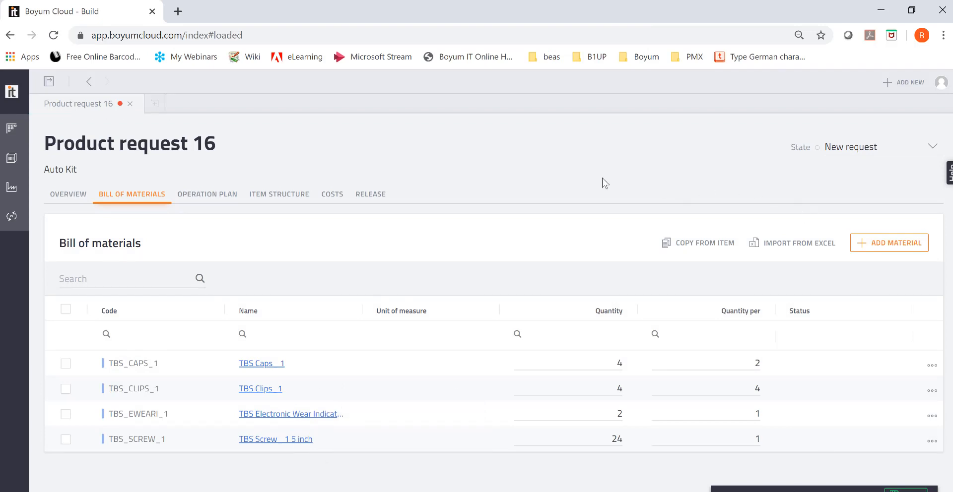
Open request 16's operation plan builder
click(207, 194)
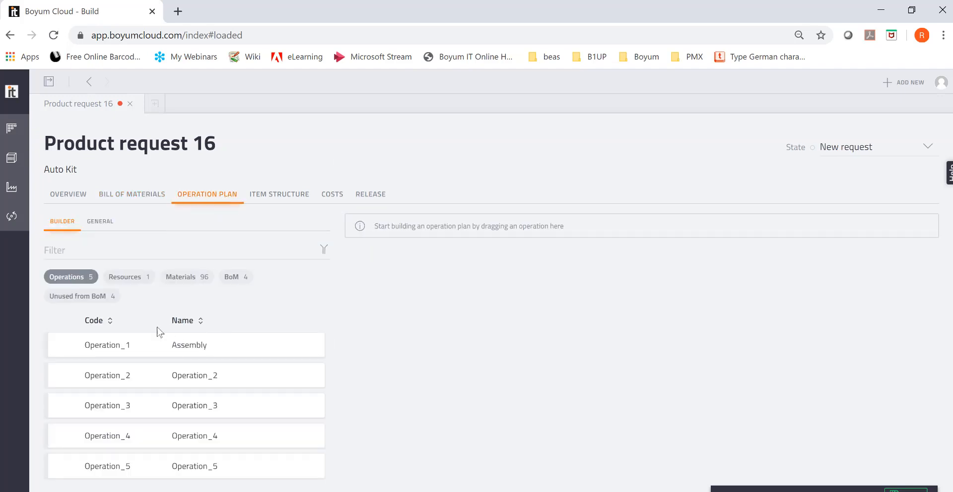
mouse_move(128, 361)
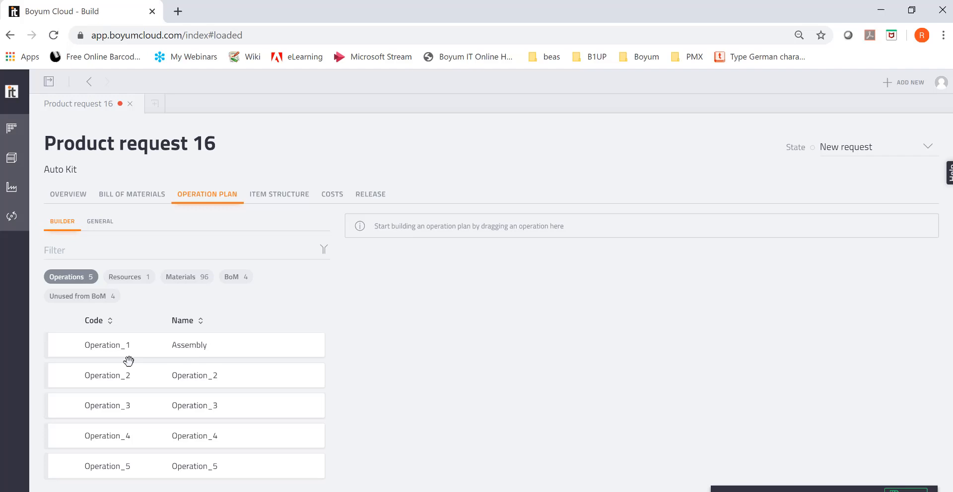
Add the Assembly operation to the plan with material TBS_CAPS_1
drag(128, 358, 441, 255)
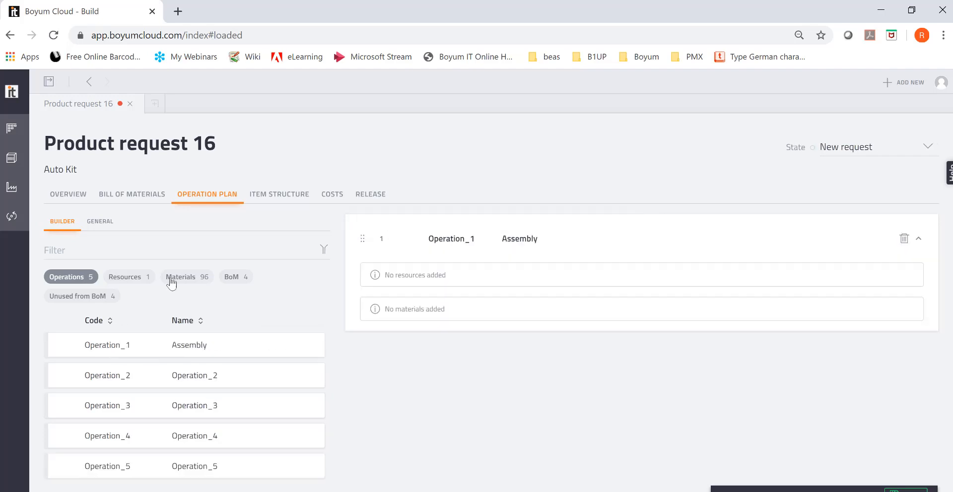
click(128, 277)
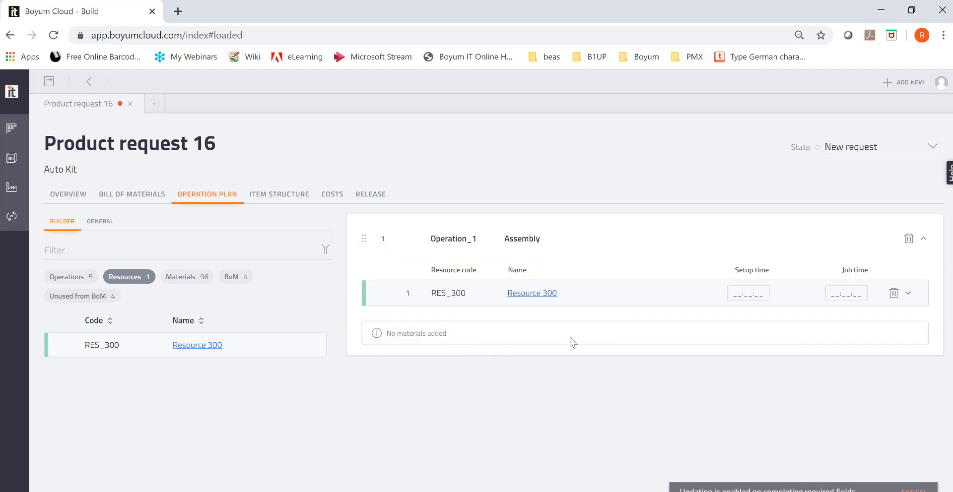
click(231, 277)
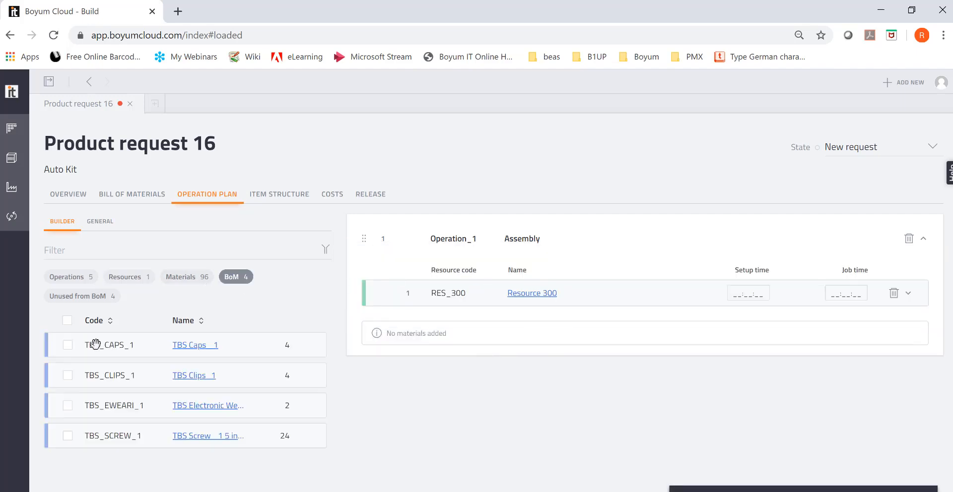
click(67, 345)
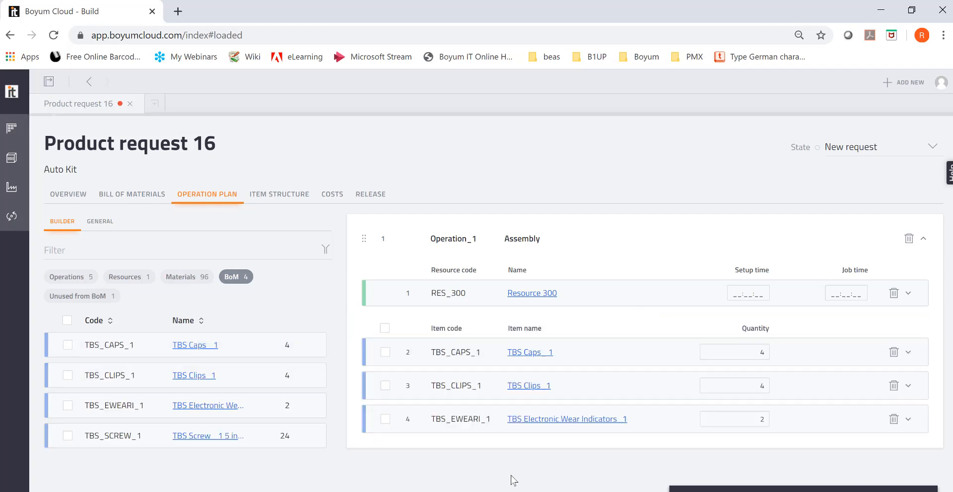
mouse_move(503, 484)
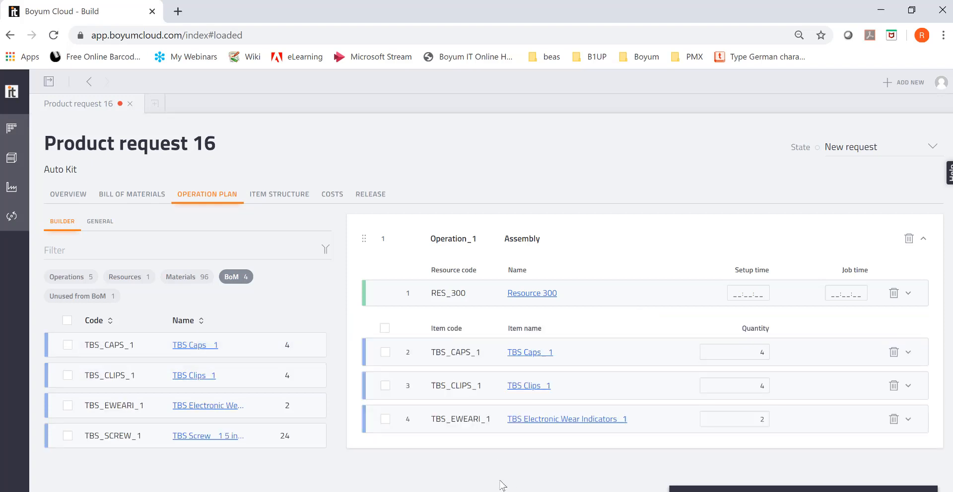
mouse_move(556, 246)
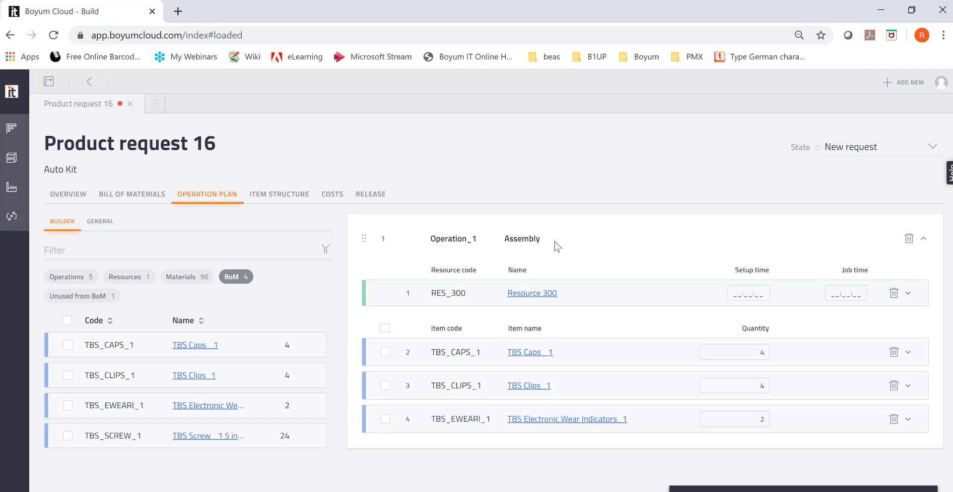
mouse_move(471, 319)
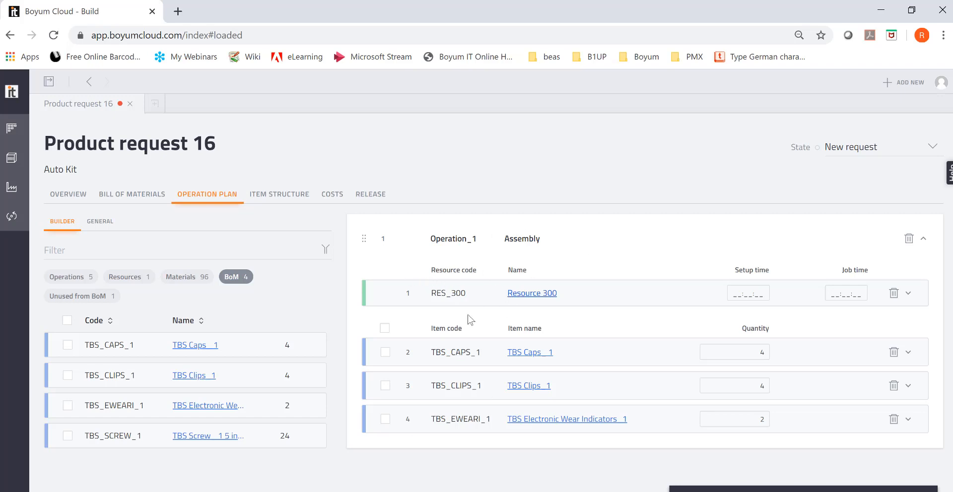
mouse_move(129, 287)
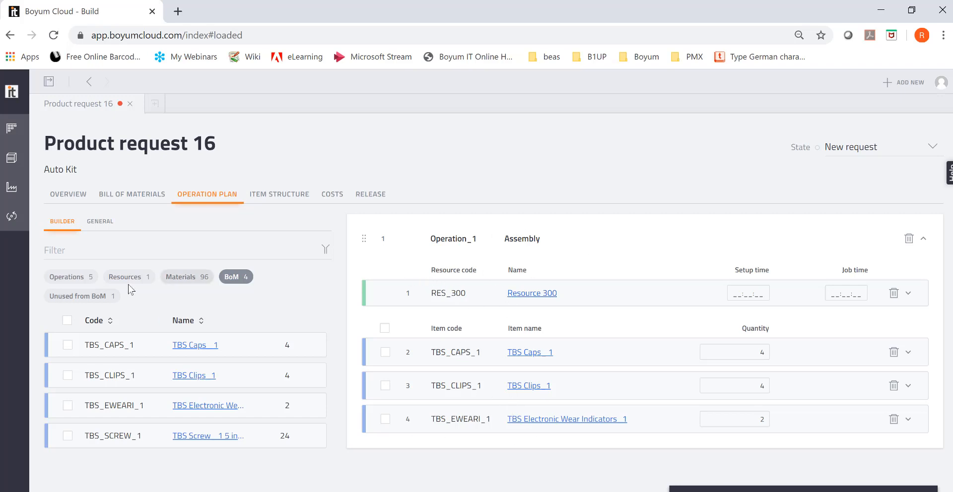
Give Resource 300 setup and job times of 00:30
click(66, 276)
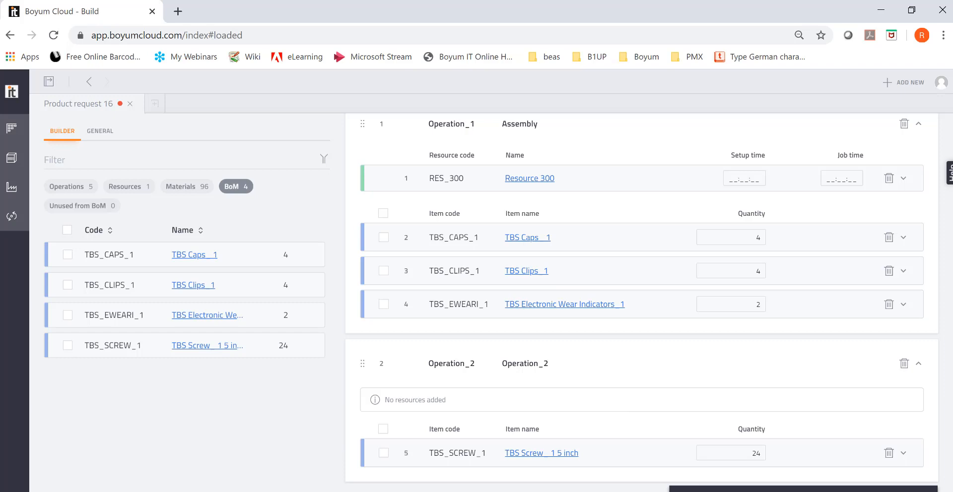
mouse_move(806, 209)
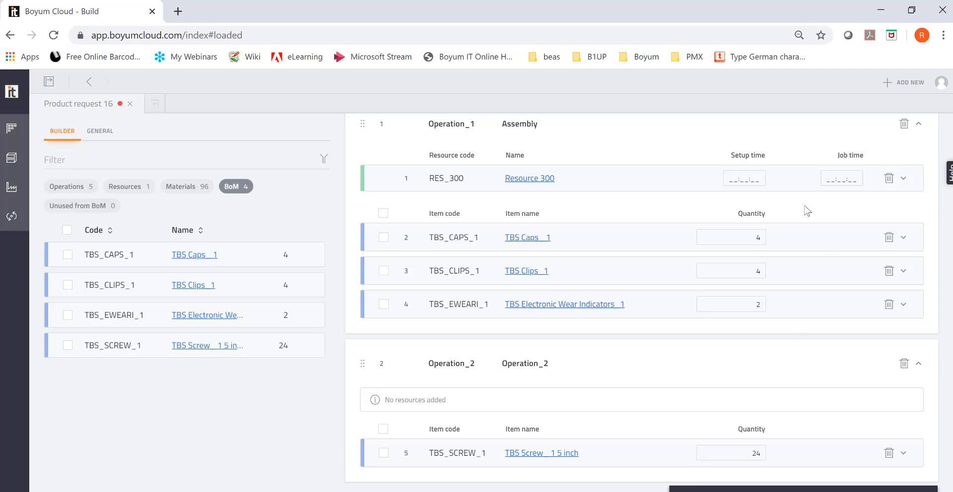
mouse_move(729, 251)
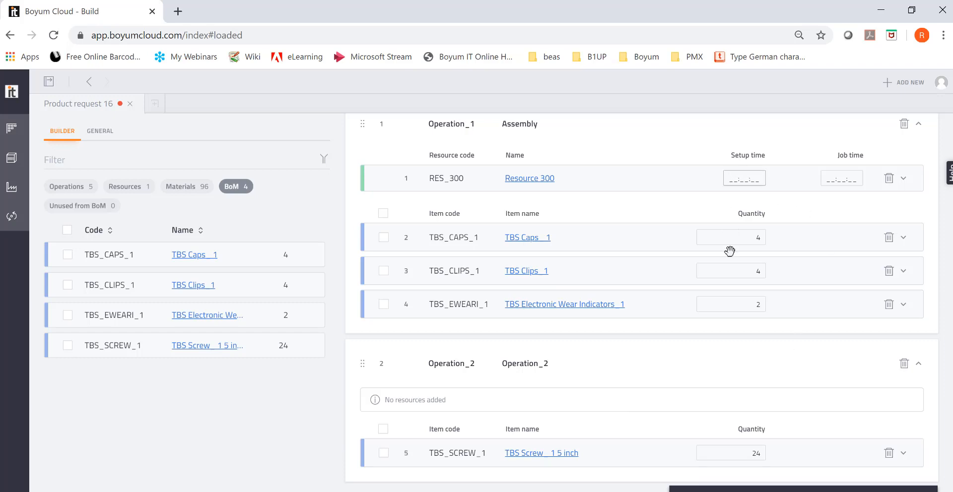
text(00:30:)
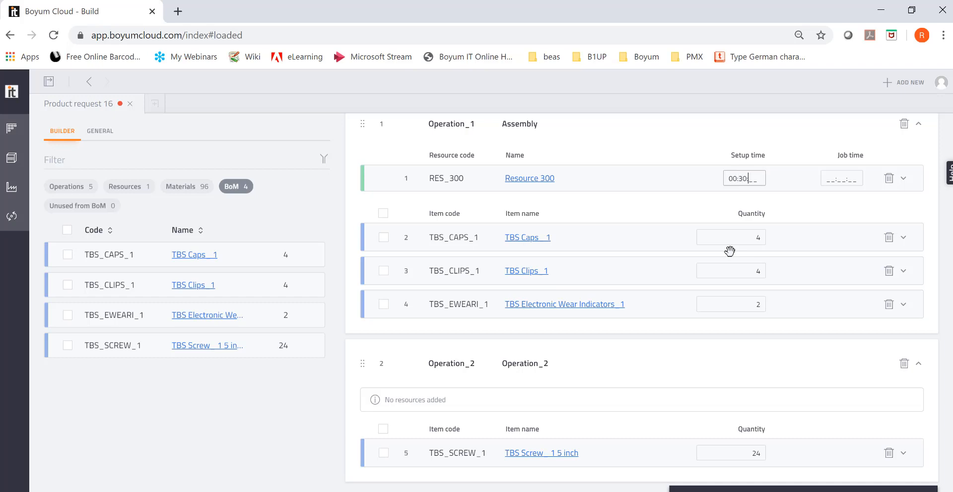
click(842, 177)
text(00:30:00)
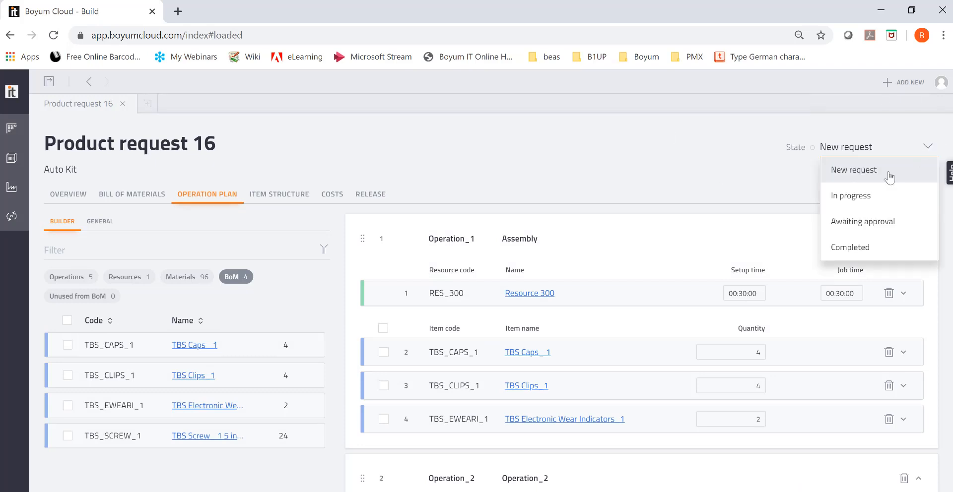
Set Auto Kit request 16 to In progress, move it to Awaiting approval, and reopen it
click(851, 195)
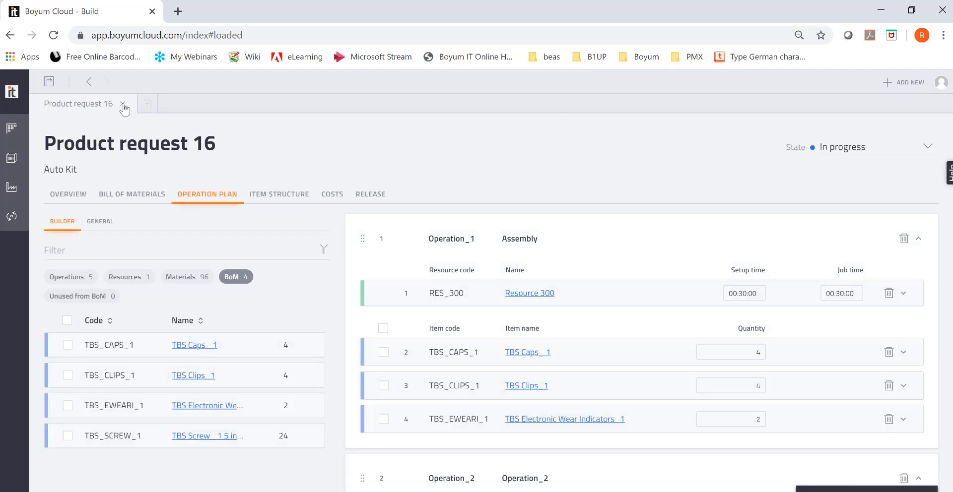
click(123, 108)
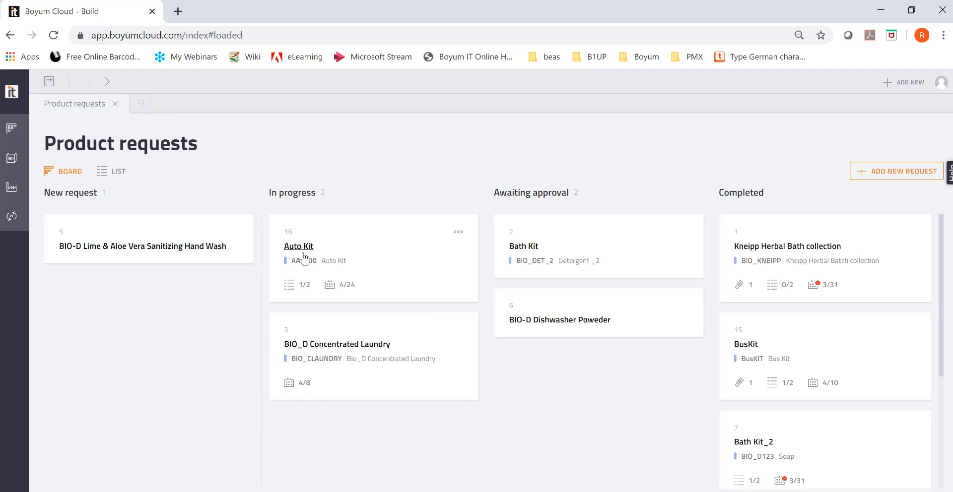
mouse_move(311, 231)
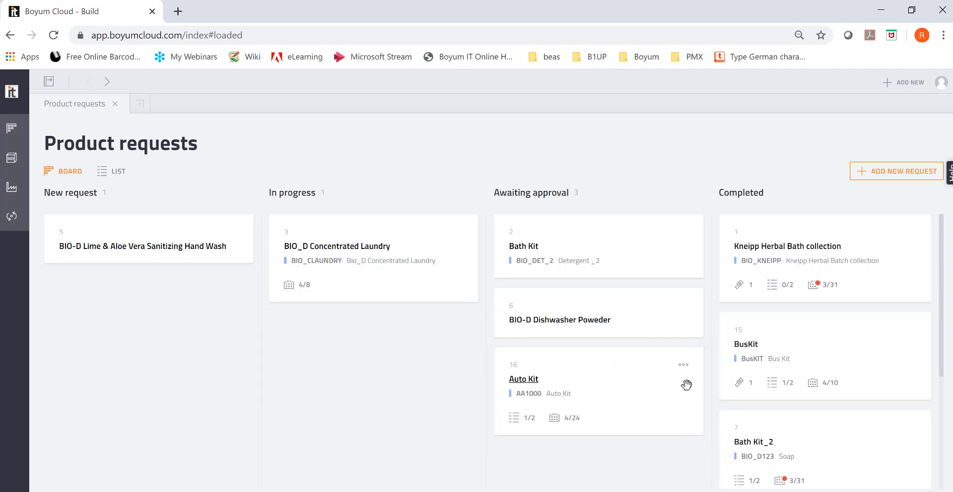
mouse_move(688, 385)
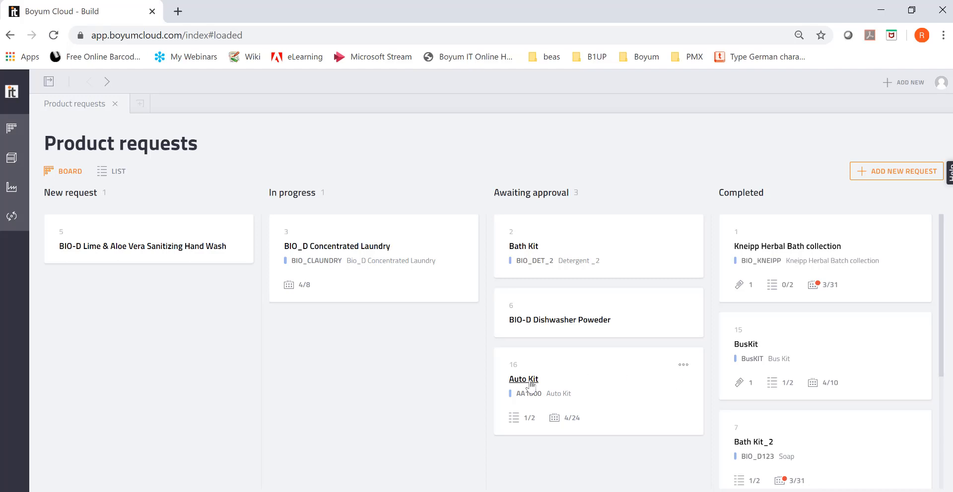
click(524, 379)
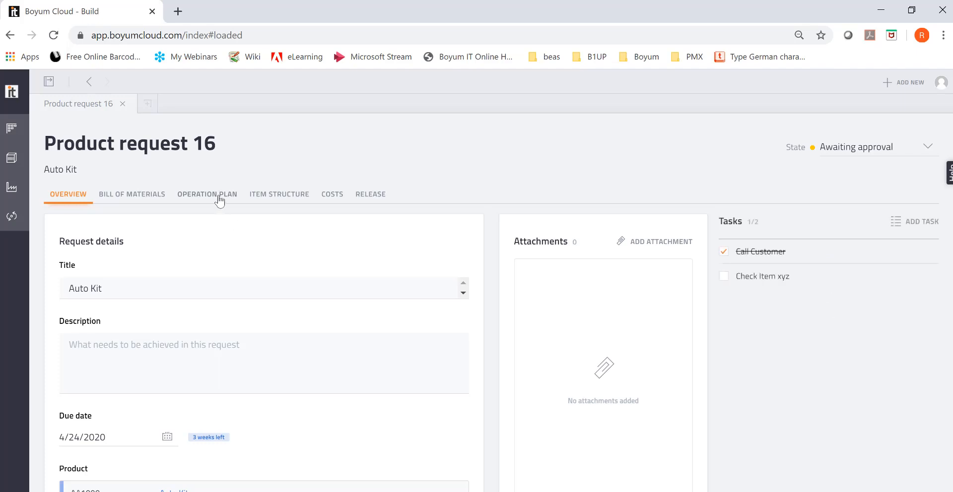
Browse request 16's Operation Plan and Item Structure, then show its Costs
click(207, 194)
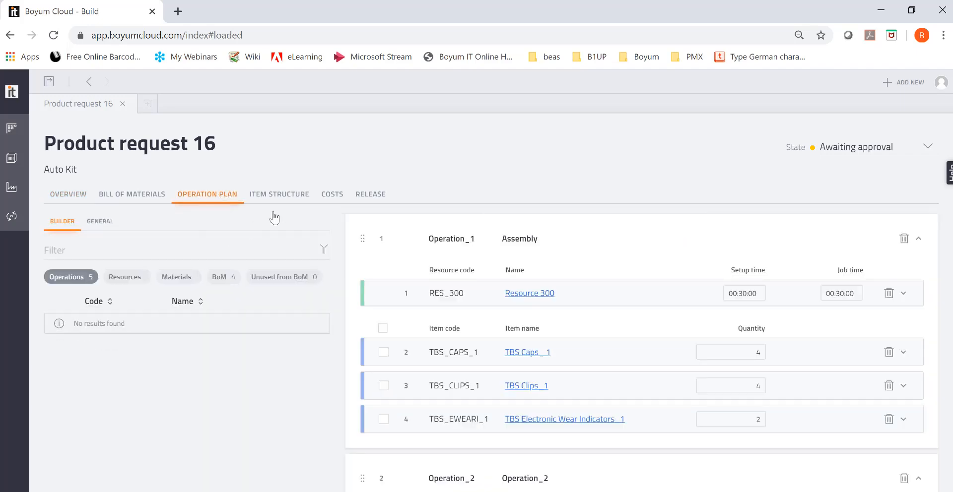
click(279, 194)
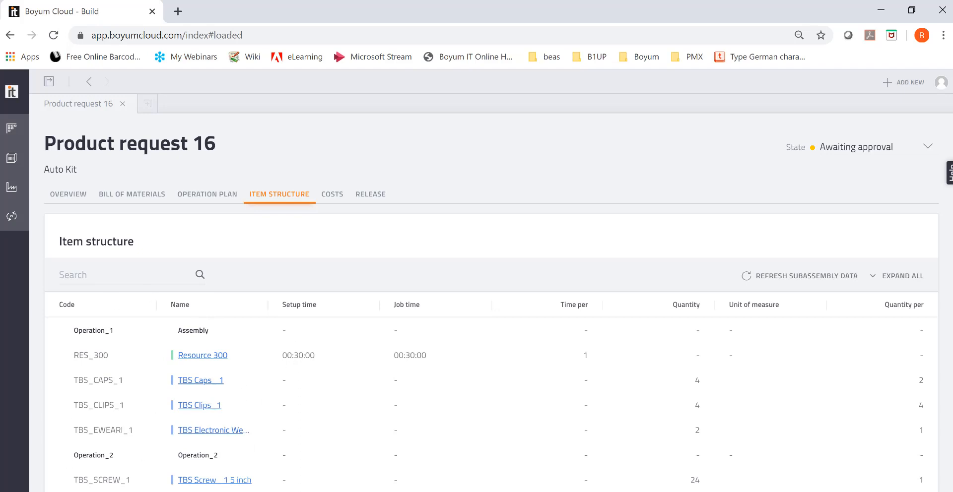
click(332, 194)
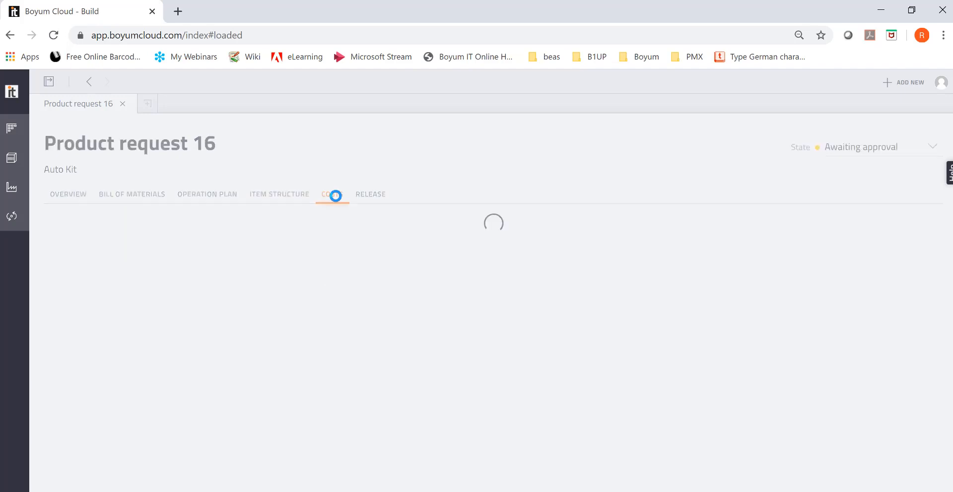
Run the sales price calculation for the Auto Kit request on the Costs tab
click(332, 194)
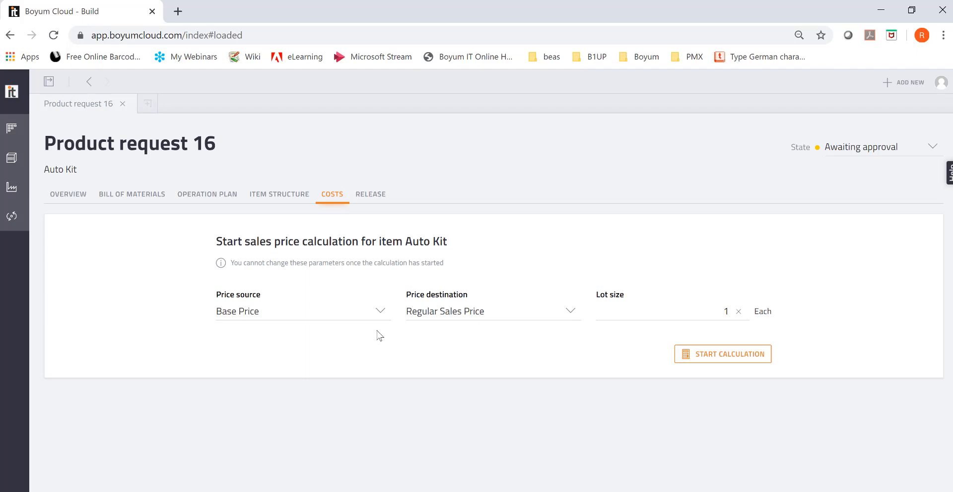
click(730, 354)
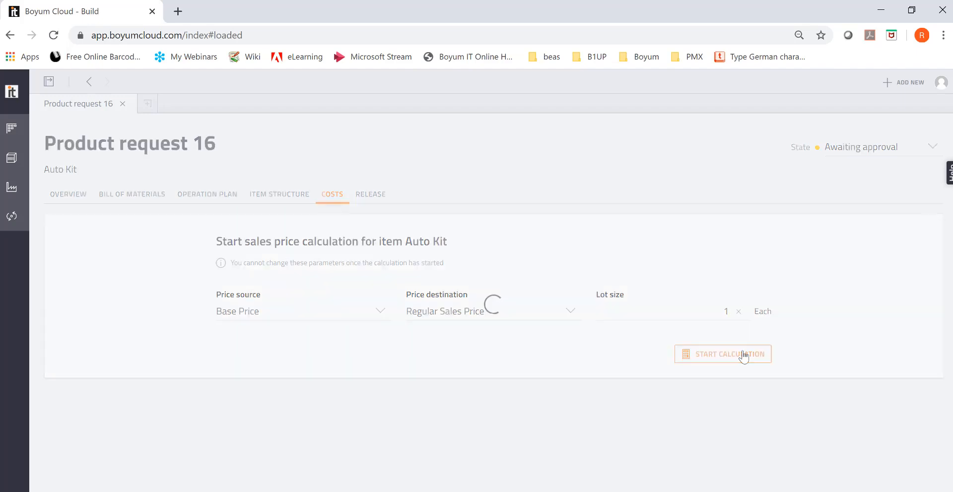
click(723, 354)
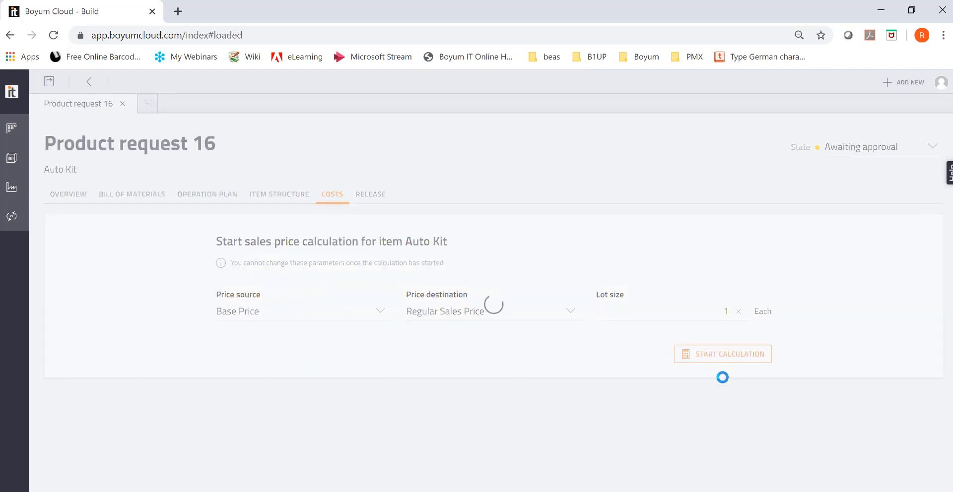
click(723, 354)
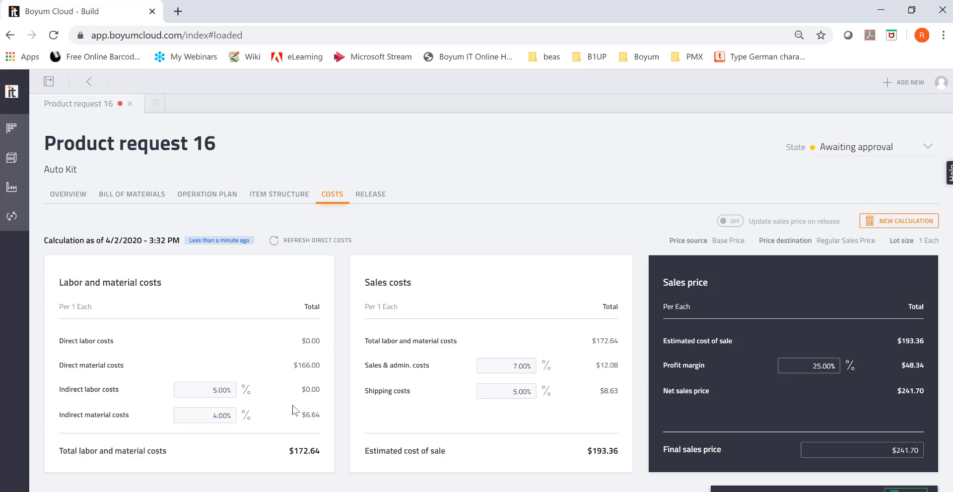
mouse_move(901, 87)
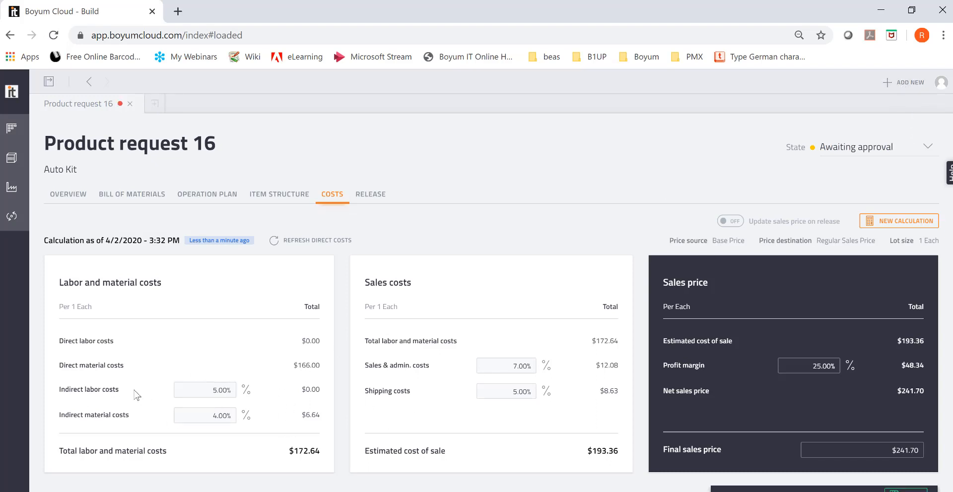
mouse_move(77, 414)
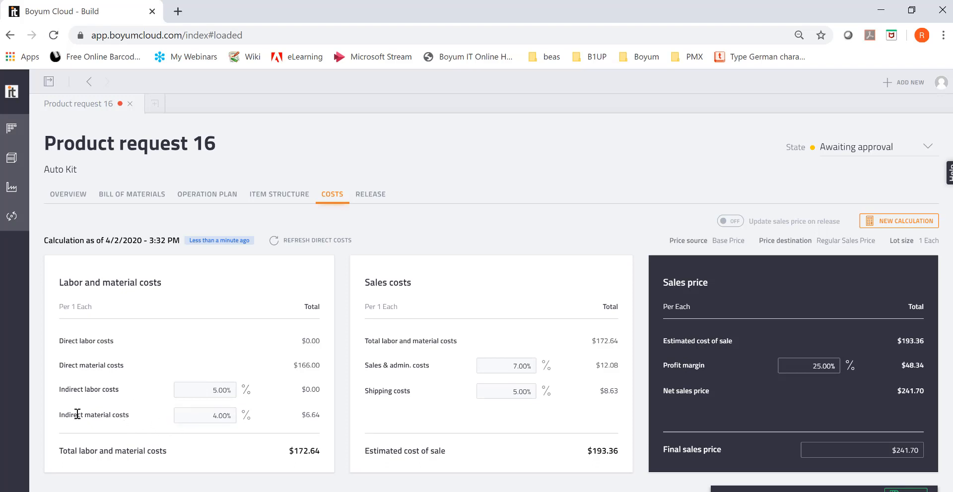
click(204, 416)
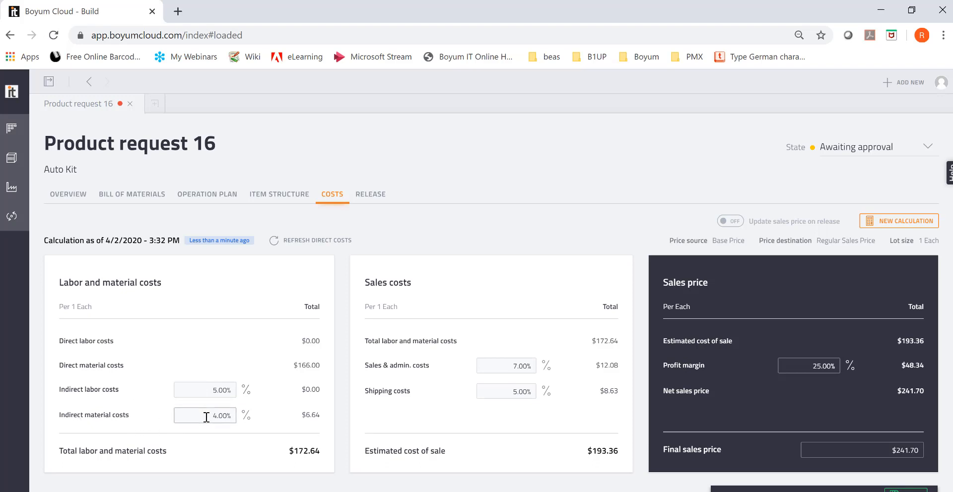
mouse_move(394, 304)
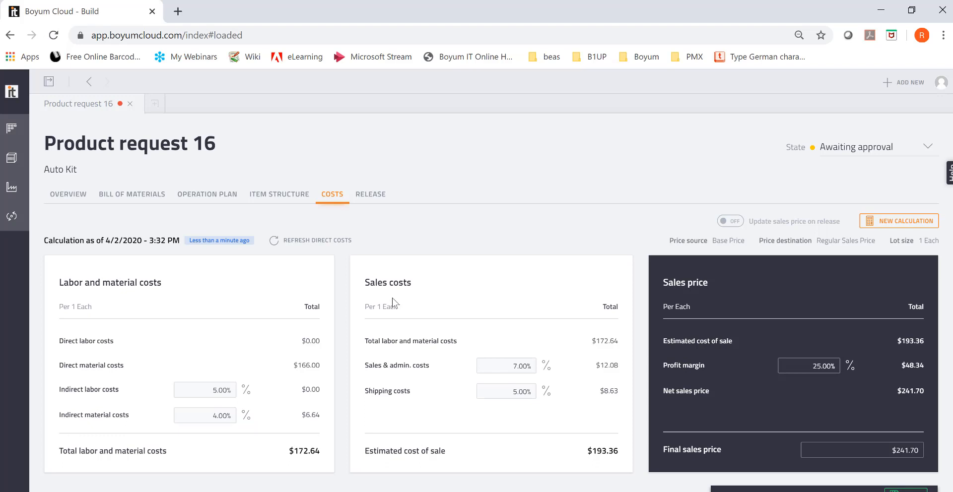
mouse_move(437, 330)
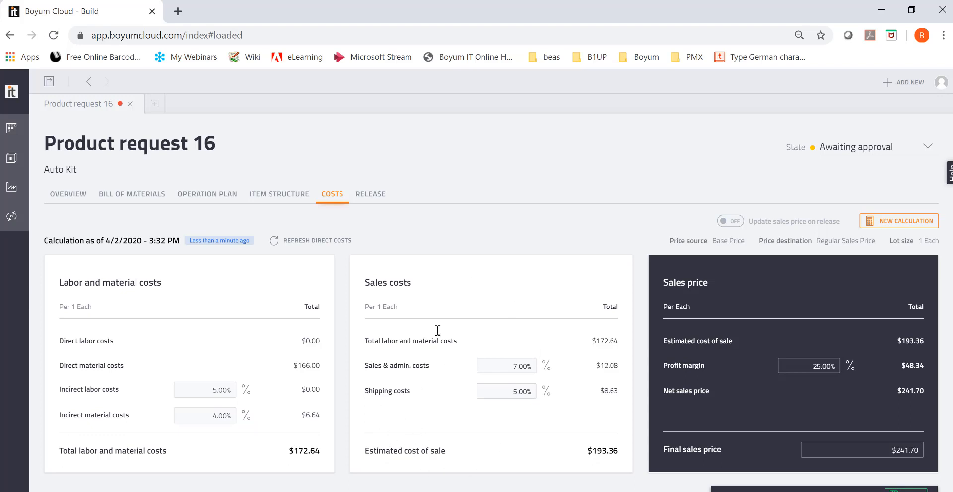
mouse_move(478, 320)
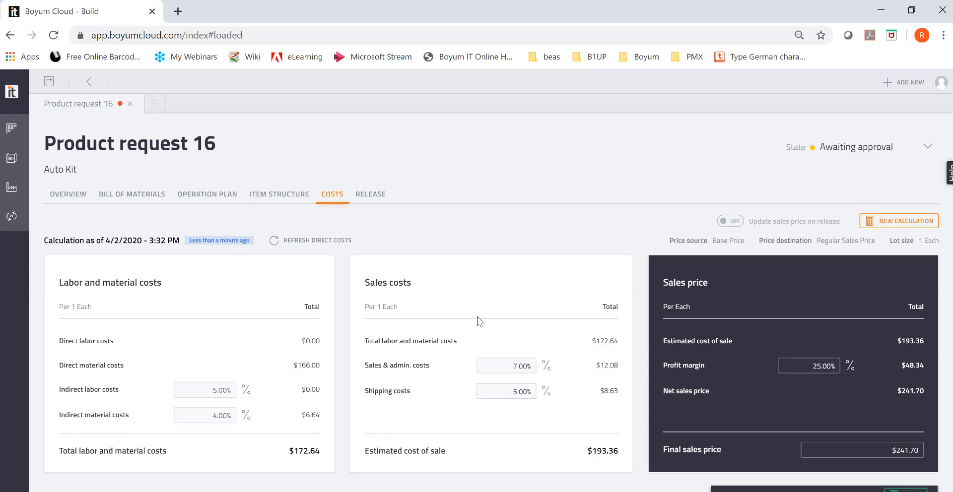
Change the sales and admin cost percentage from 7.00 to 10.00 and enable update-on-release
click(809, 365)
text(40)
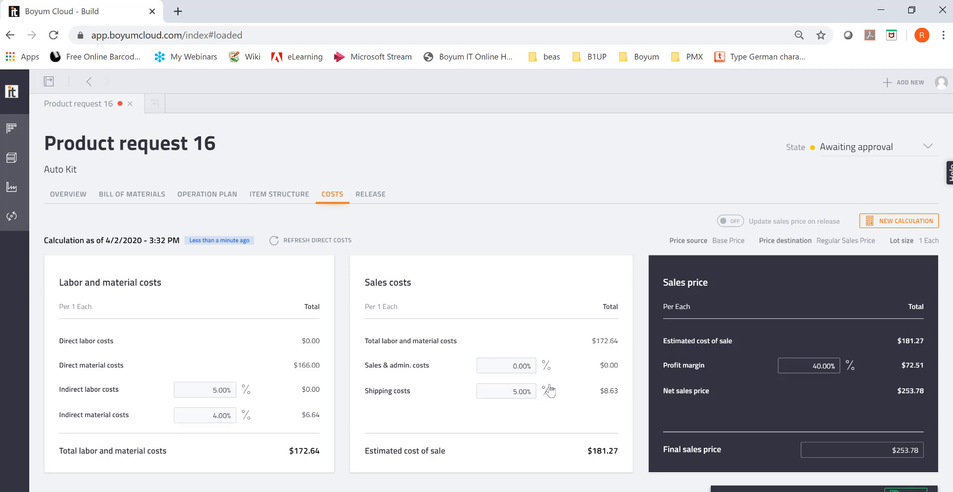
click(506, 365)
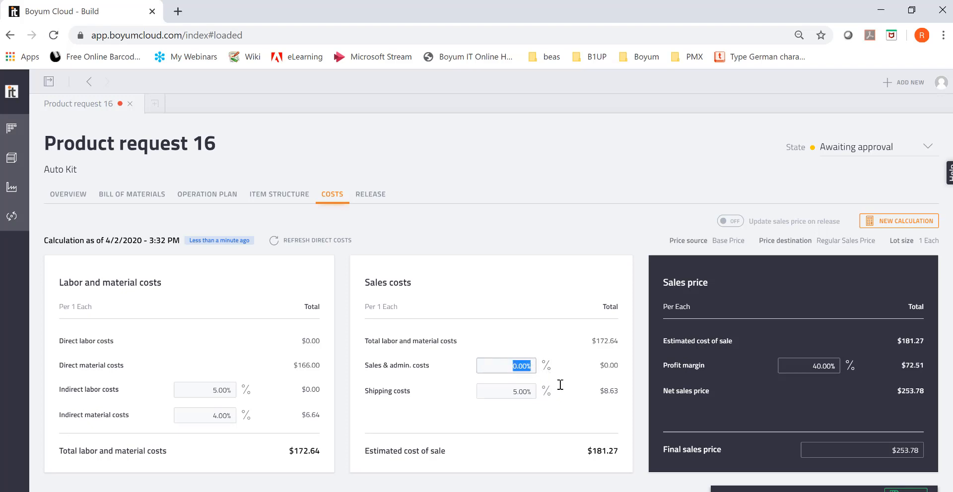
text(7.00)
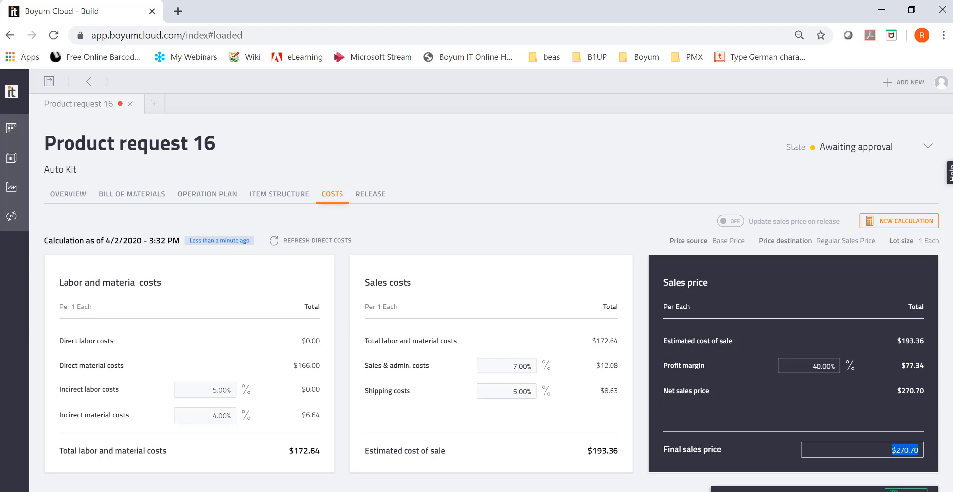
text(10.00)
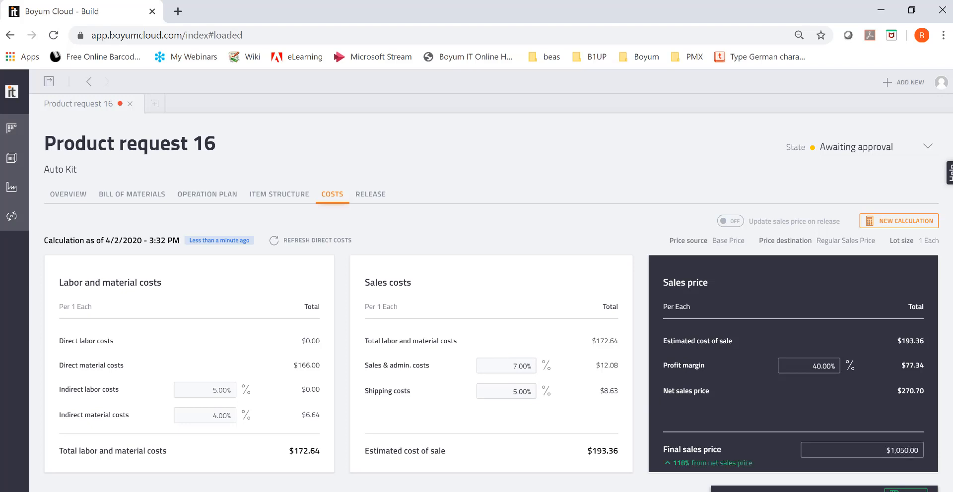
mouse_move(689, 488)
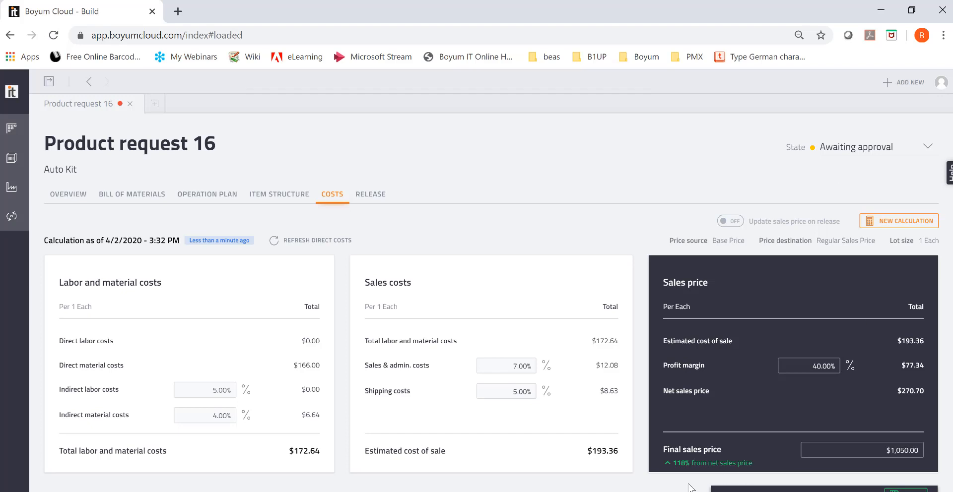
mouse_move(690, 475)
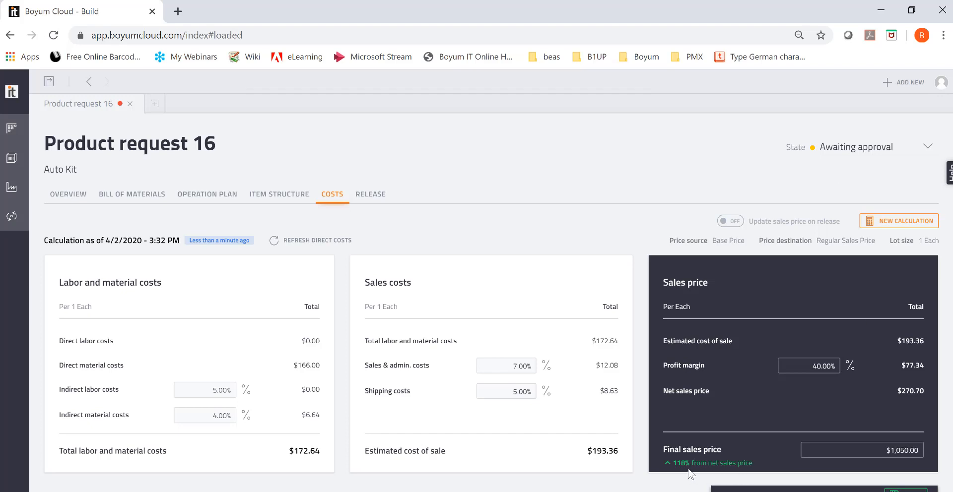
mouse_move(796, 481)
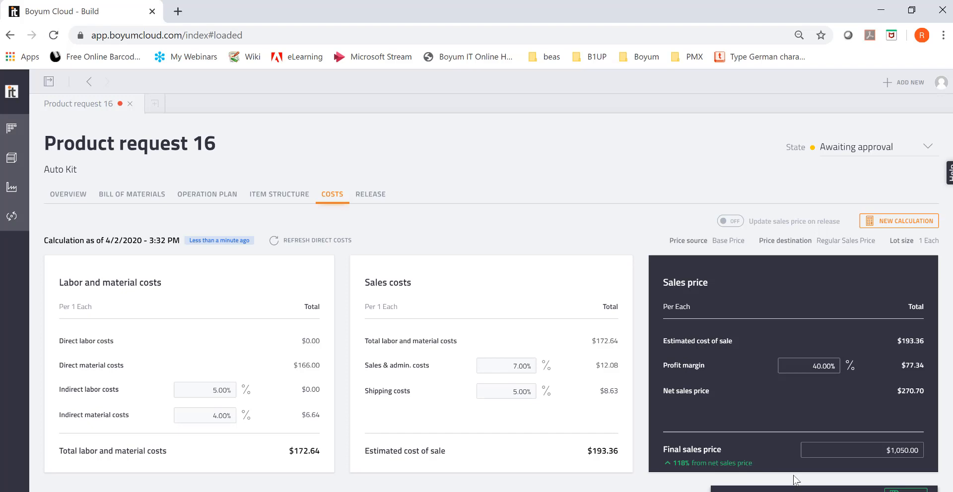
mouse_move(797, 465)
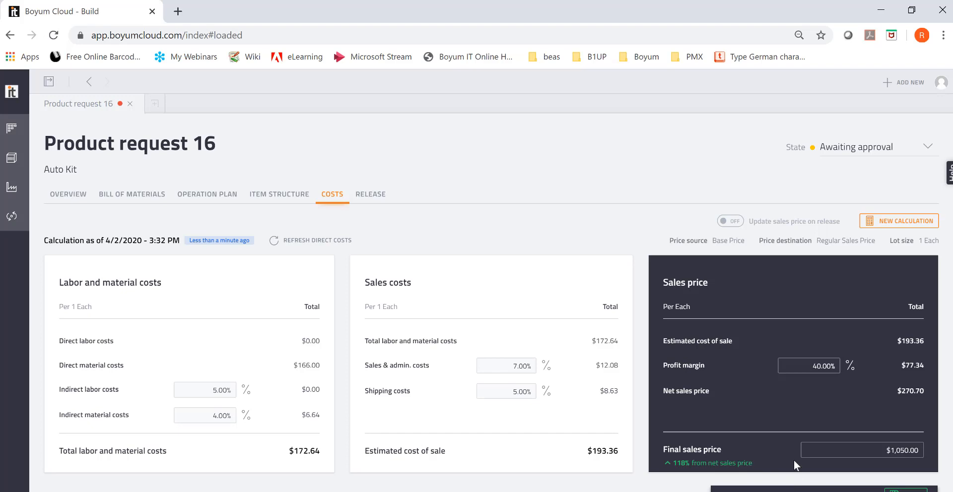
mouse_move(800, 429)
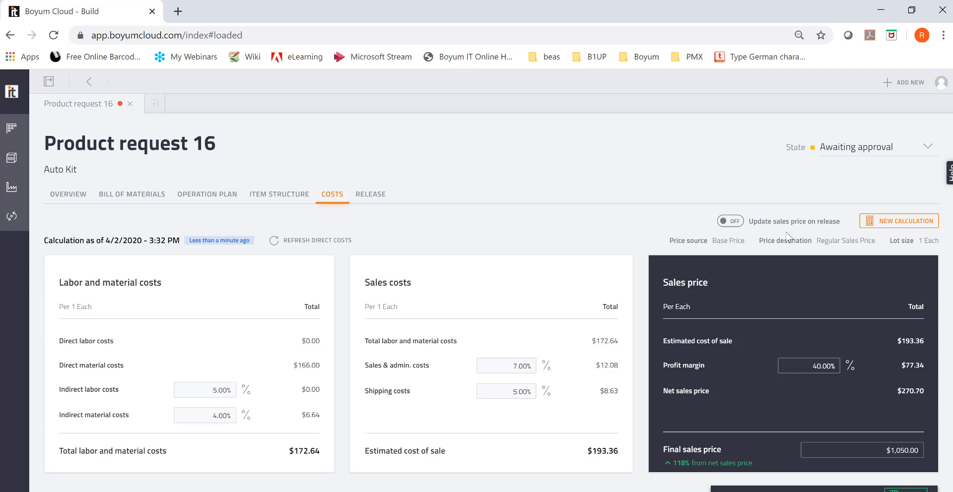
mouse_move(823, 240)
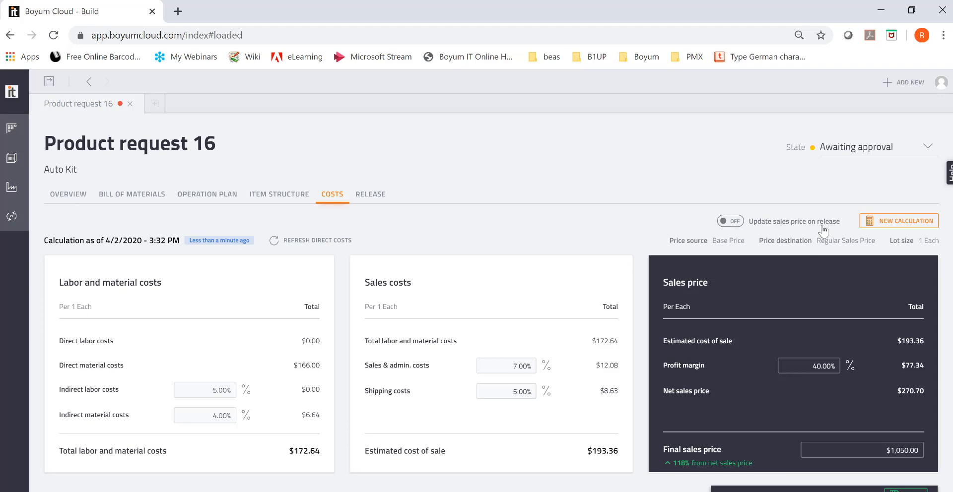
click(730, 221)
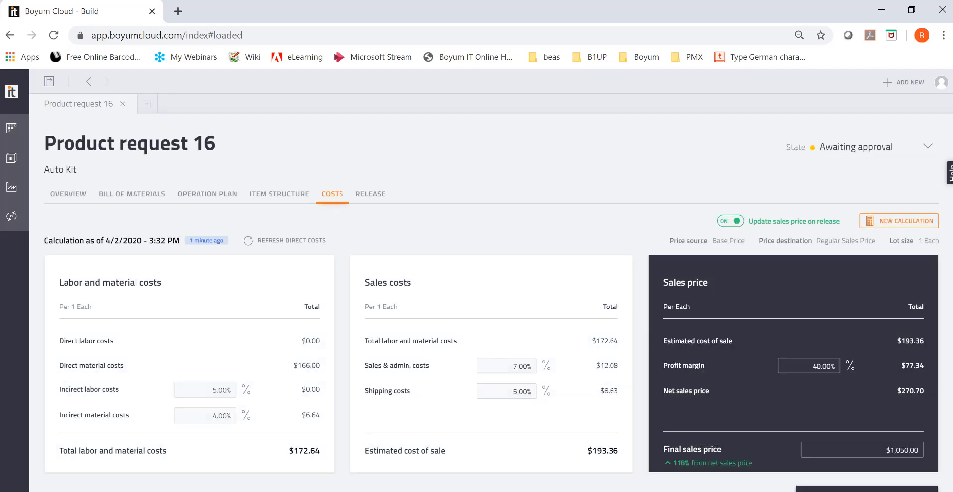
click(370, 194)
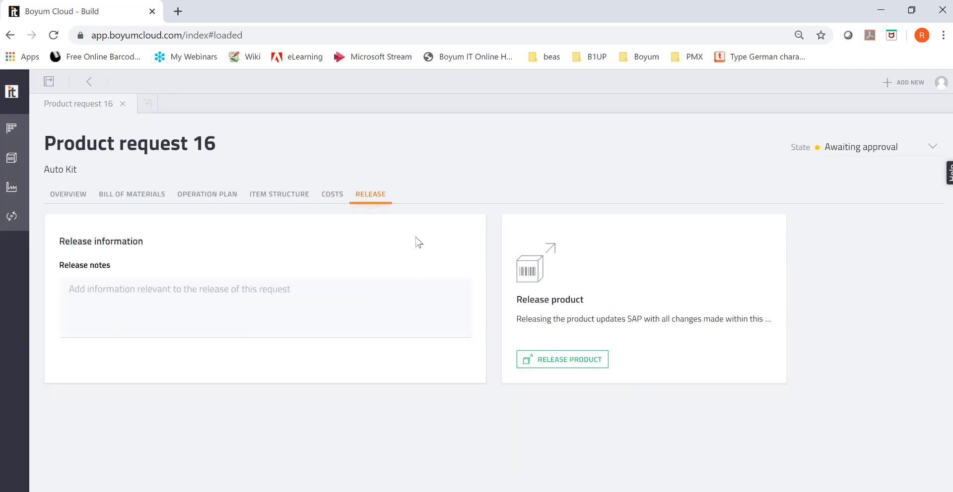
mouse_move(579, 362)
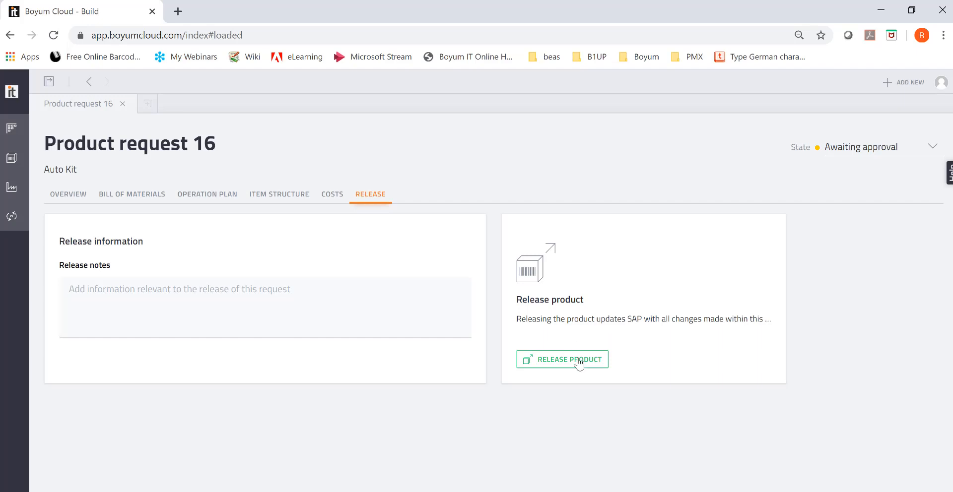
Release product AA1000 from request 16 to SAP, then go to the Items overview
click(569, 360)
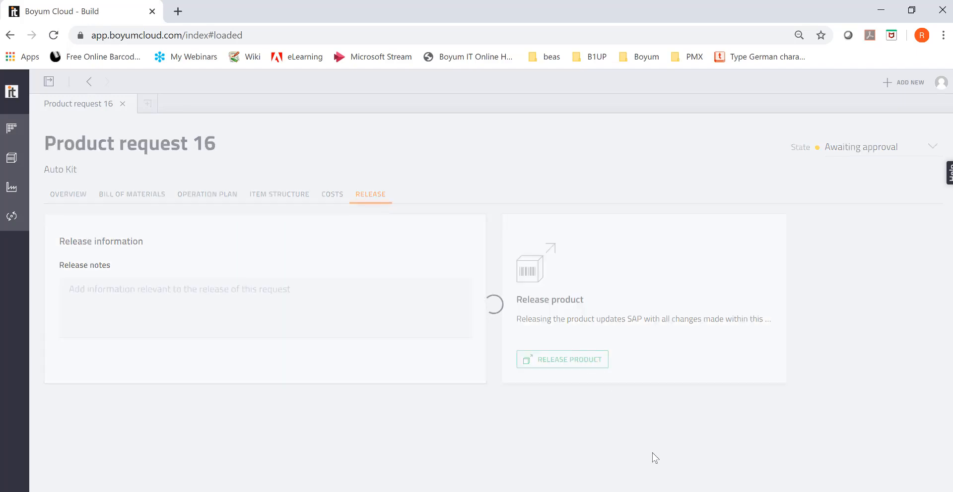
click(561, 359)
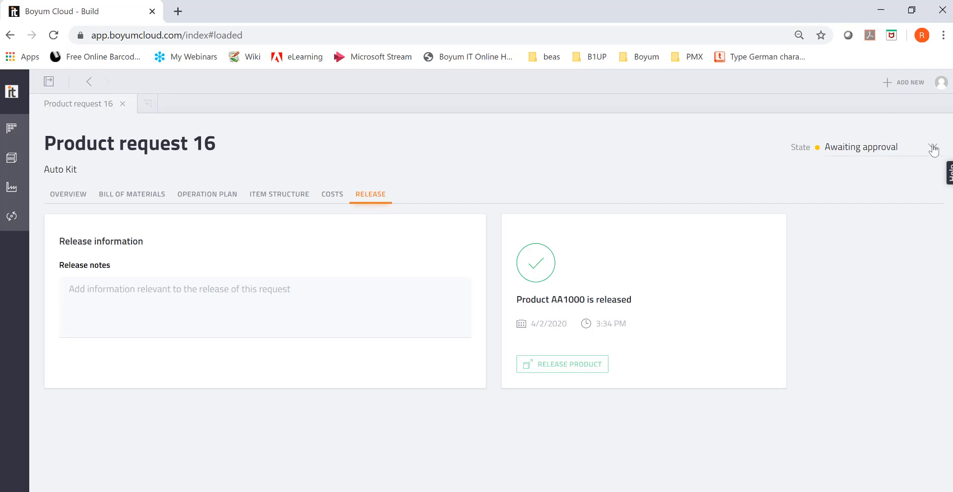
mouse_move(12, 158)
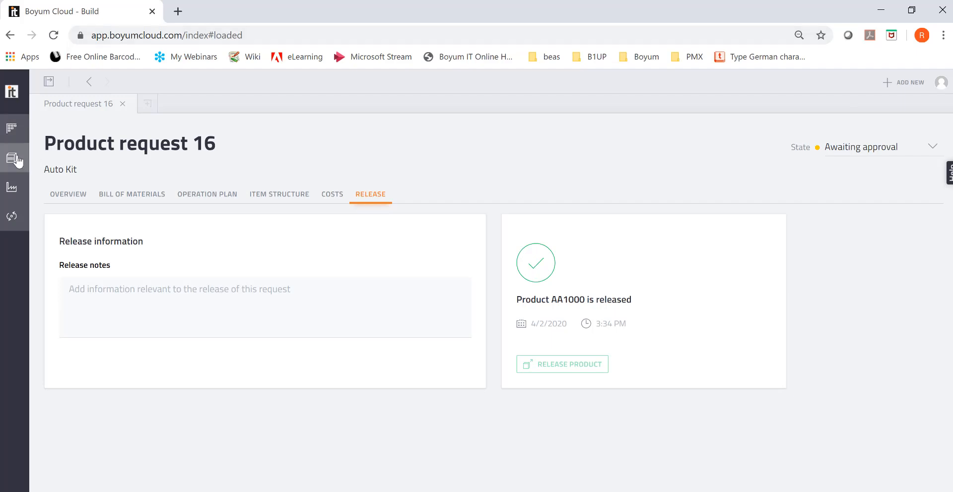
click(11, 128)
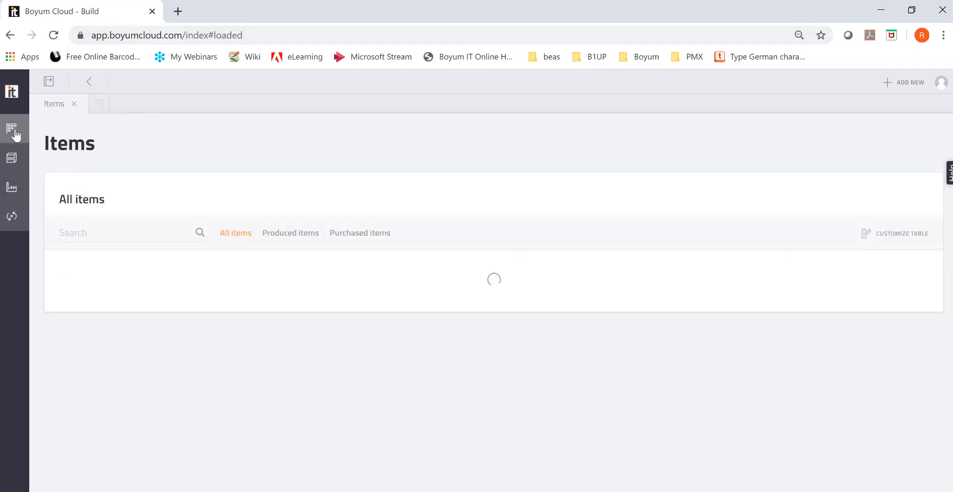
Show product requests in List view filtered to New and In progress
click(12, 130)
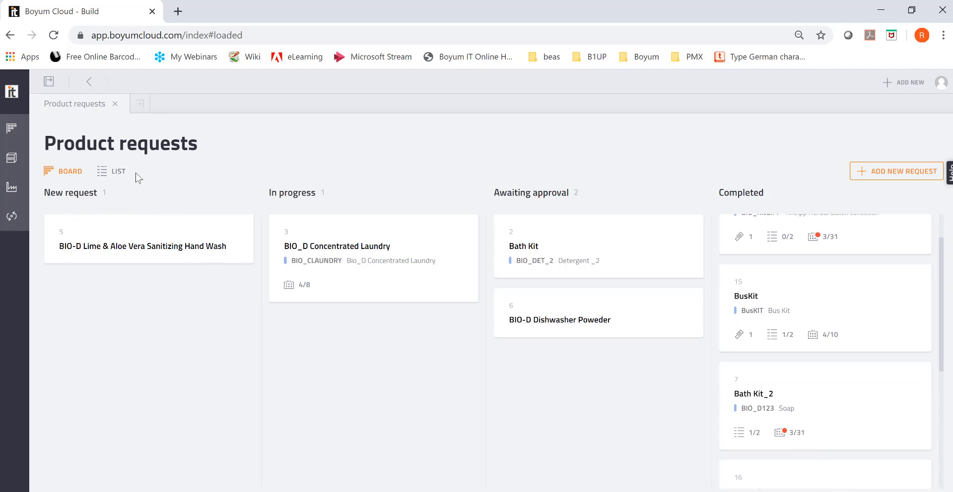
click(118, 171)
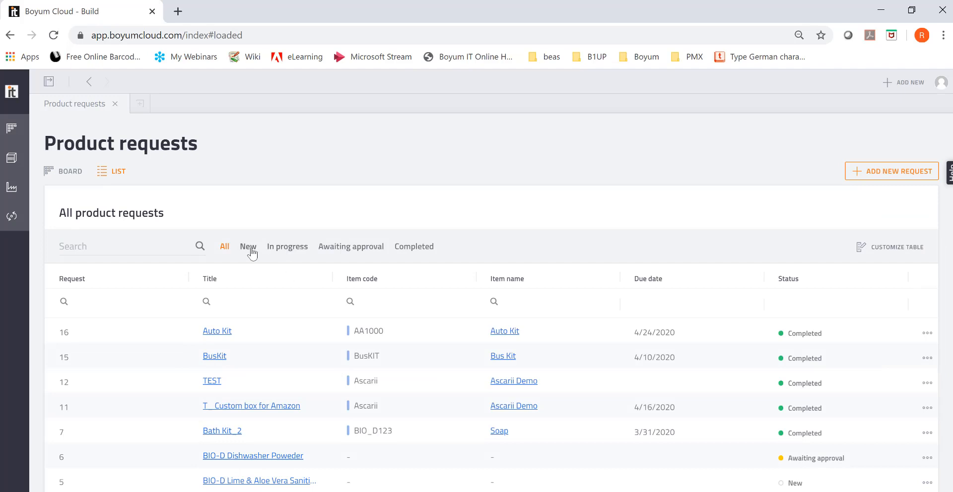
click(247, 247)
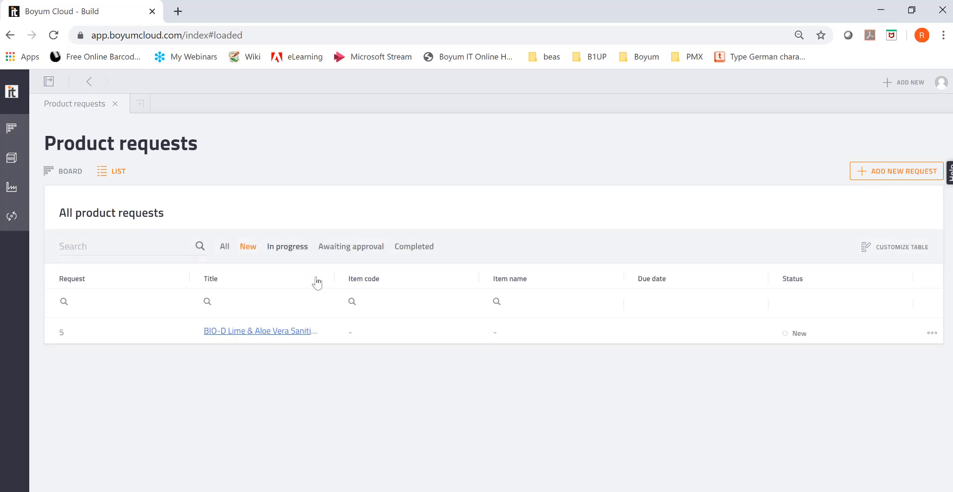
click(288, 246)
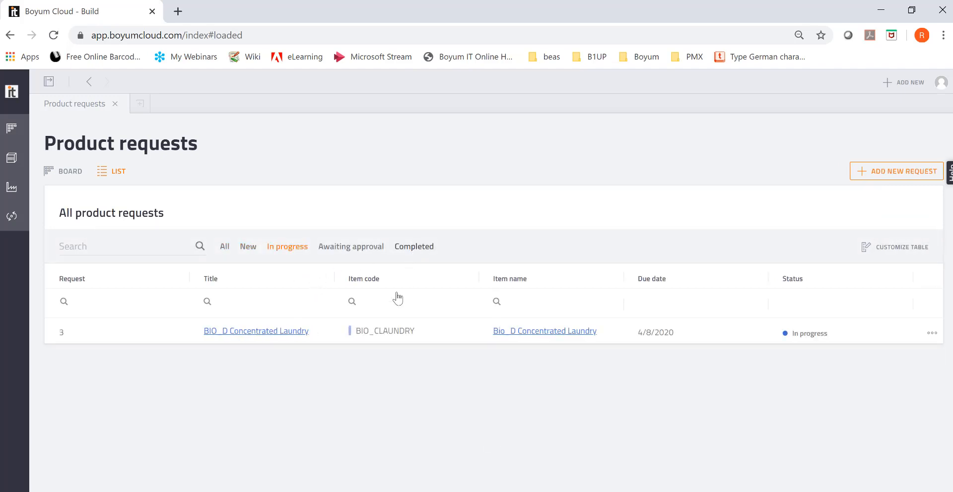
click(414, 246)
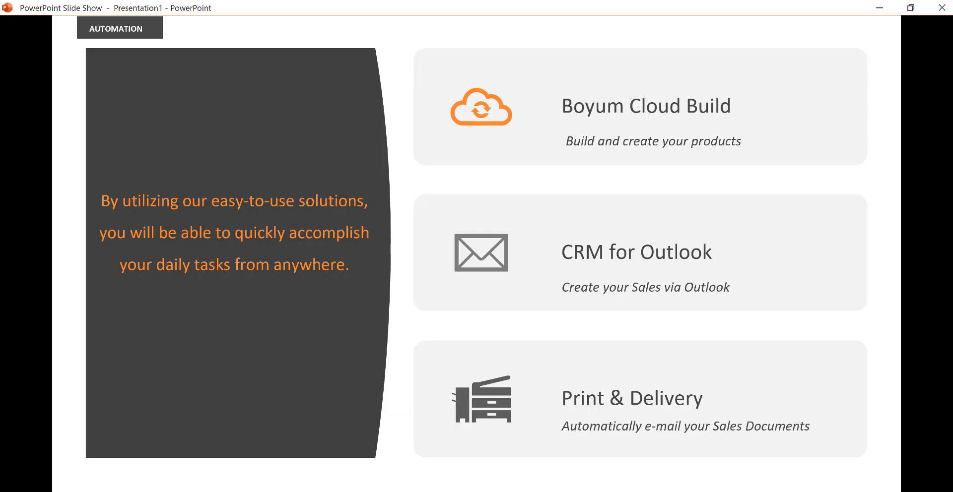
mouse_move(607, 161)
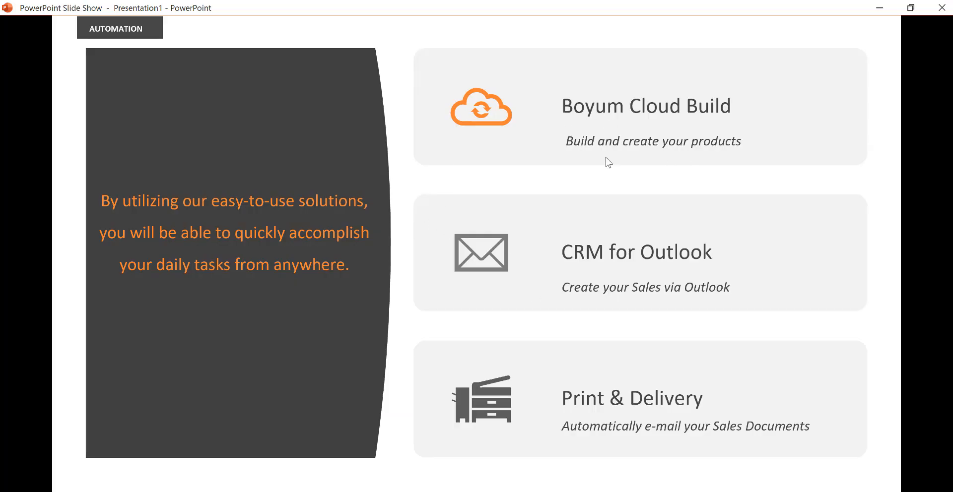
mouse_move(620, 159)
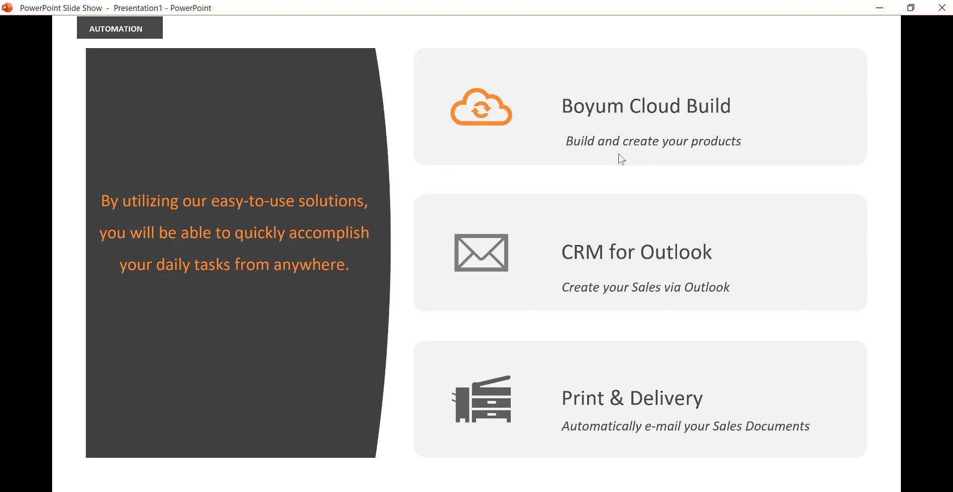
mouse_move(640, 157)
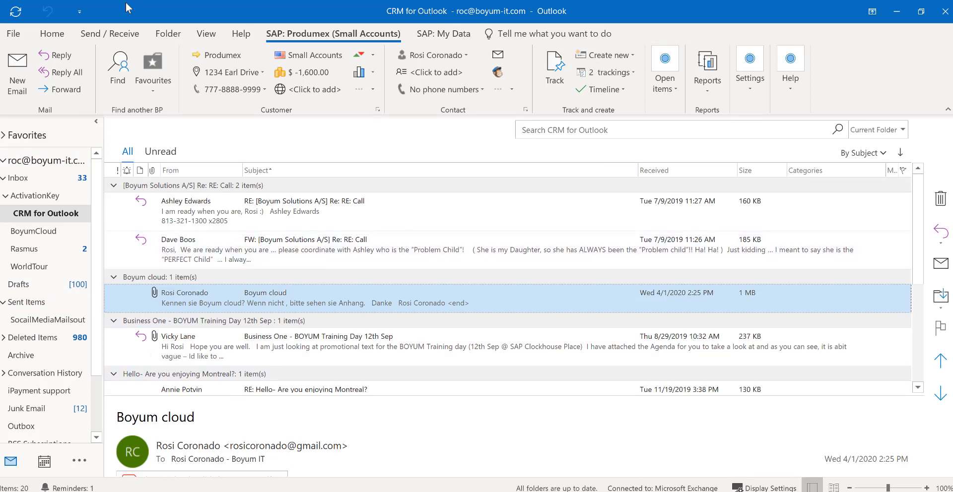
mouse_move(311, 308)
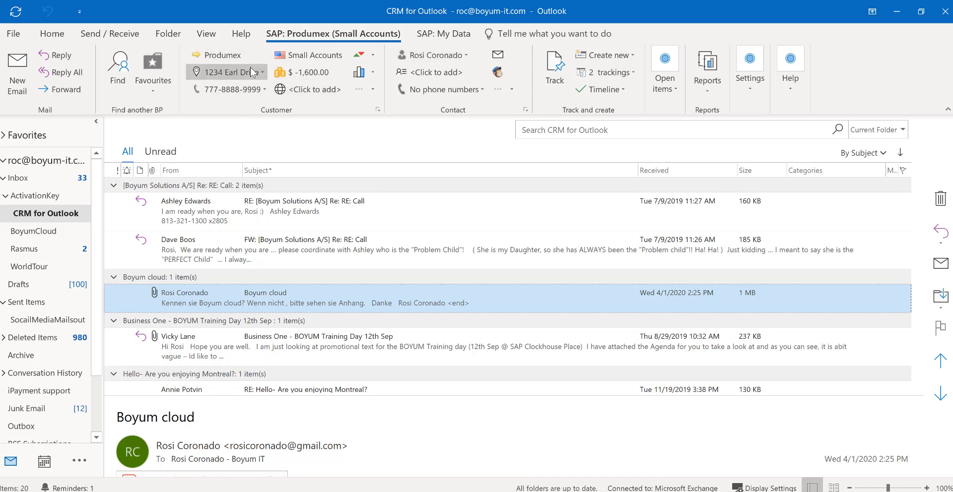
mouse_move(239, 90)
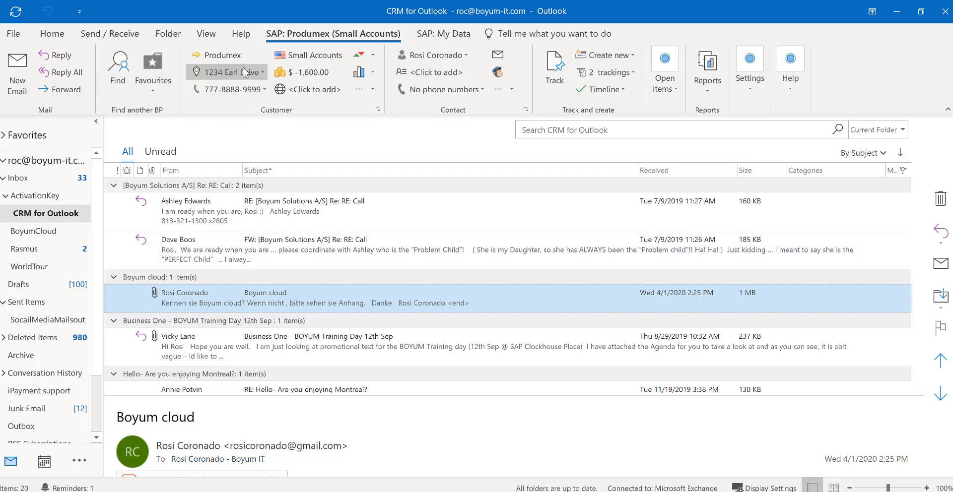
mouse_move(224, 55)
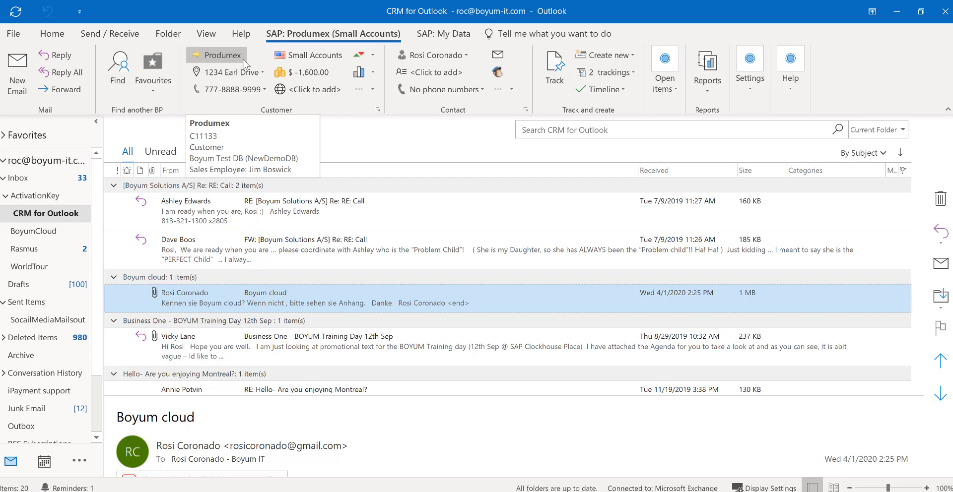
mouse_move(342, 80)
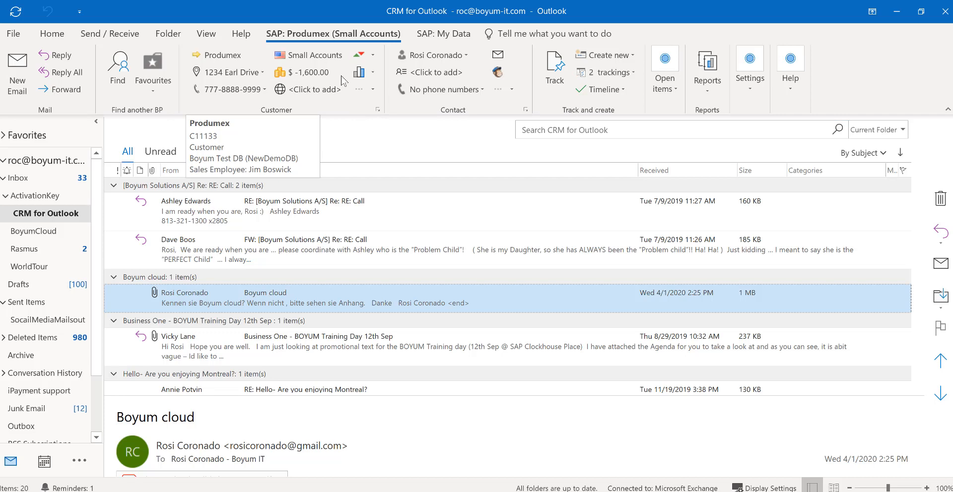
mouse_move(602, 15)
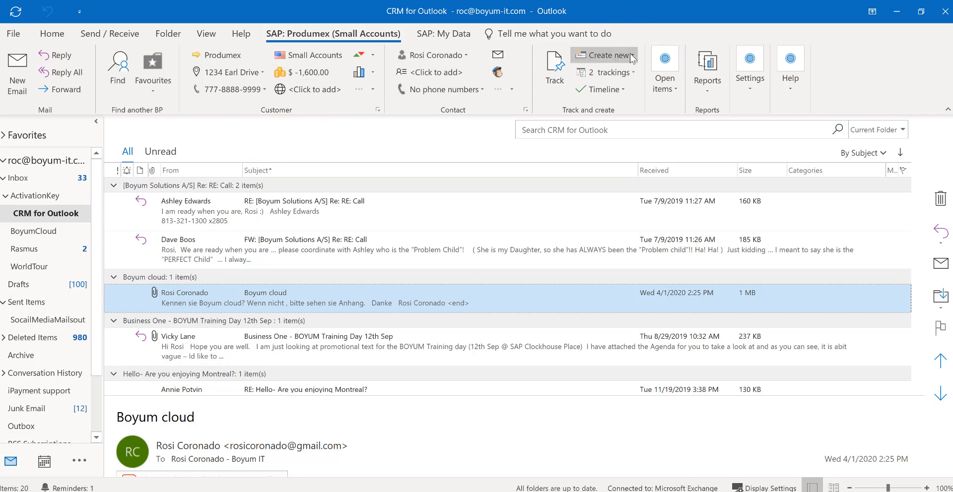
Create a Produmex sales quotation with Auto Kit AA1000, quantity 5, totalling $5,250
click(608, 55)
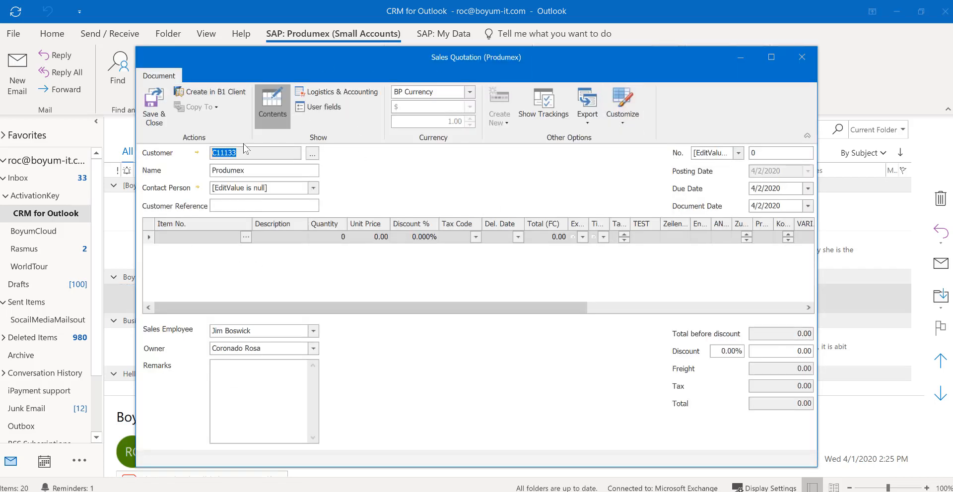
click(246, 237)
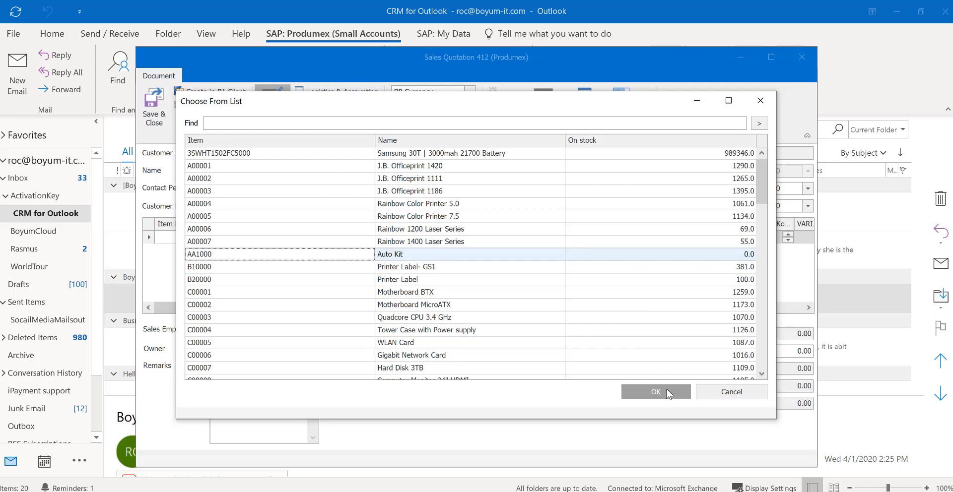
click(655, 391)
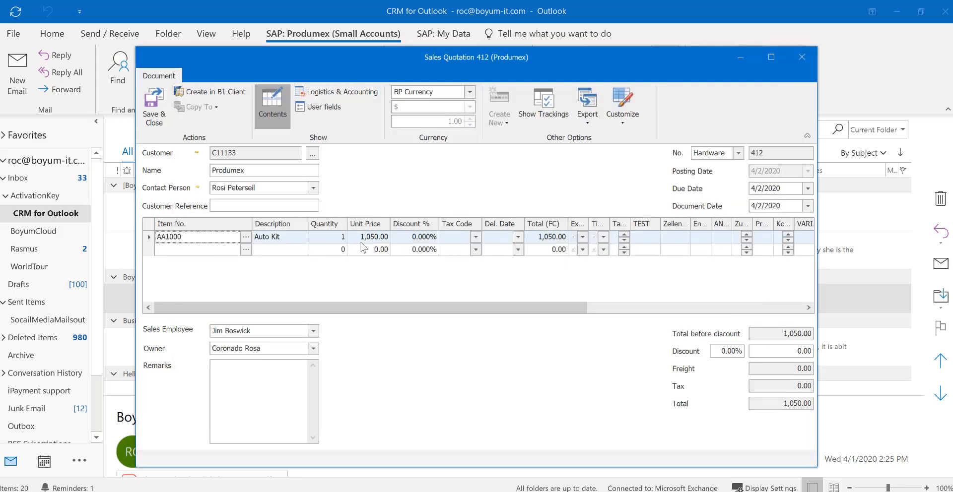
mouse_move(387, 244)
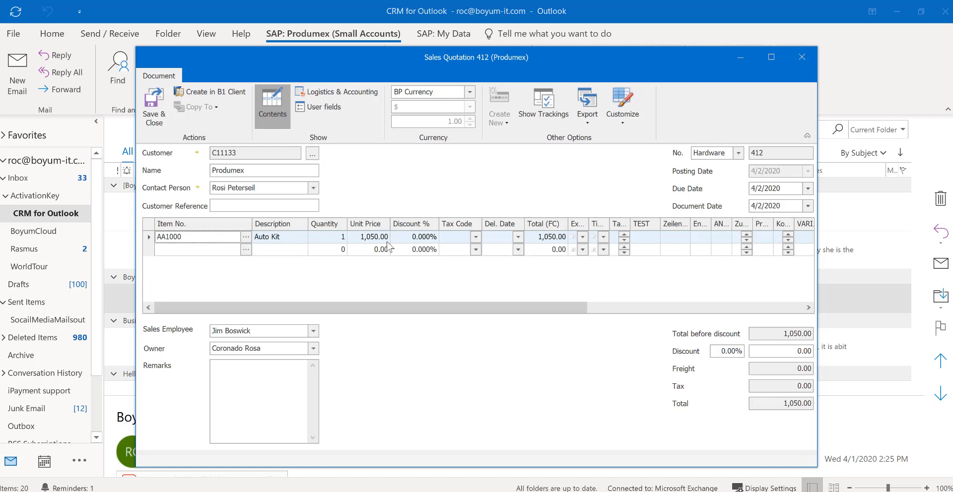
click(333, 237)
text(5)
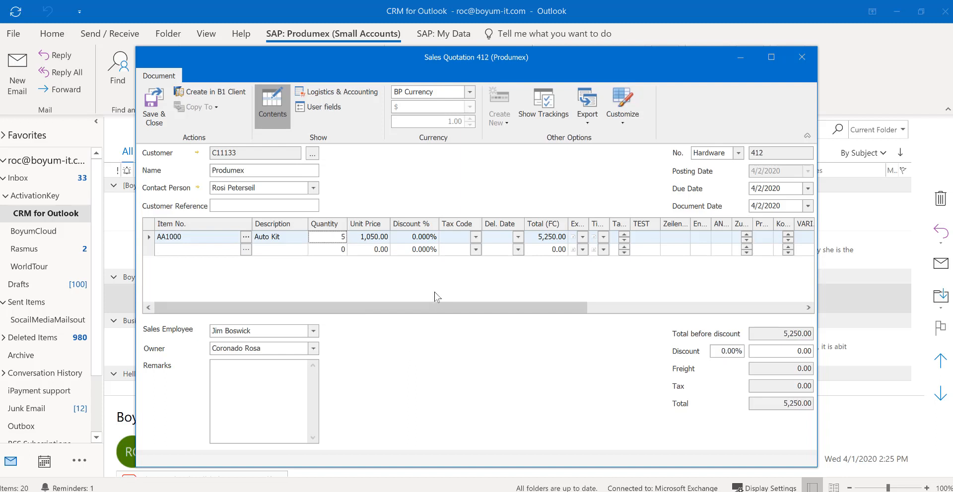
mouse_move(154, 104)
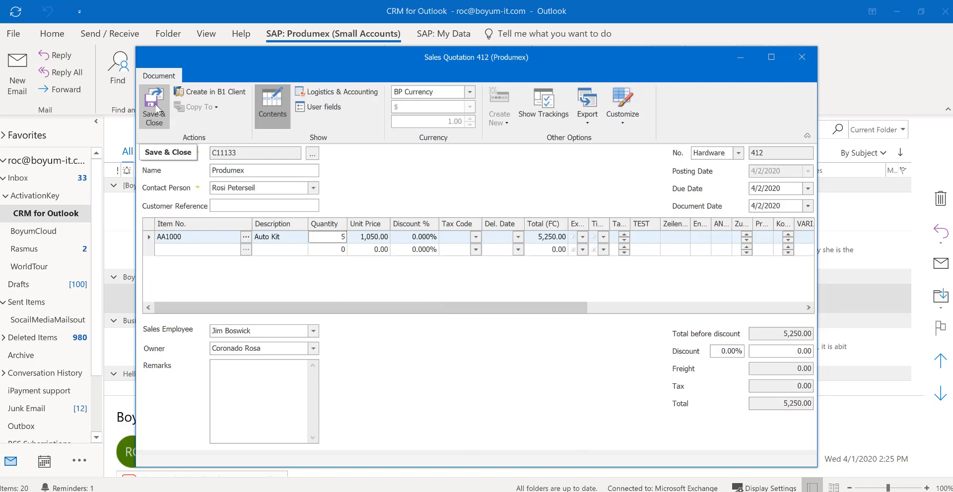
mouse_move(158, 107)
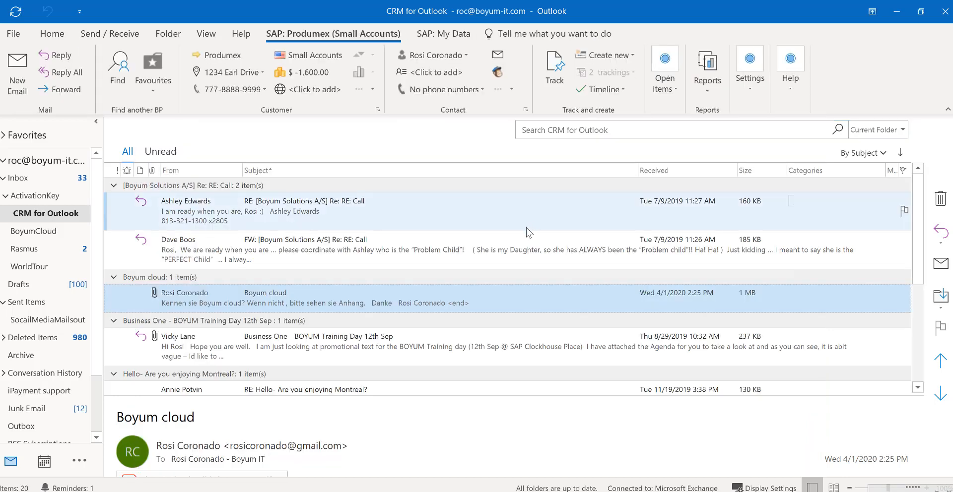
Create another activity from the Boyum cloud email and view its attachment
click(607, 55)
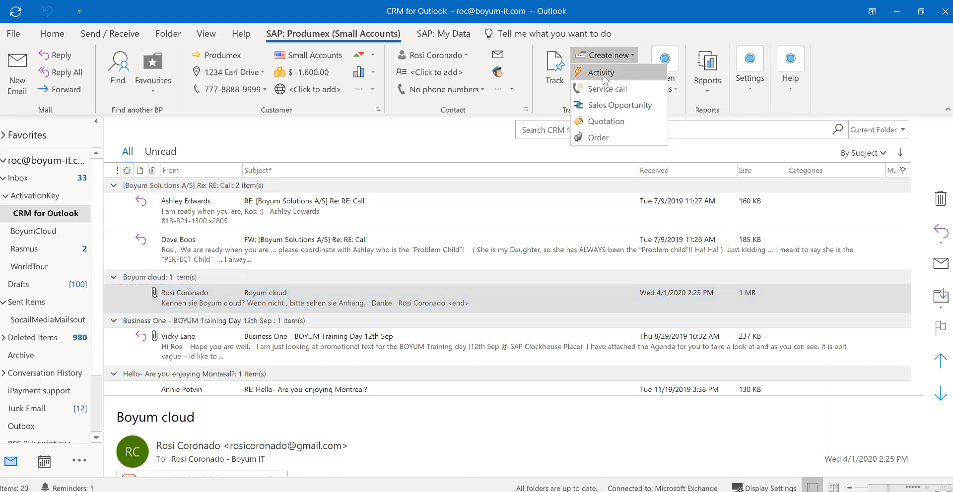
click(601, 72)
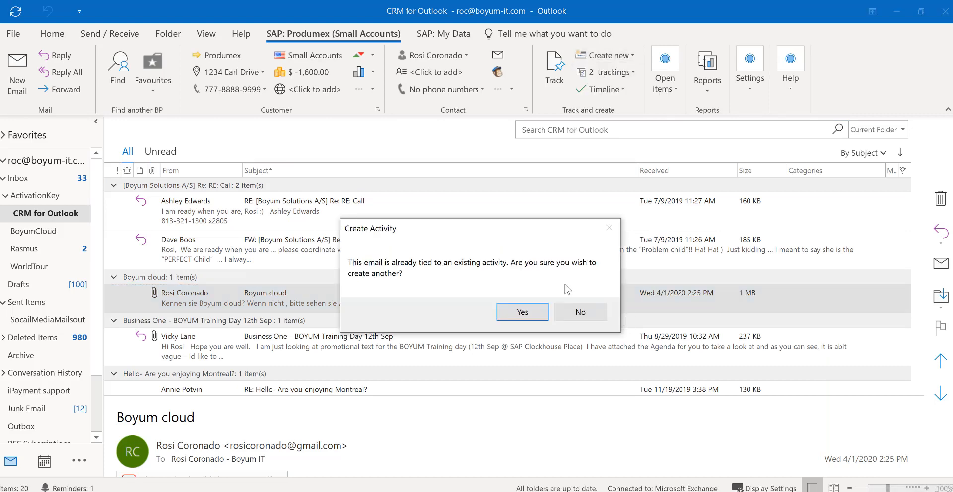
click(580, 312)
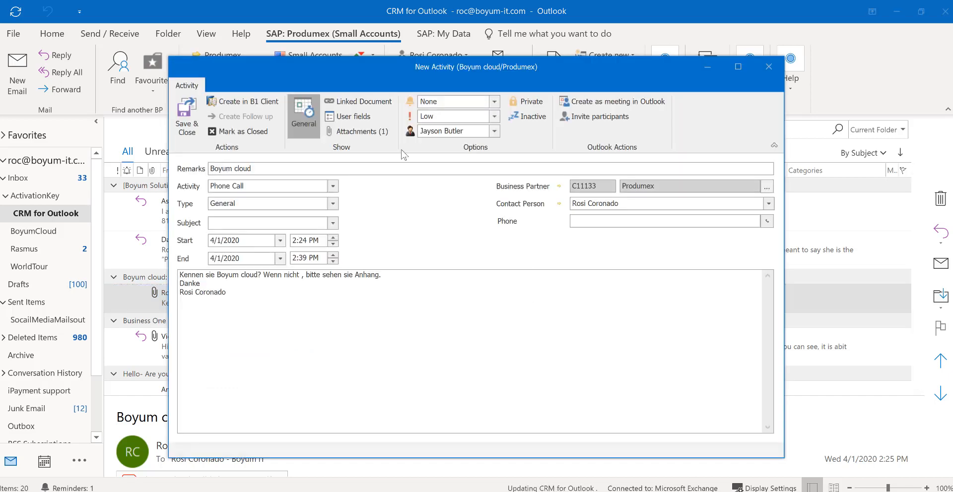
click(362, 131)
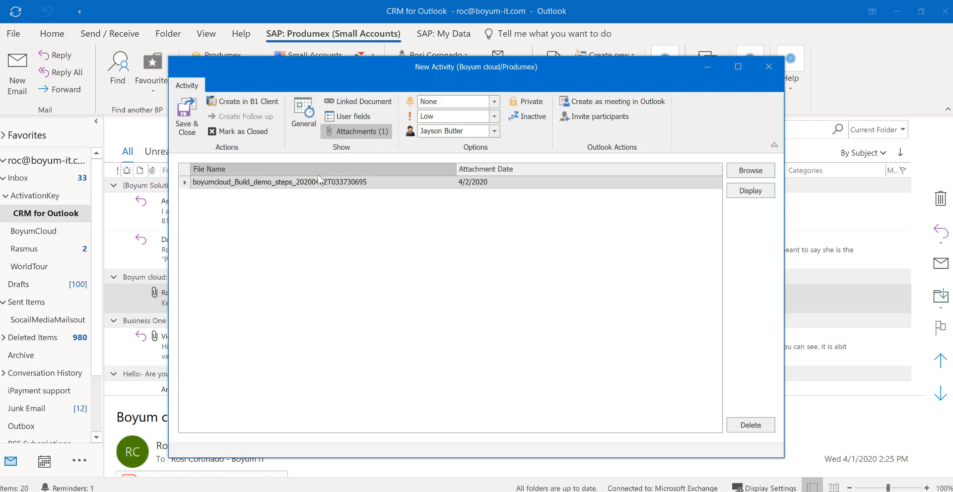
mouse_move(300, 192)
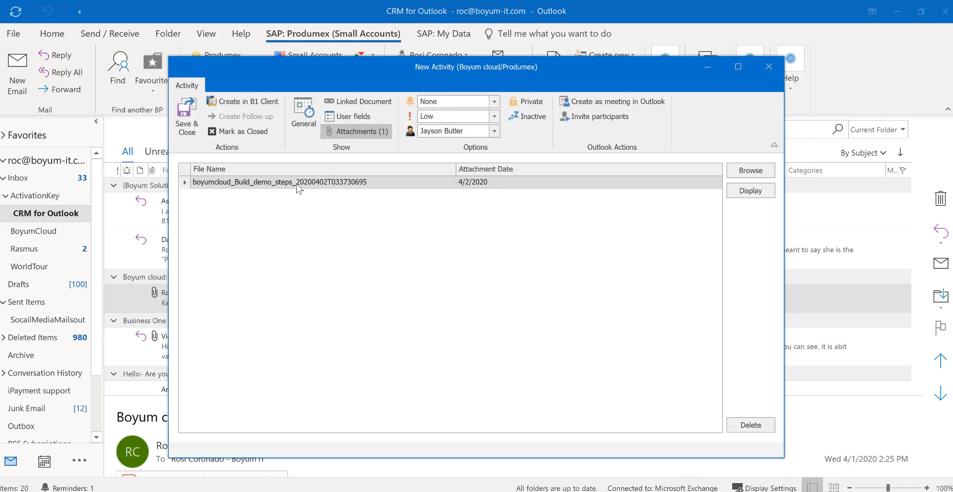
Link Sales Quotation 412 as the activity's linked document and return to General
click(364, 102)
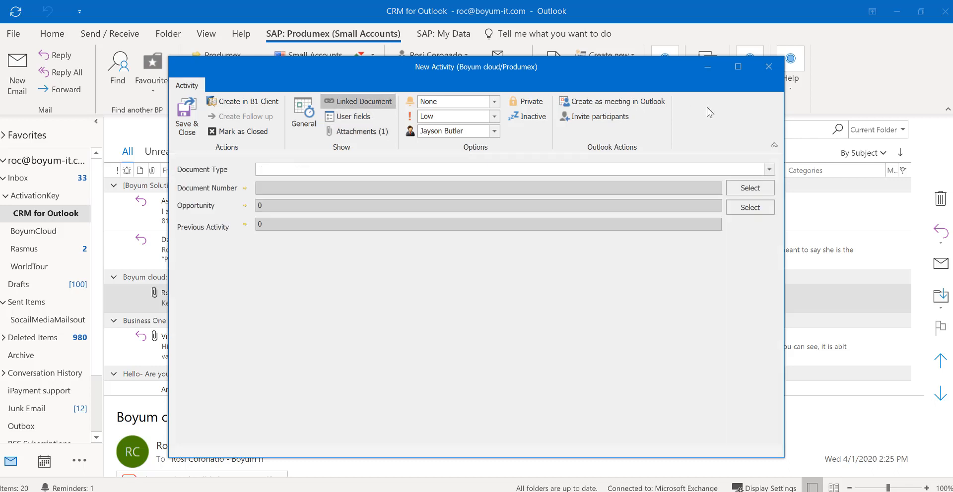
click(769, 169)
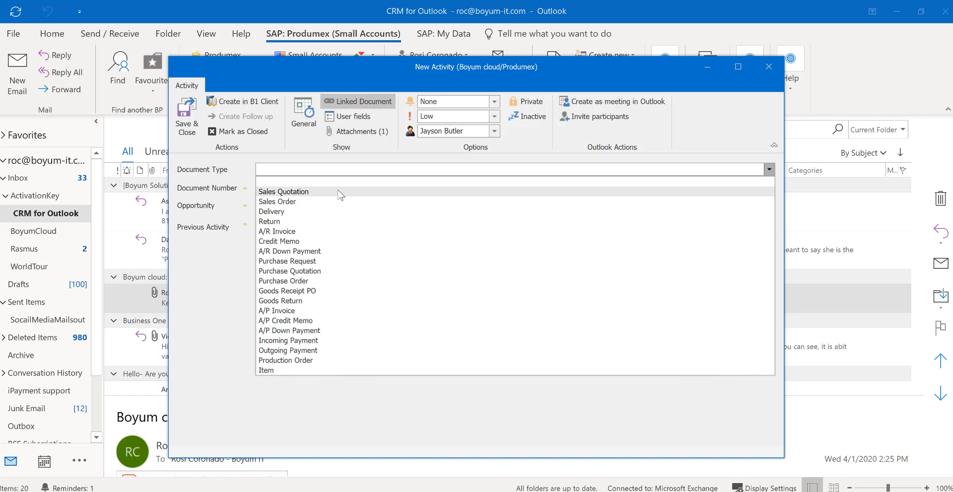
click(283, 191)
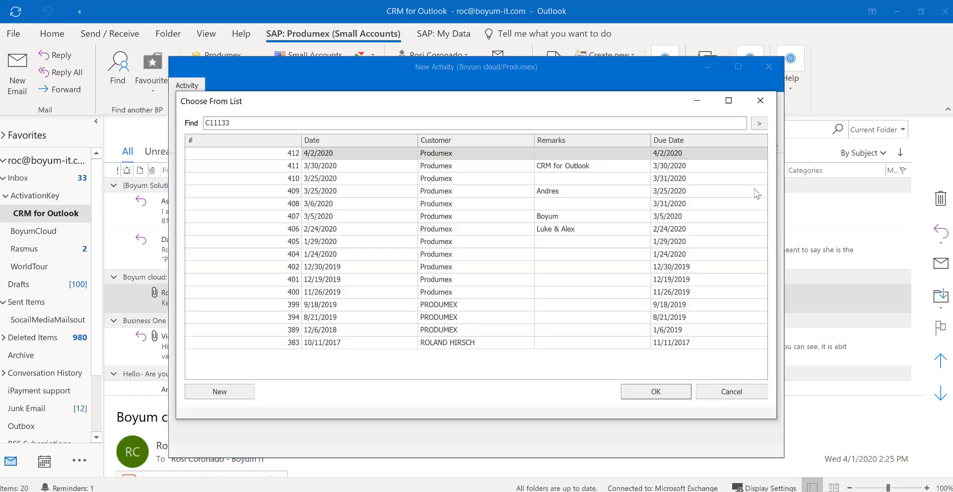
mouse_move(701, 241)
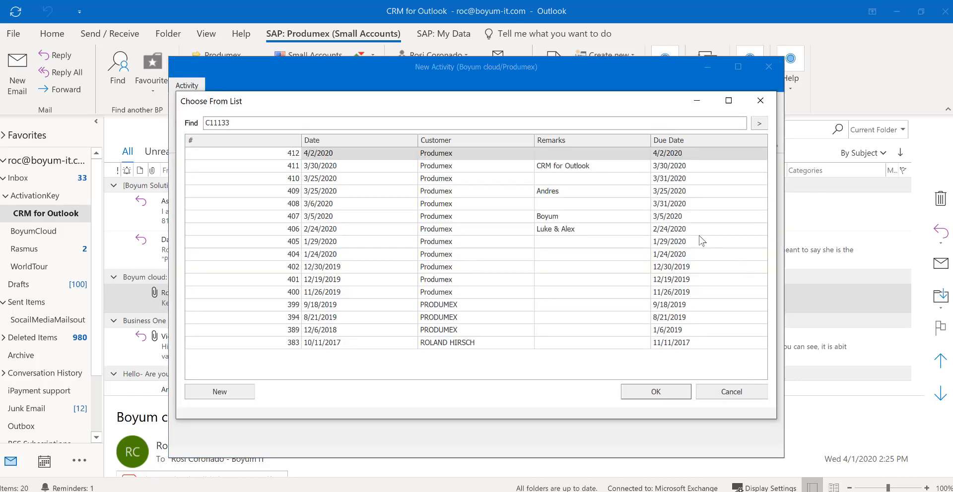
mouse_move(663, 286)
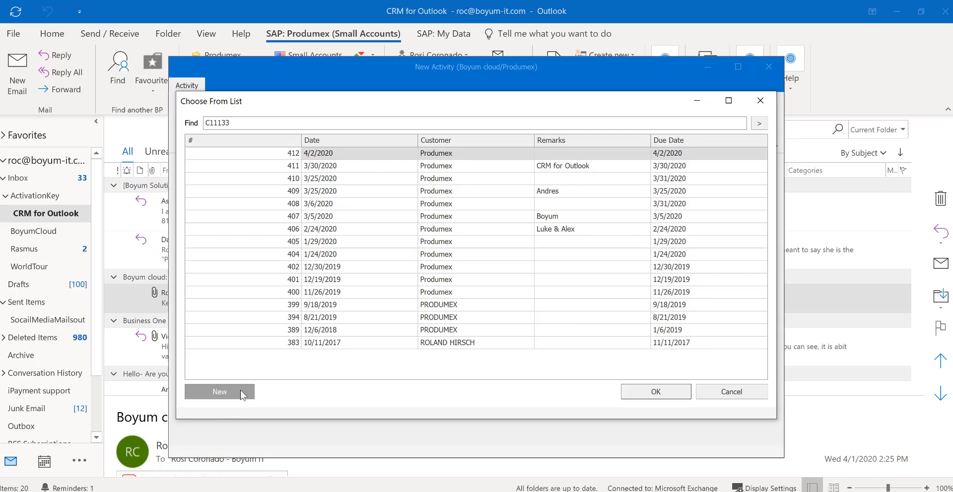
click(656, 391)
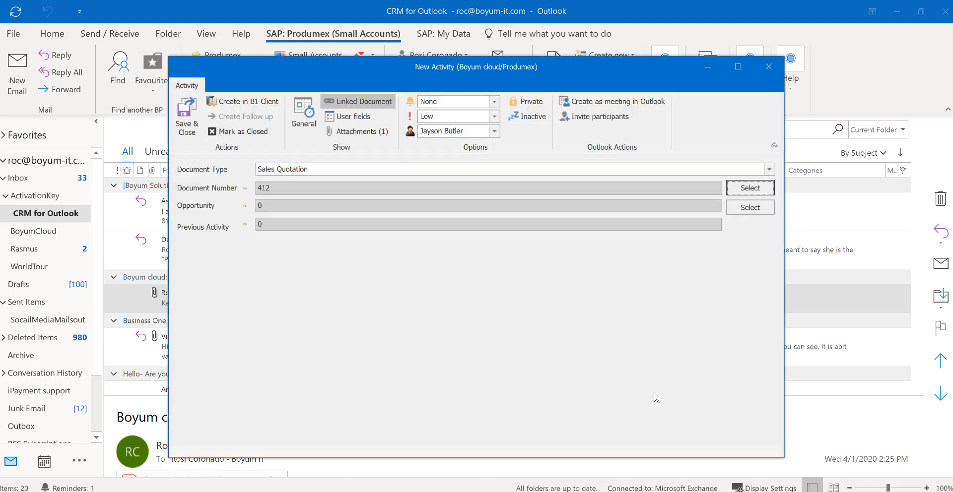
click(304, 113)
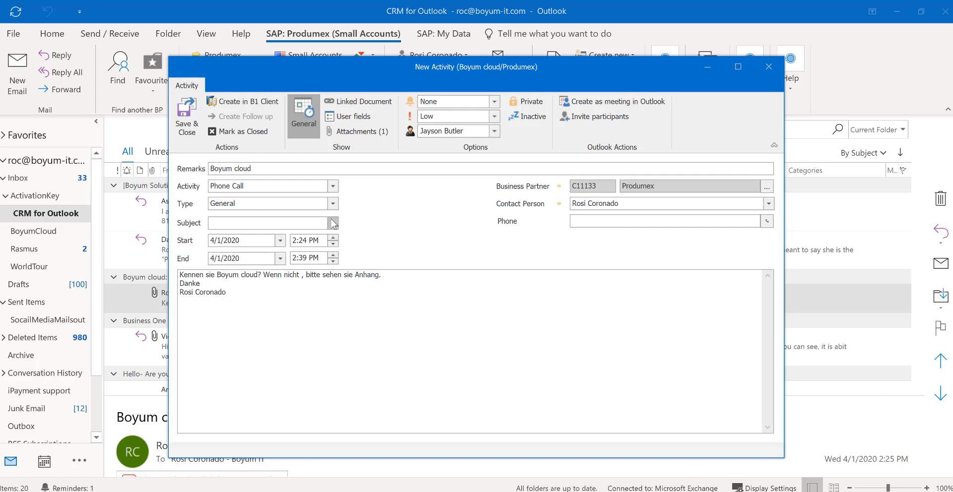
Set the activity subject to 'Boyum', start date April 8, 2020, and save it
text(Boyum)
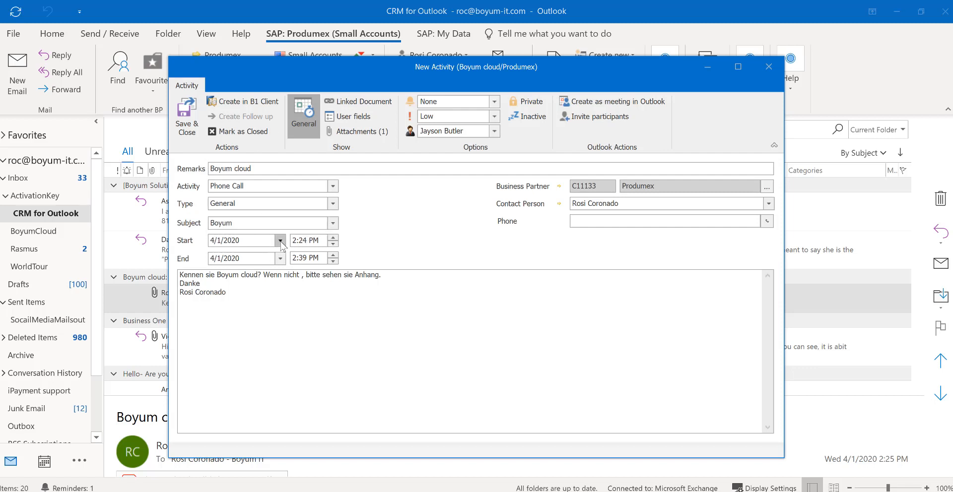
click(280, 241)
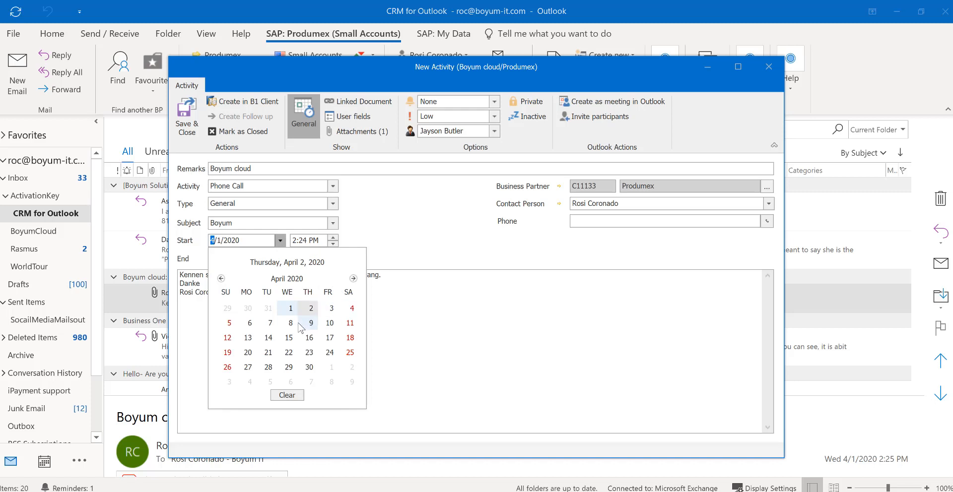
click(290, 323)
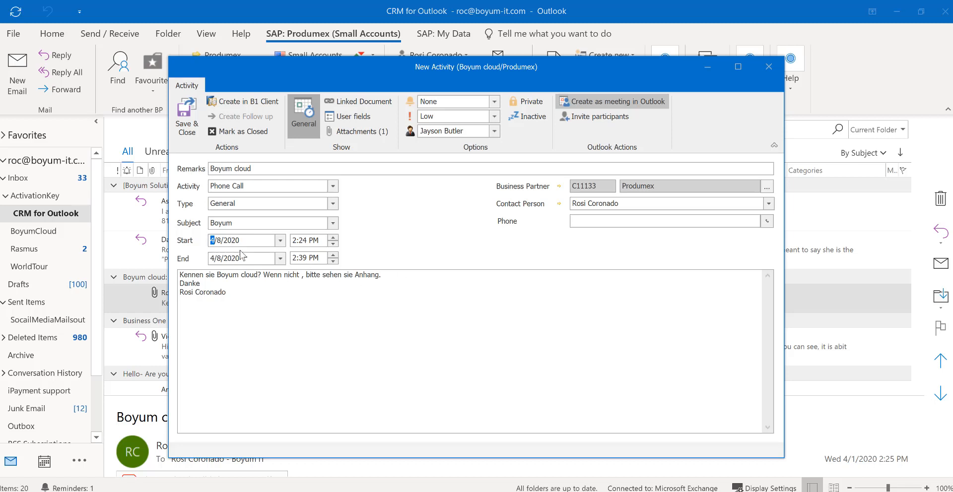
mouse_move(297, 212)
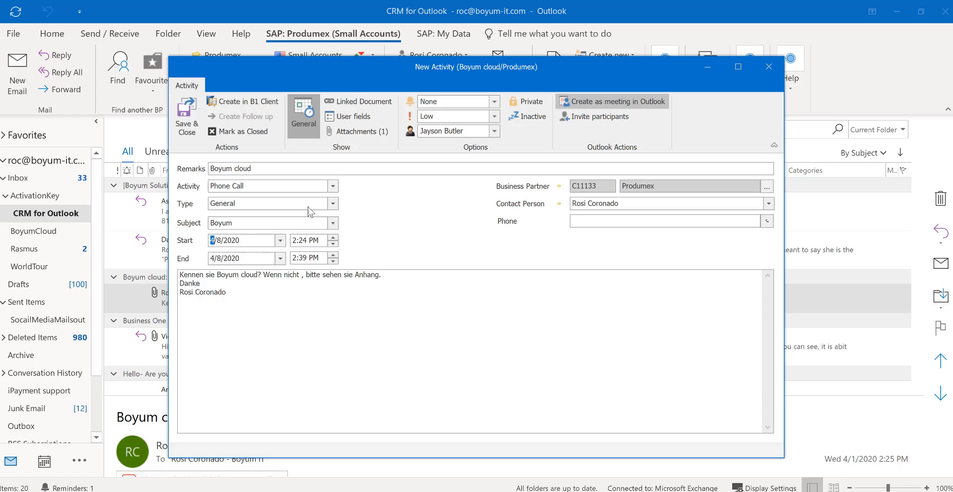
mouse_move(492, 332)
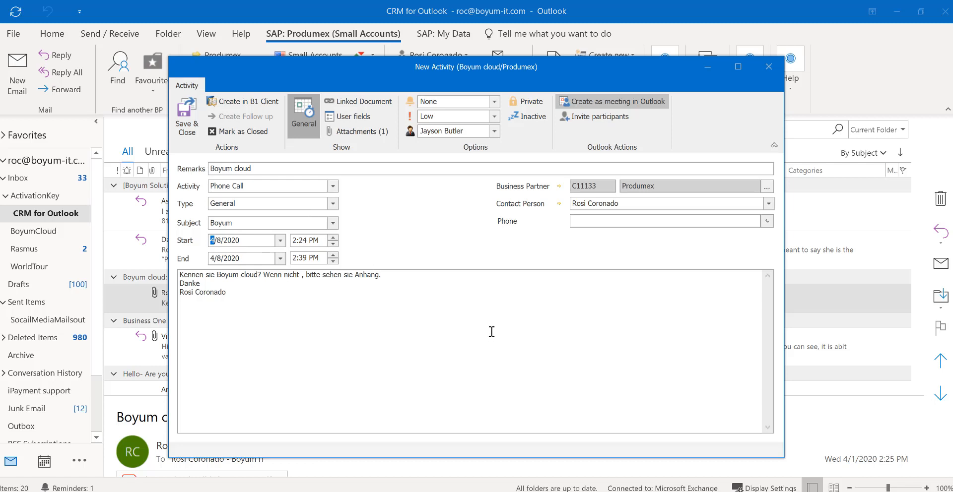
mouse_move(249, 296)
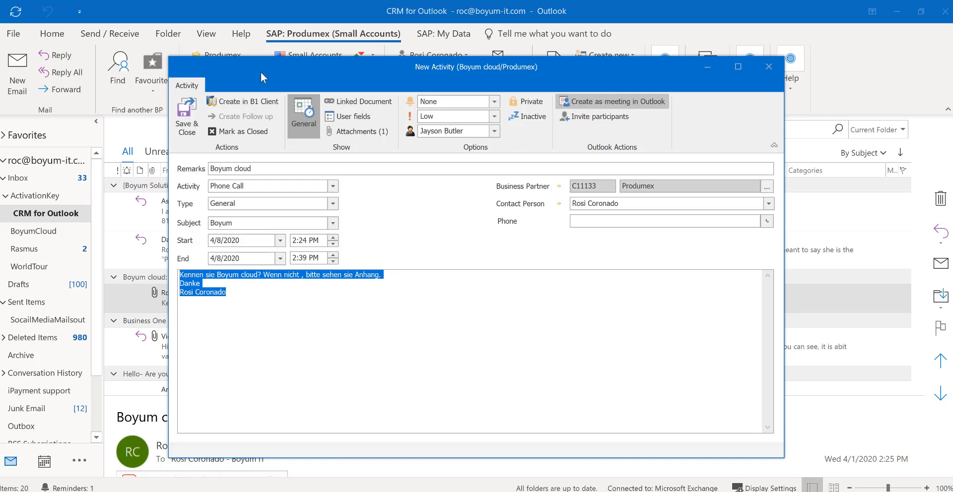
click(769, 67)
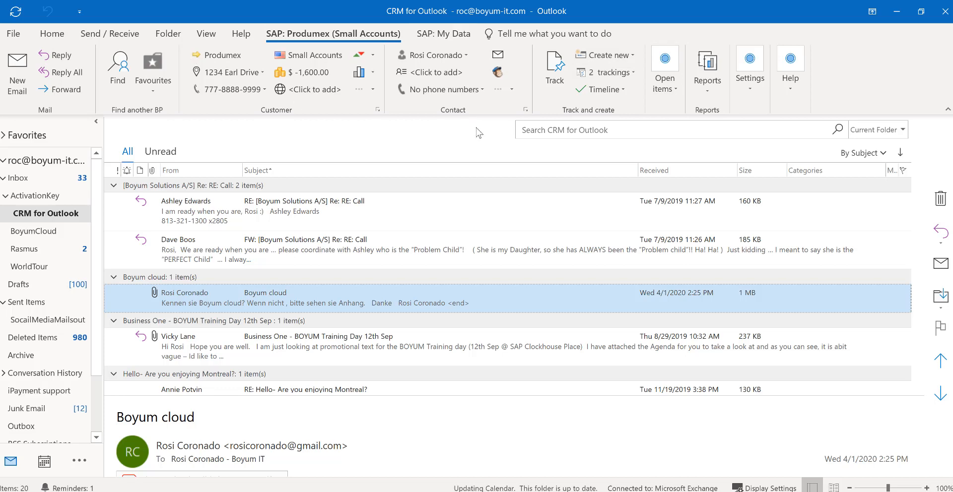
mouse_move(118, 67)
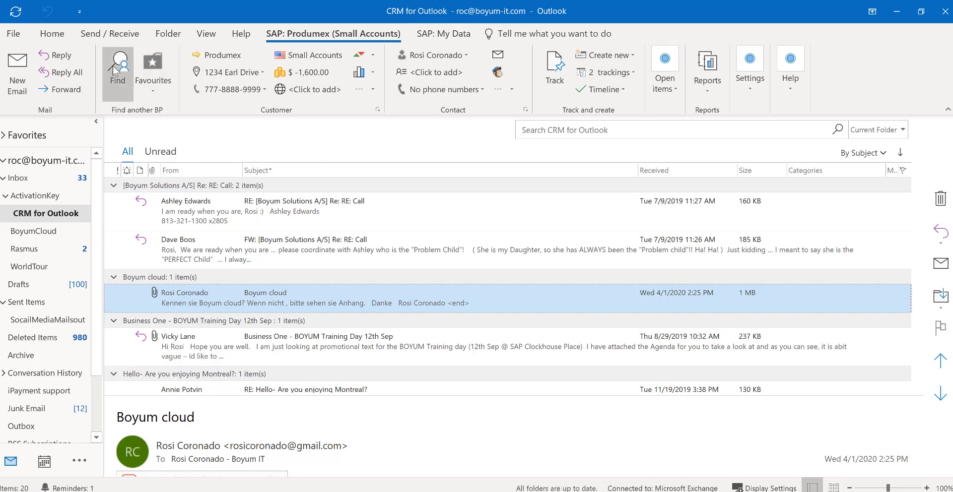
mouse_move(622, 50)
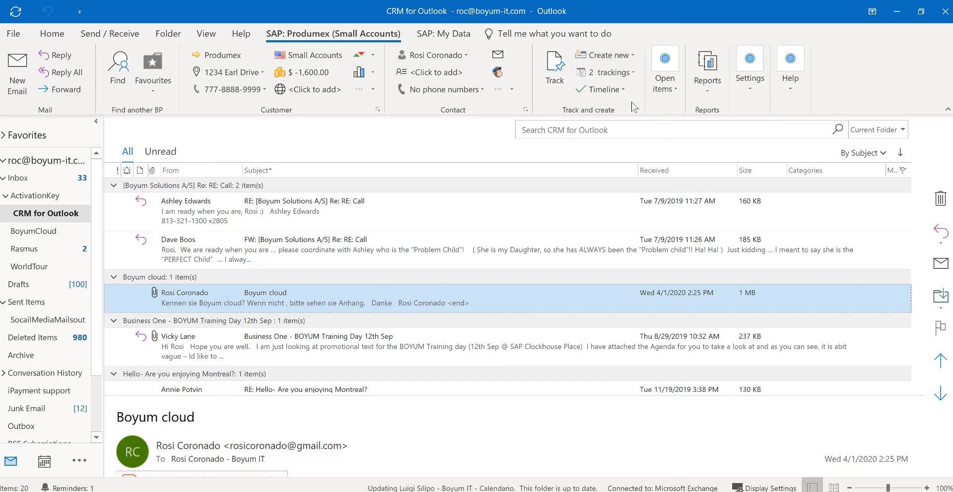
Review Produmex's open sales item counts and the Last 10 Items report
click(664, 69)
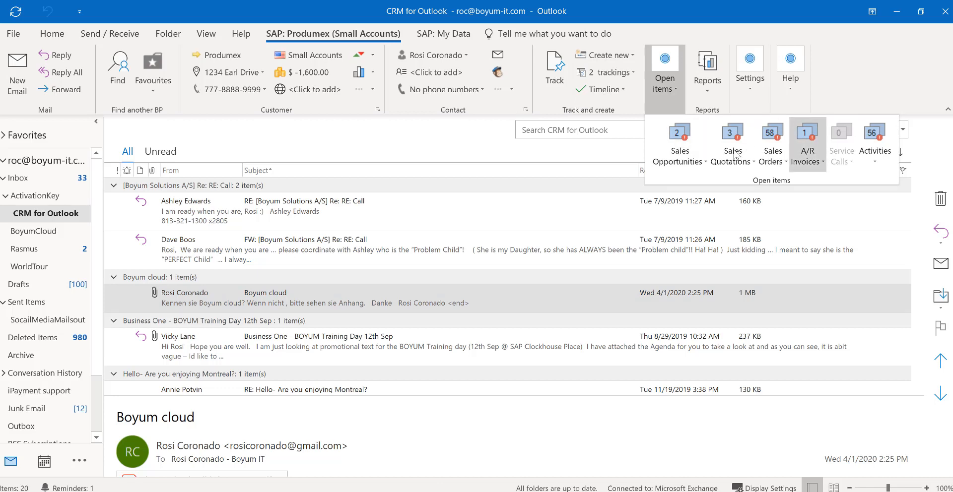
mouse_move(436, 156)
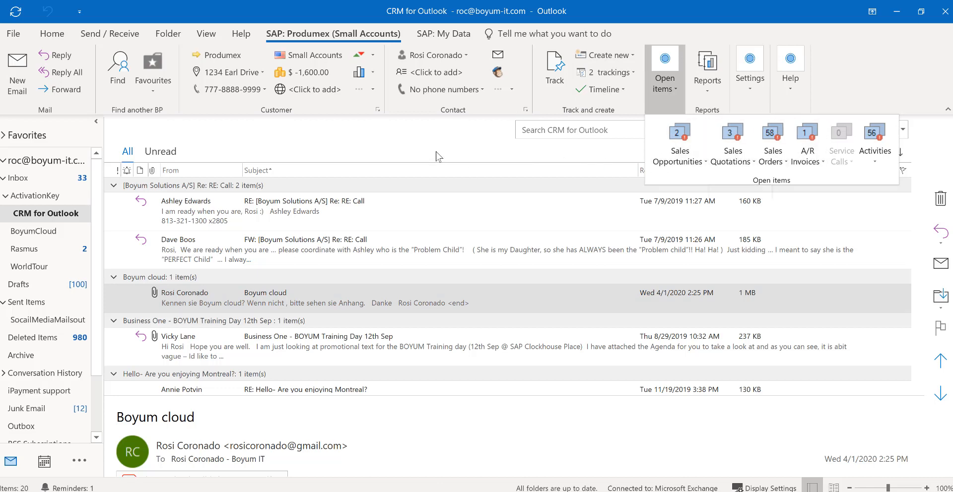
mouse_move(696, 99)
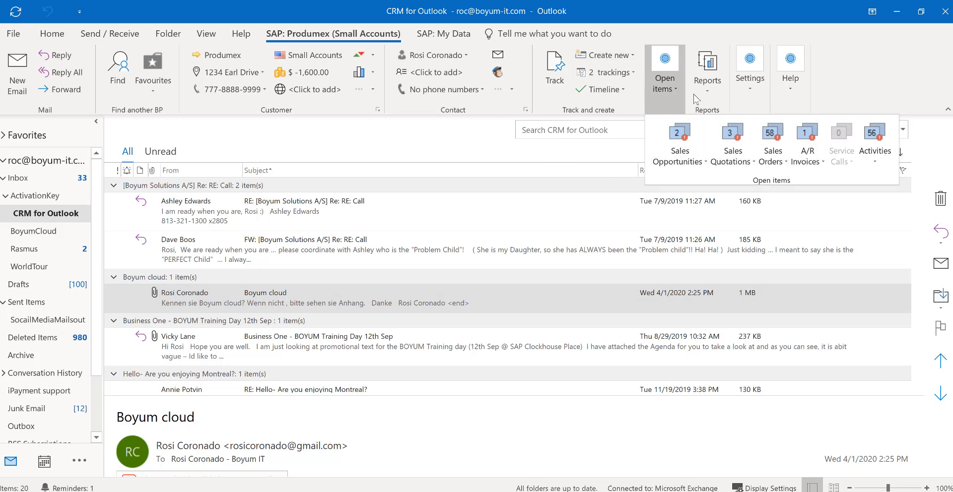
click(707, 67)
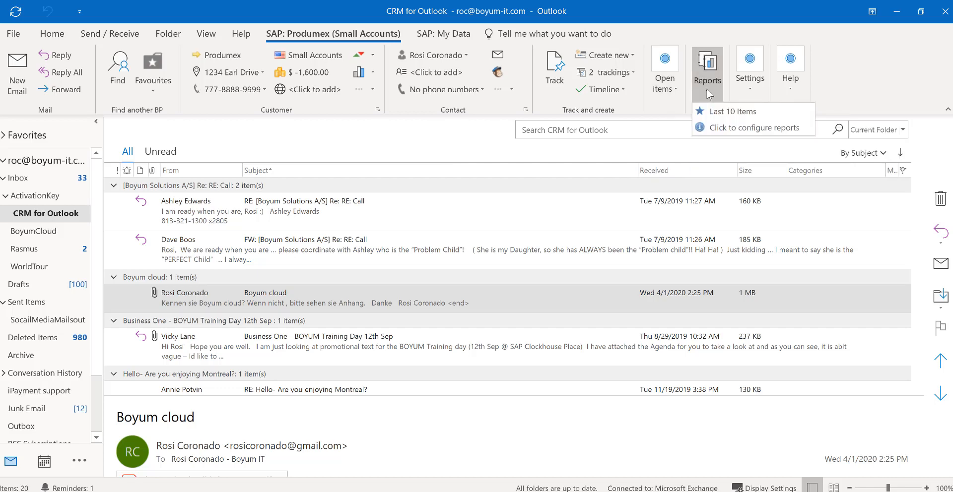
click(732, 111)
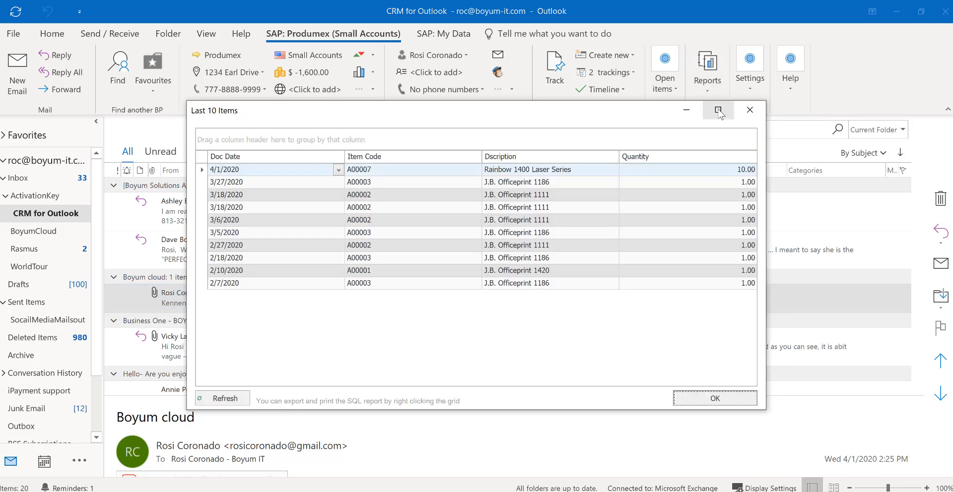
mouse_move(718, 110)
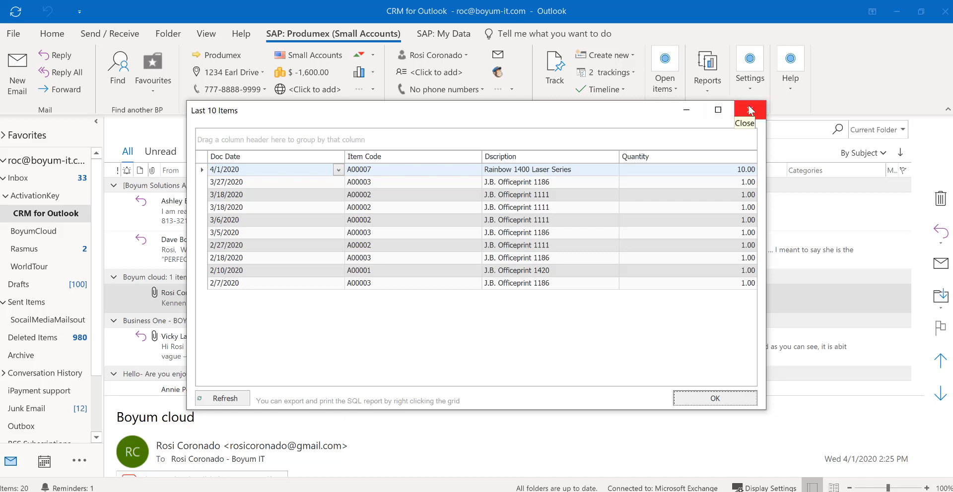
click(749, 109)
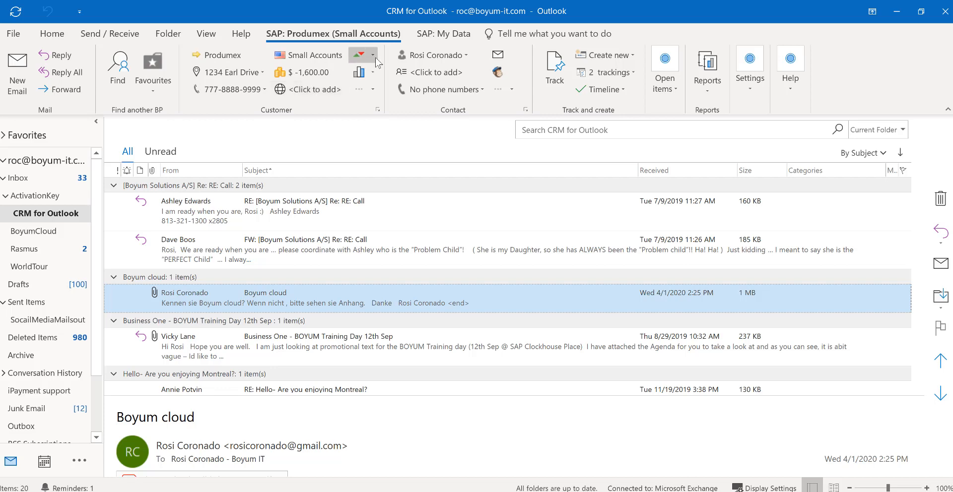
View Produmex's sales figures, then open and close the MAXI-TEQ business partner card
click(376, 55)
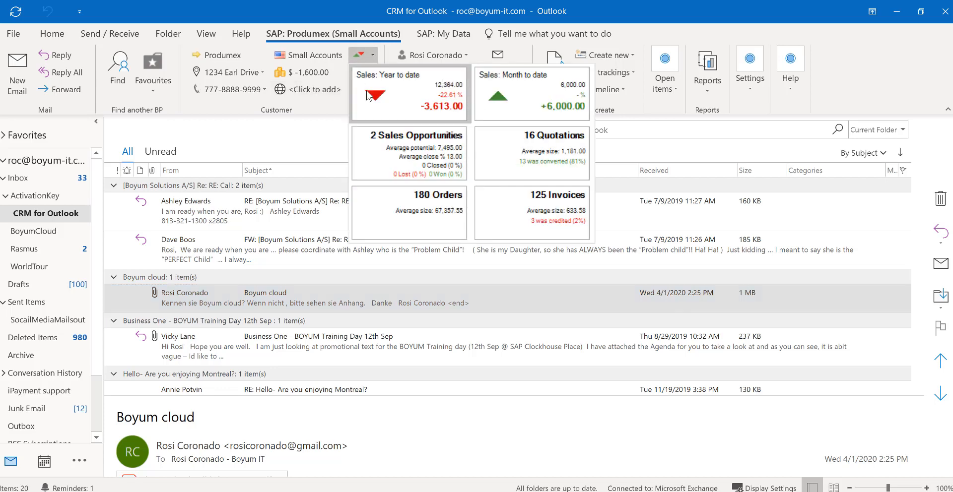
mouse_move(535, 99)
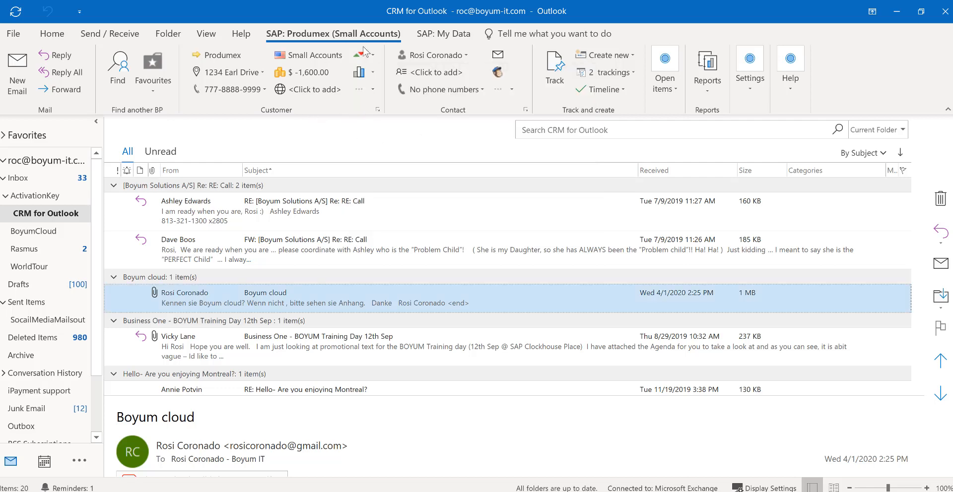
mouse_move(259, 57)
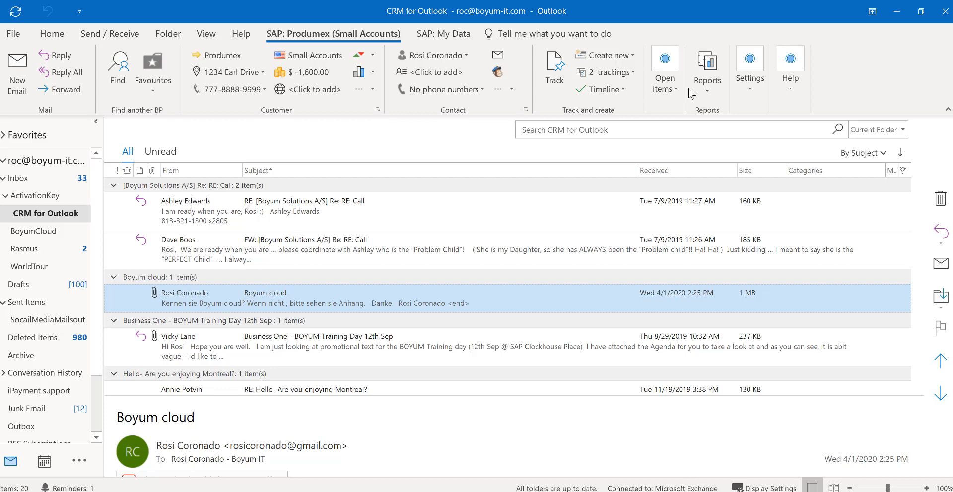
mouse_move(466, 152)
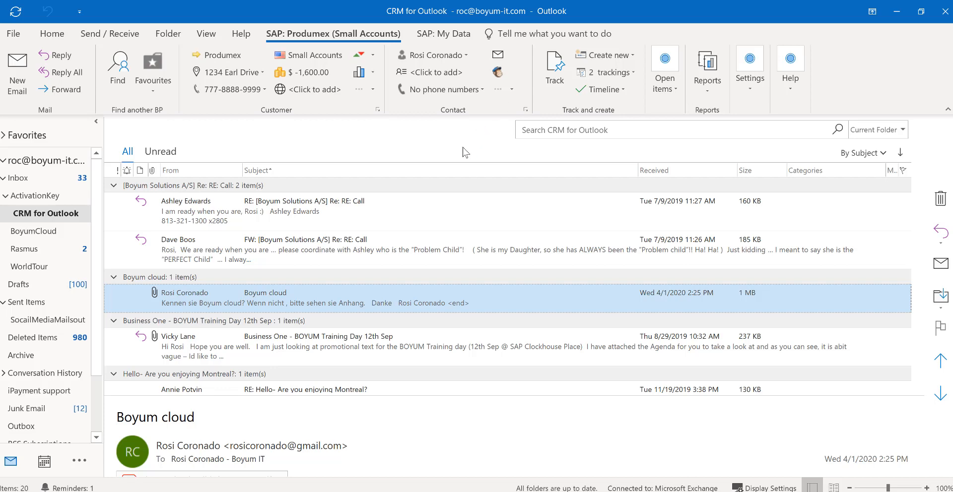
mouse_move(433, 135)
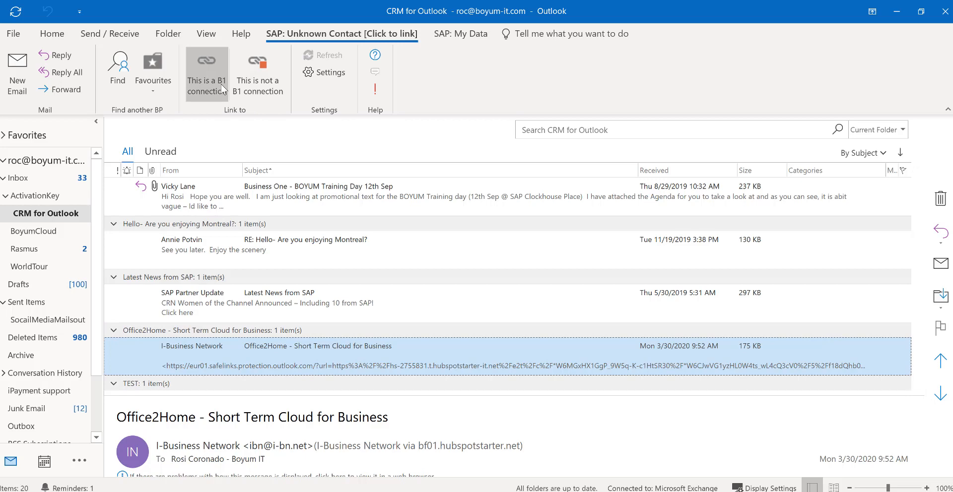
click(279, 303)
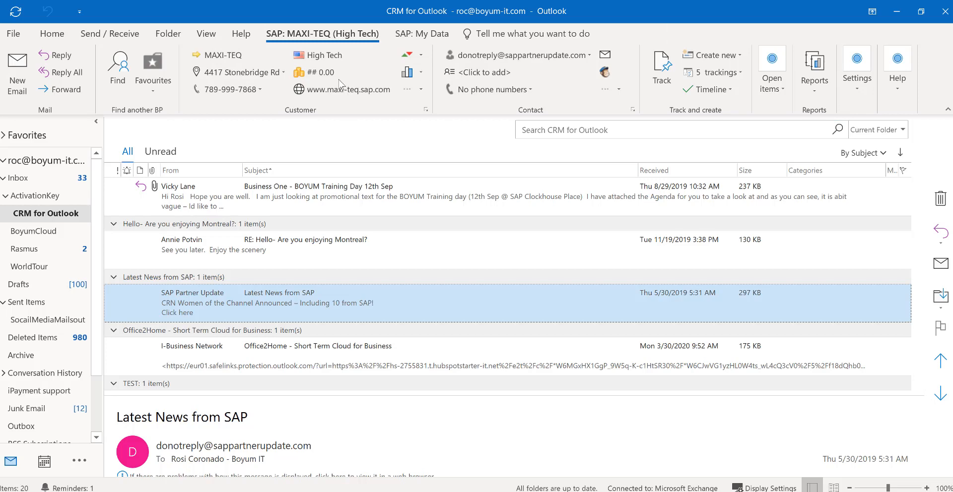
mouse_move(321, 79)
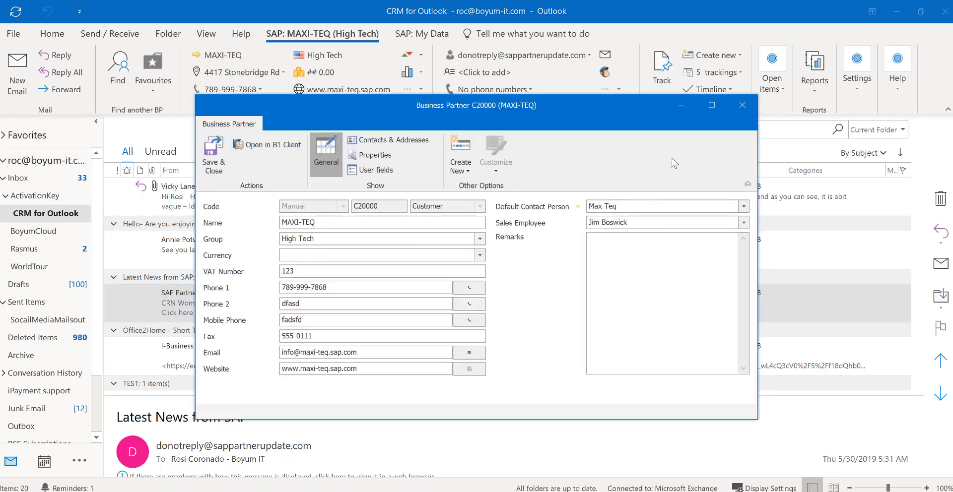
click(742, 104)
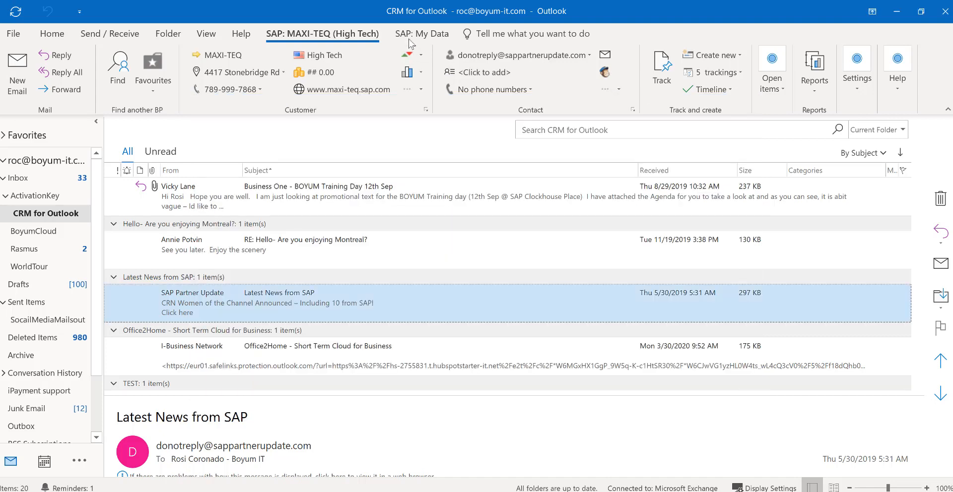
Preview my SAP data in Outlook: sales quotations, overdue opportunities and upcoming activities
click(423, 34)
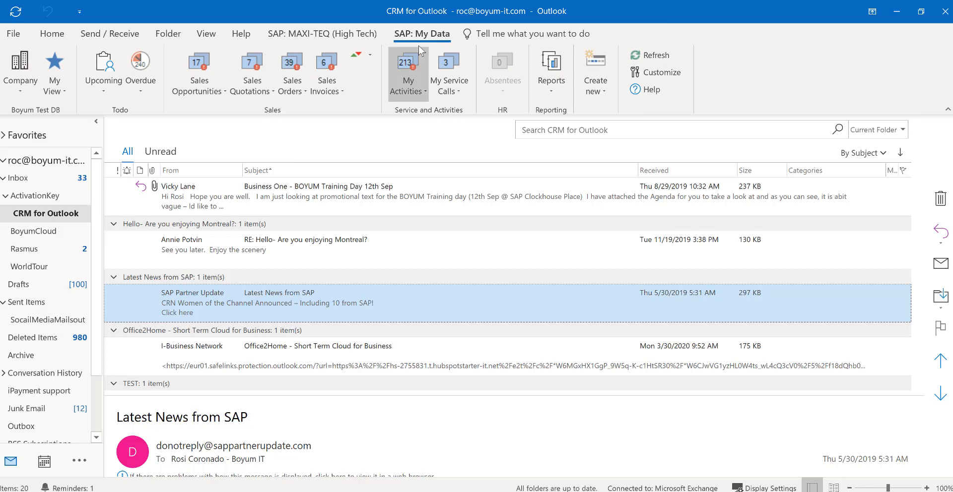
mouse_move(311, 107)
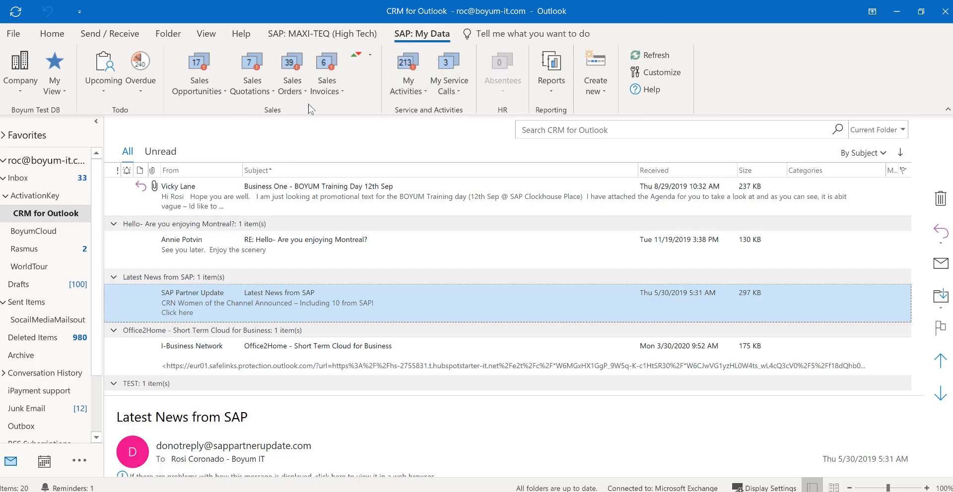
mouse_move(199, 74)
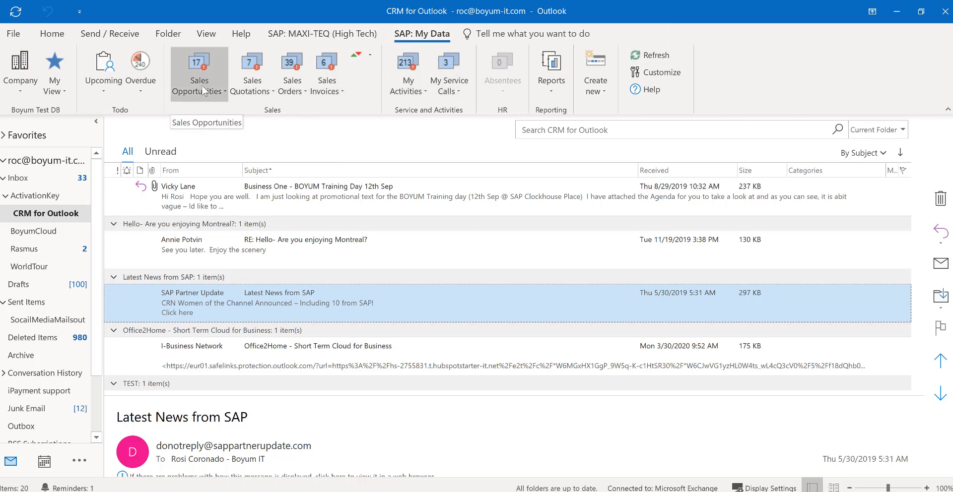
click(252, 72)
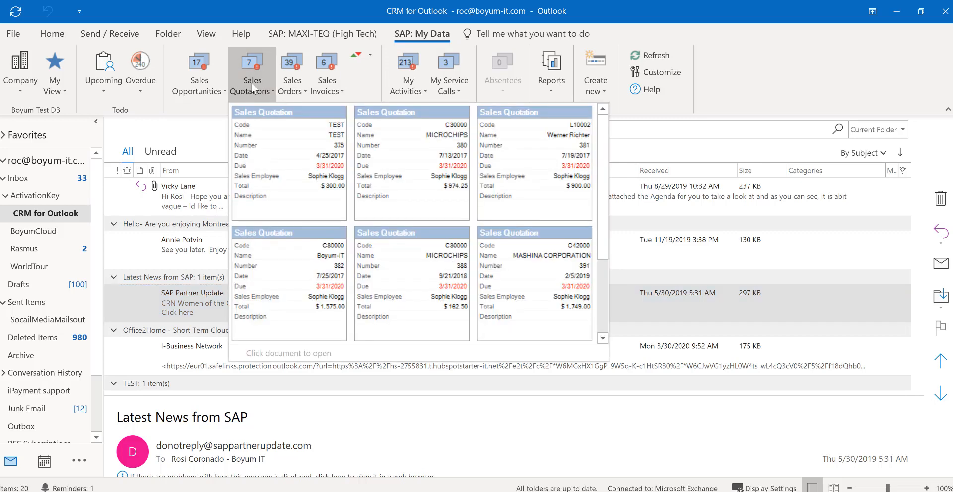
mouse_move(581, 238)
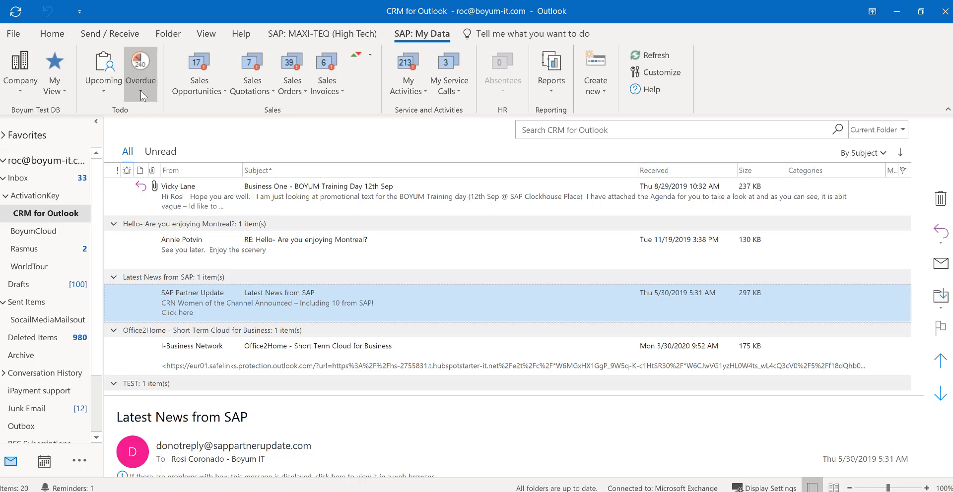
click(141, 67)
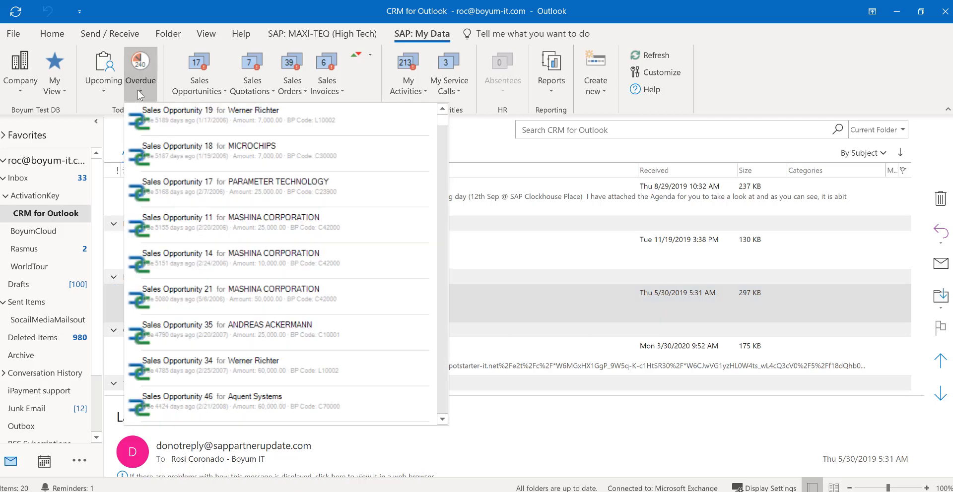
mouse_move(165, 105)
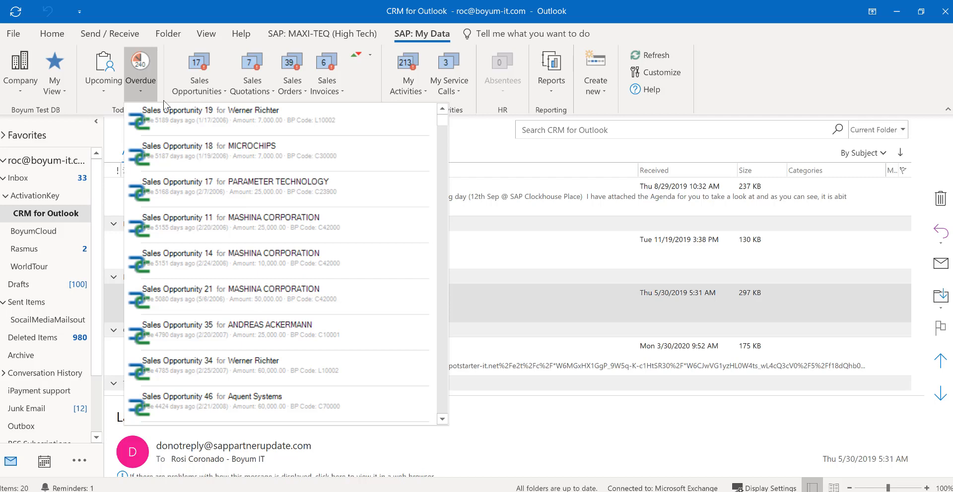
mouse_move(192, 225)
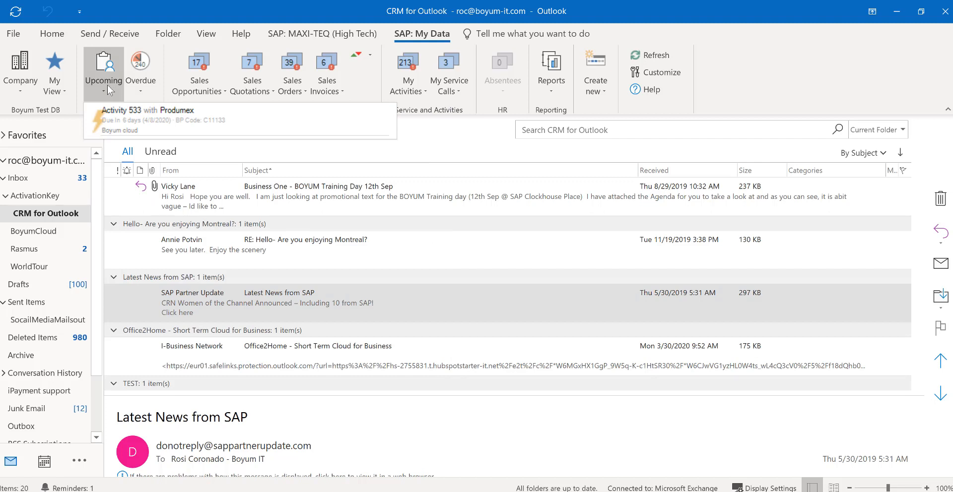
mouse_move(240, 42)
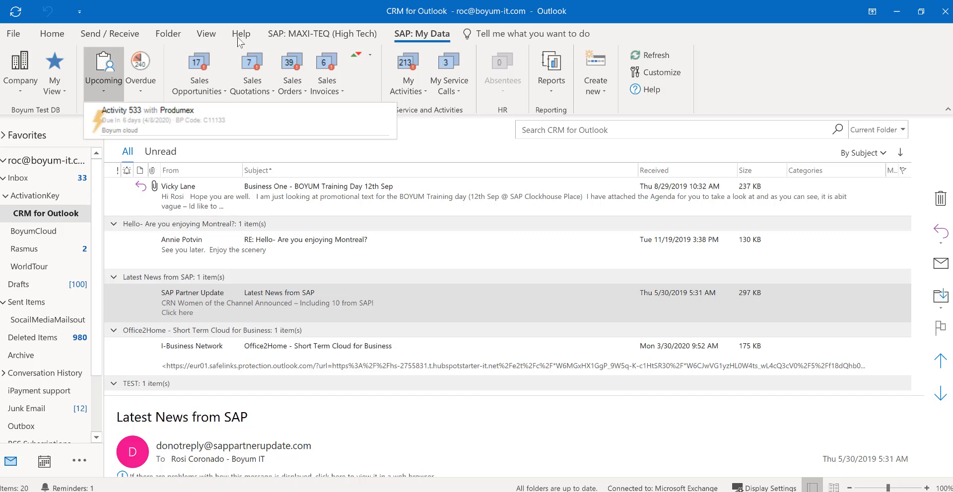
click(324, 33)
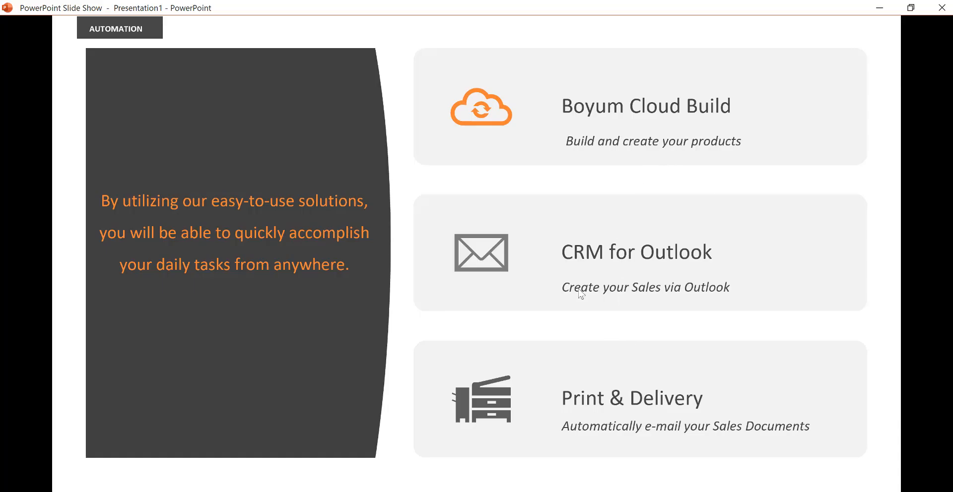
mouse_move(624, 269)
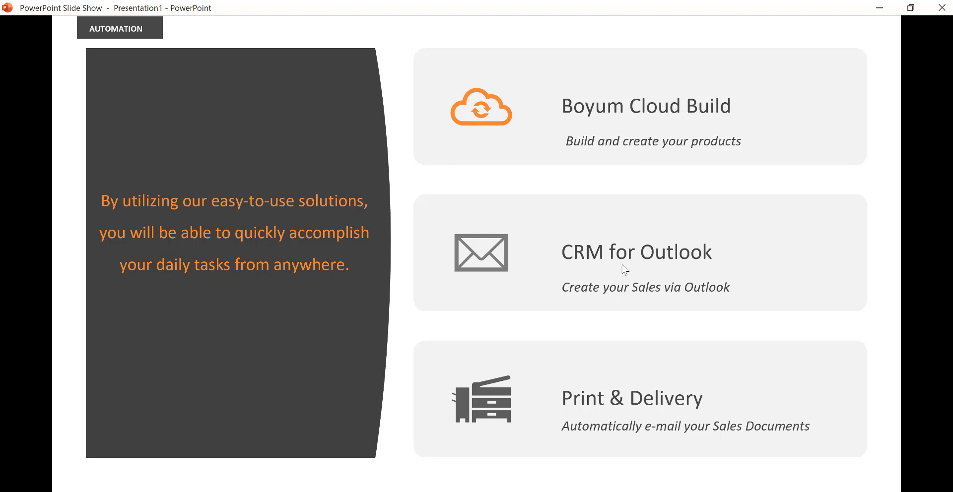
mouse_move(586, 255)
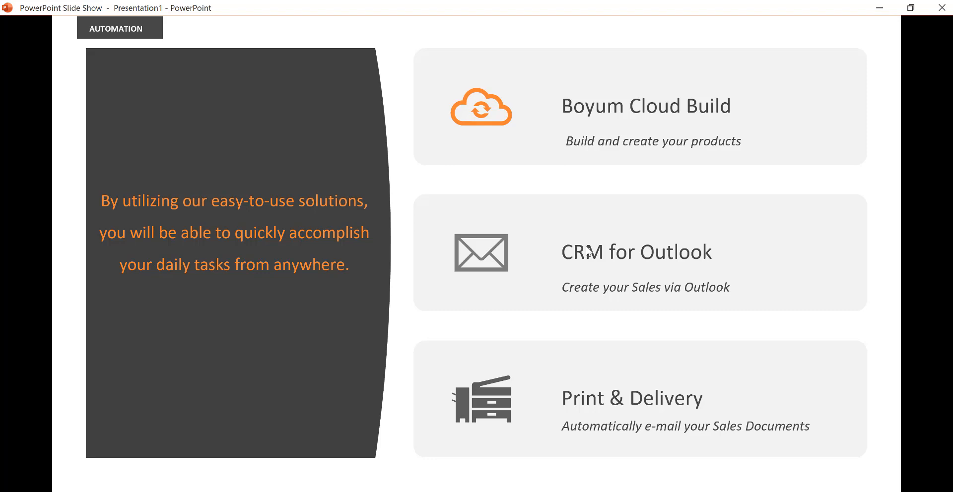
mouse_move(602, 428)
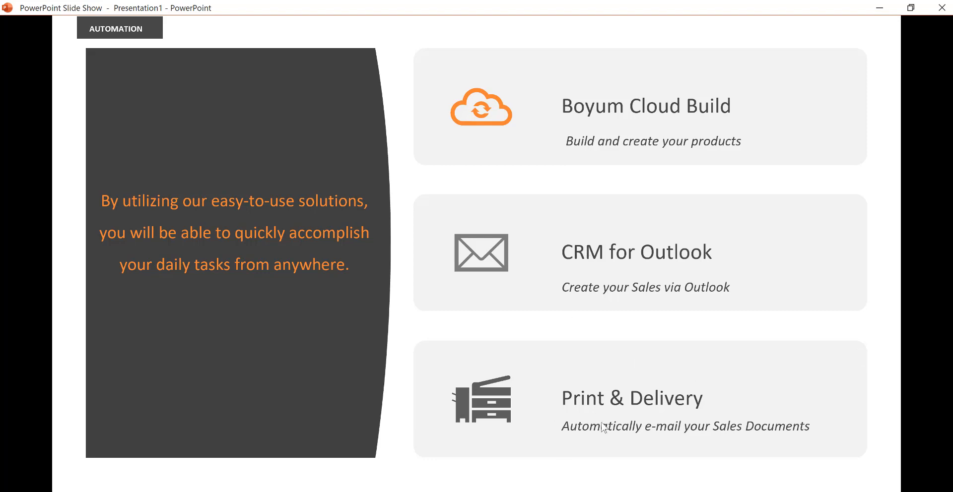
mouse_move(639, 429)
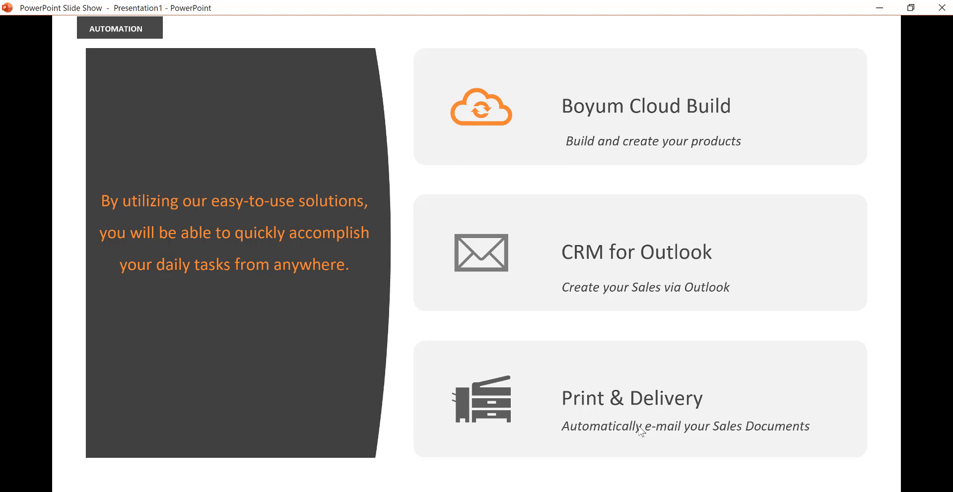
mouse_move(662, 437)
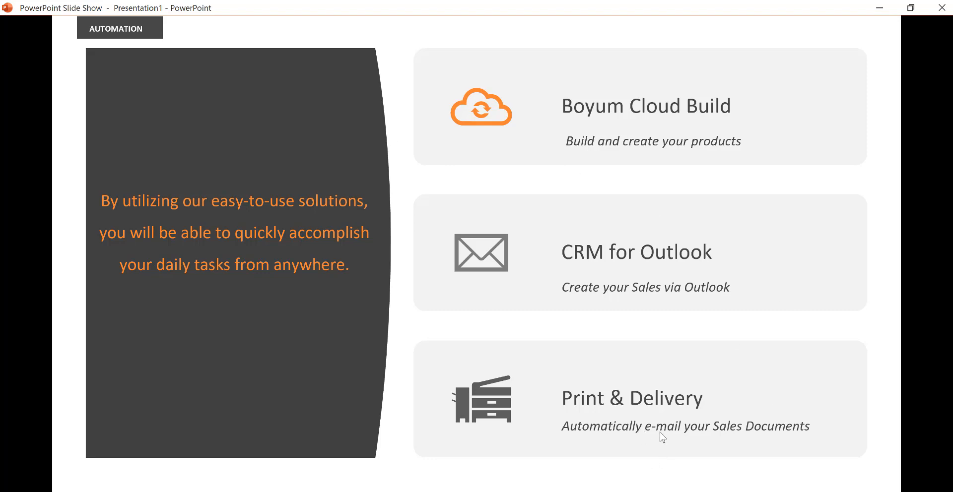
mouse_move(674, 441)
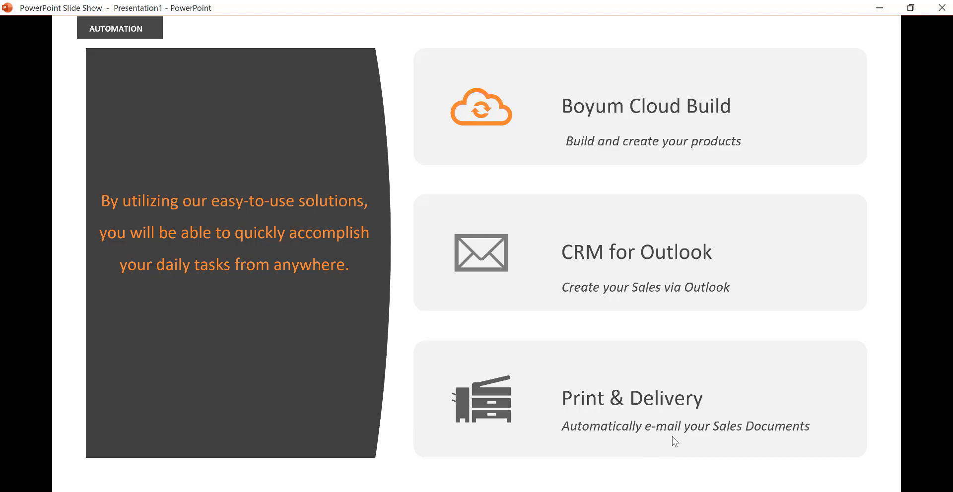
mouse_move(708, 422)
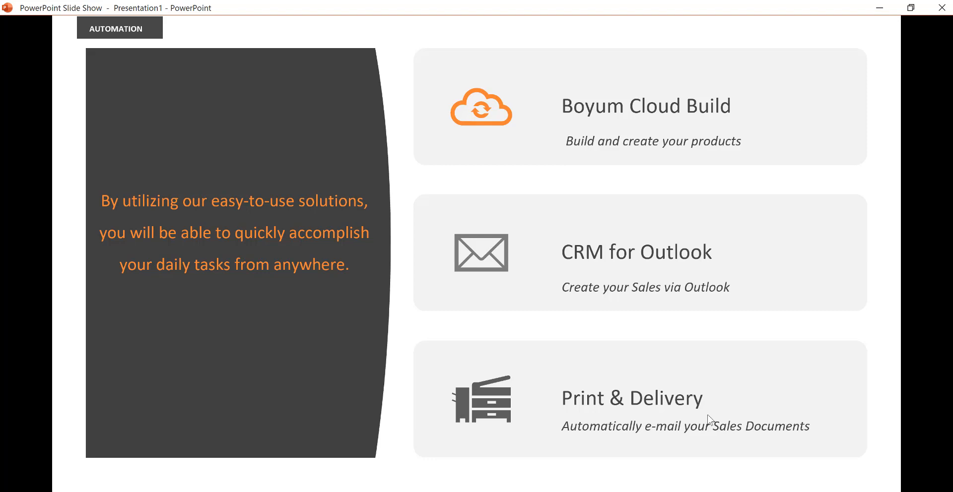
mouse_move(439, 315)
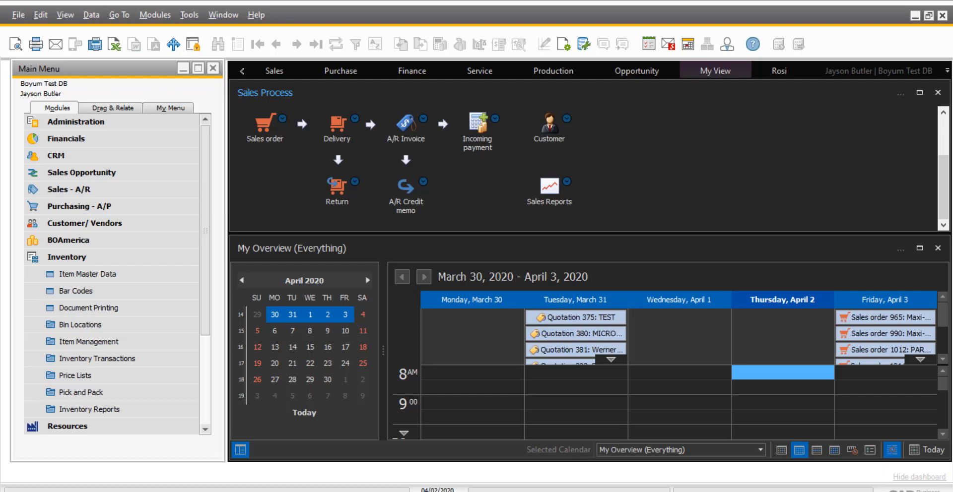
mouse_move(448, 285)
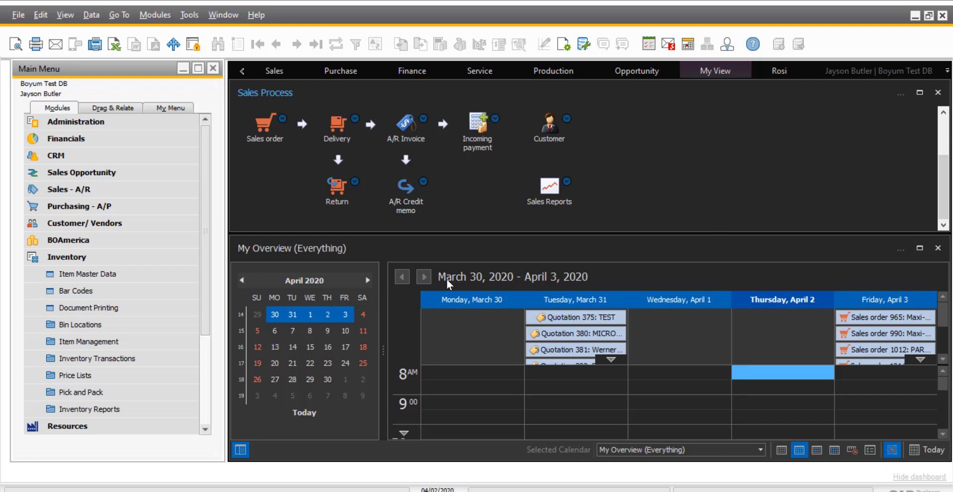
mouse_move(358, 274)
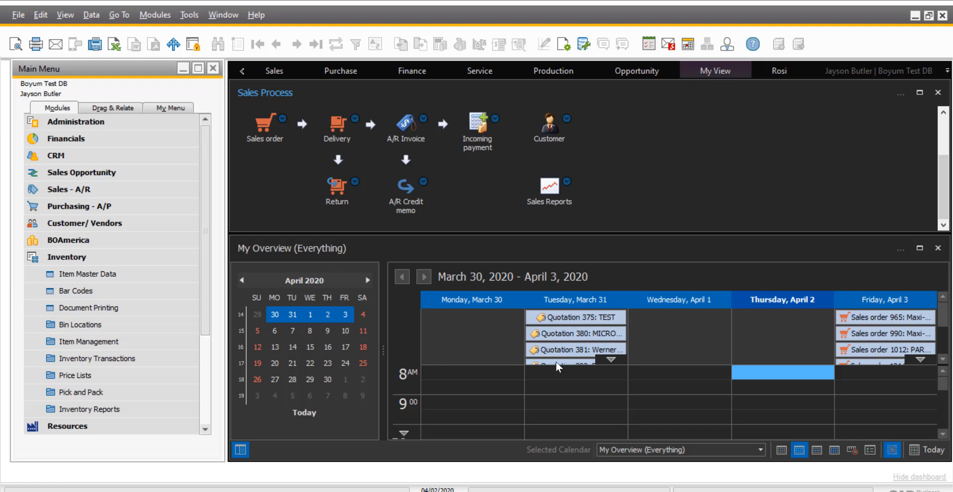
mouse_move(578, 353)
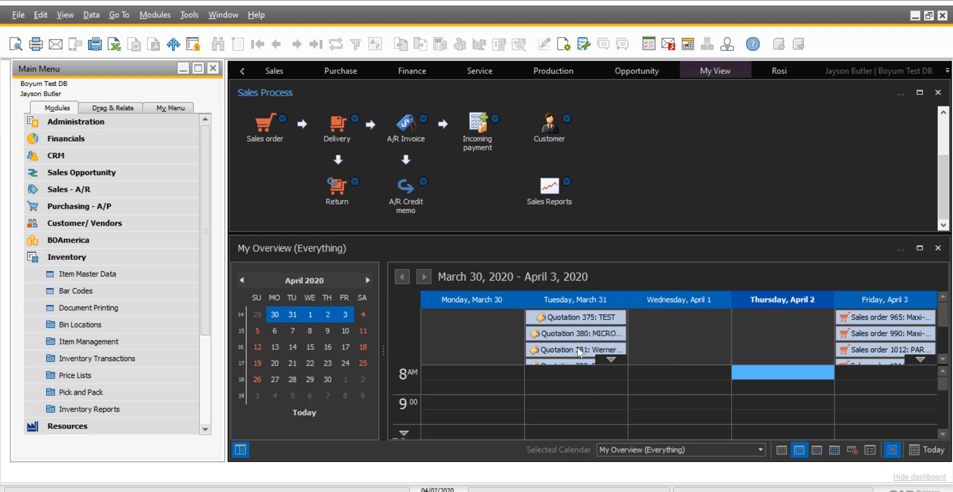
mouse_move(579, 351)
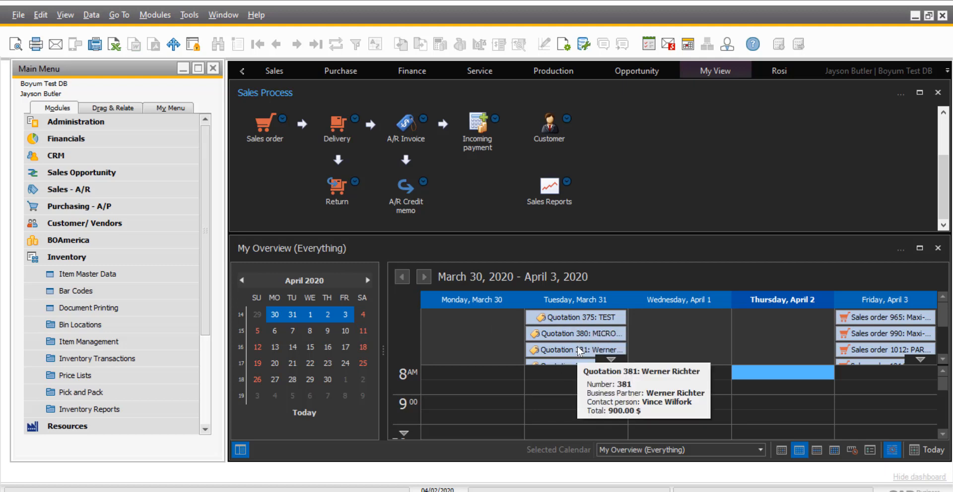
mouse_move(593, 336)
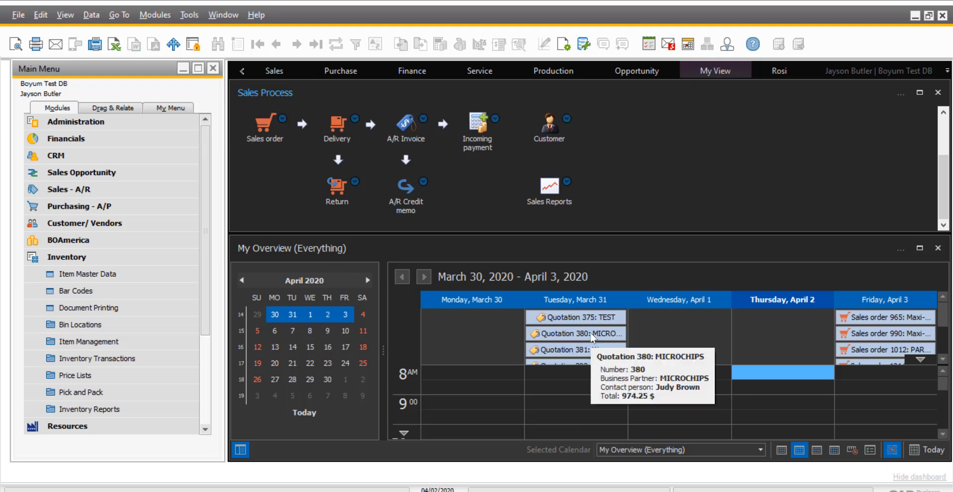
mouse_move(766, 337)
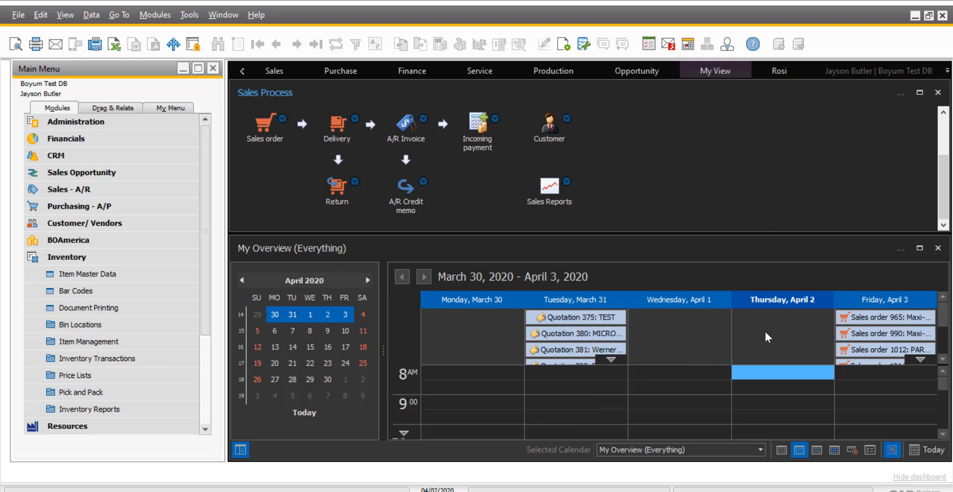
mouse_move(896, 314)
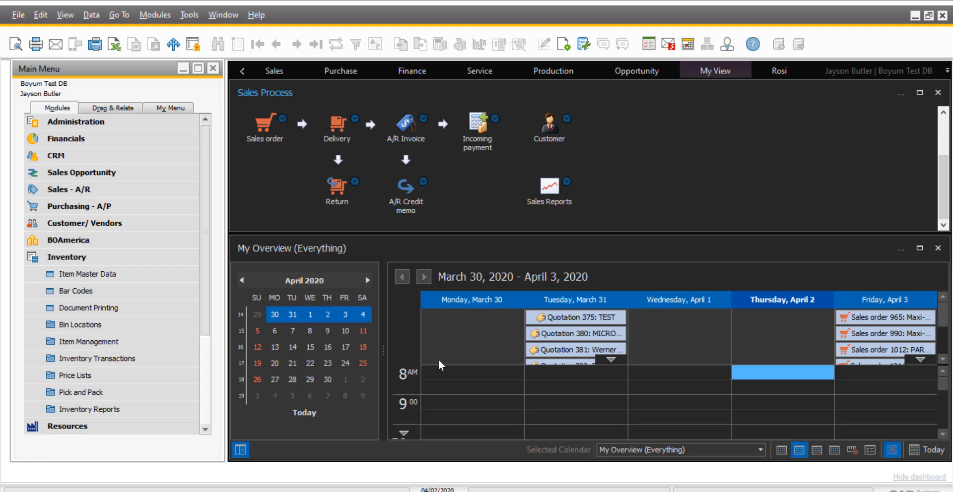
mouse_move(308, 134)
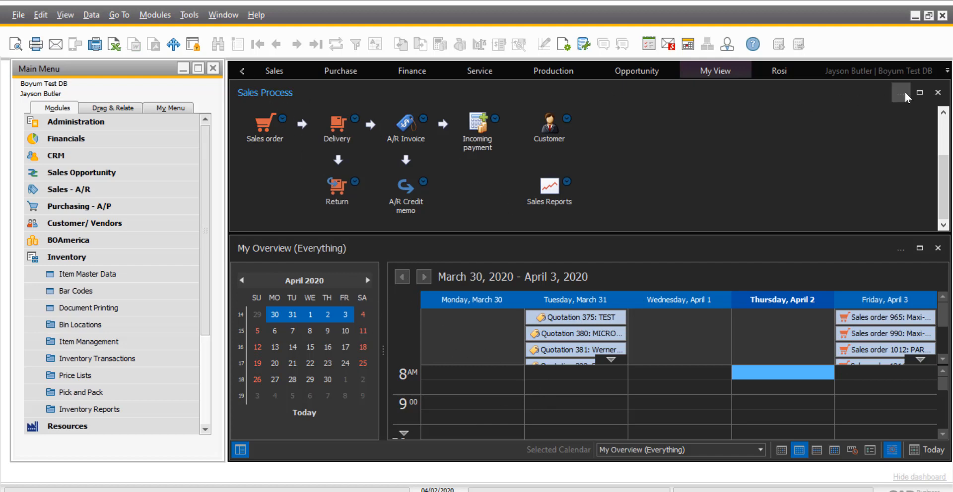
Bring up the Sales Process widget's process flow choices via its '...' button
click(900, 95)
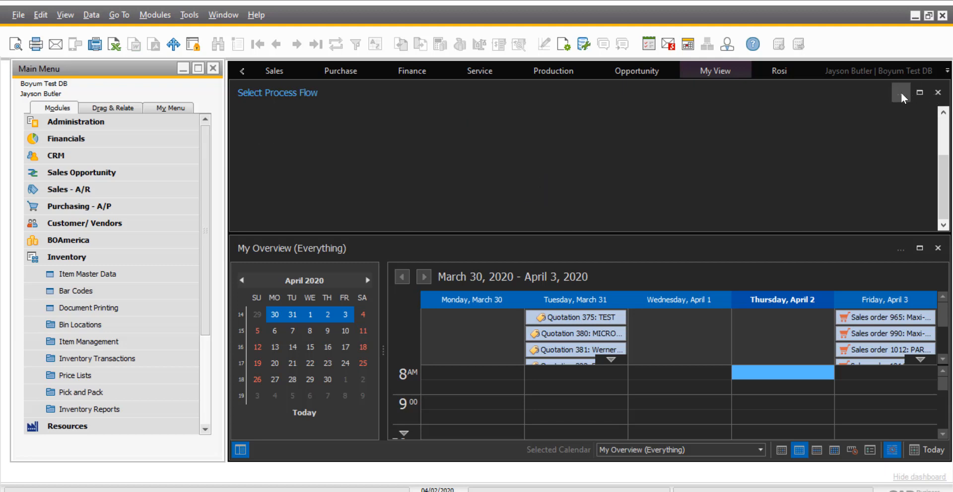
mouse_move(888, 104)
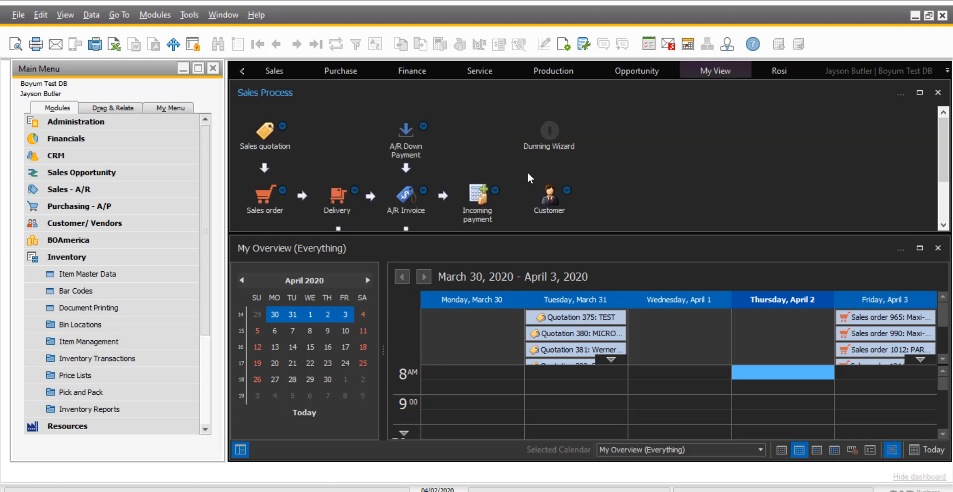
mouse_move(508, 269)
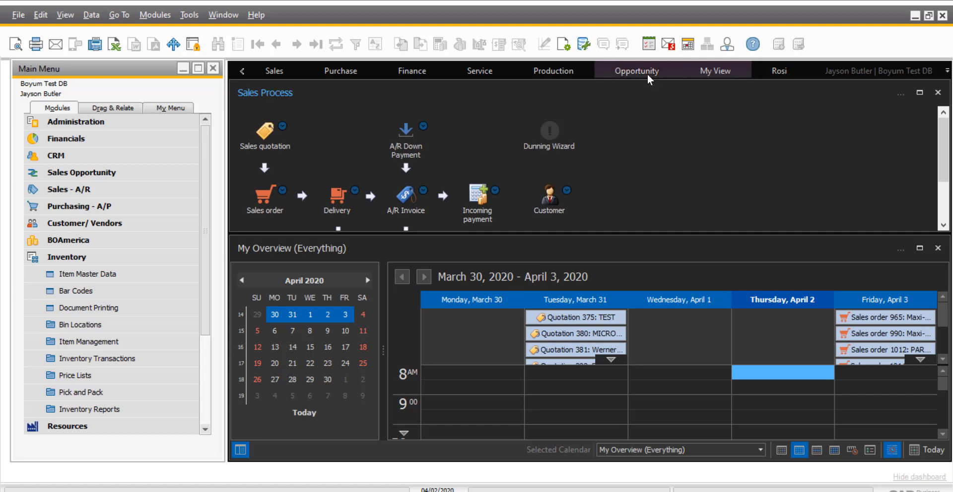
Review the dashboard's General configuration Skin setting, then close it and hide the dashboard
click(715, 71)
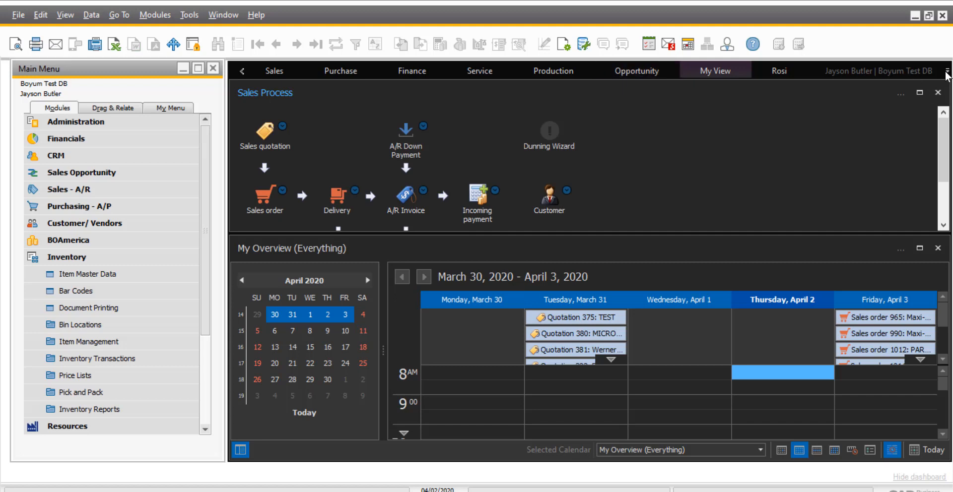
click(947, 71)
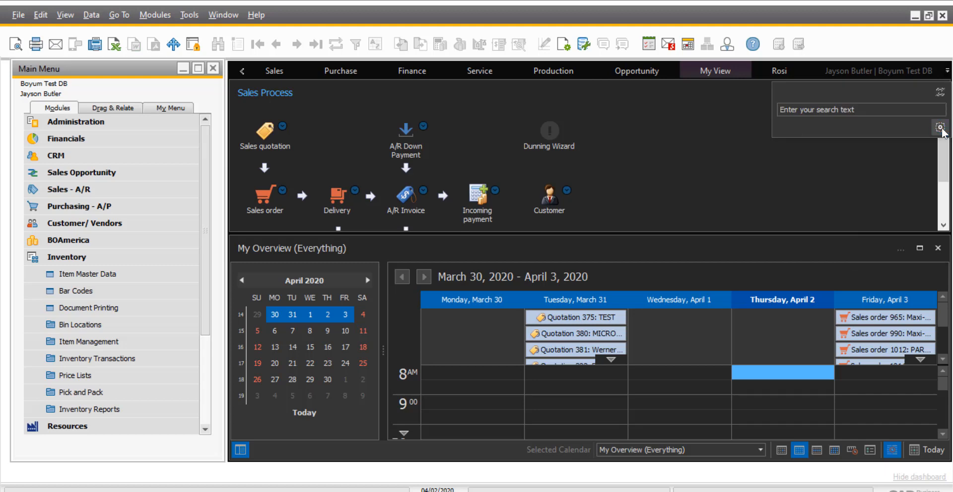
click(939, 128)
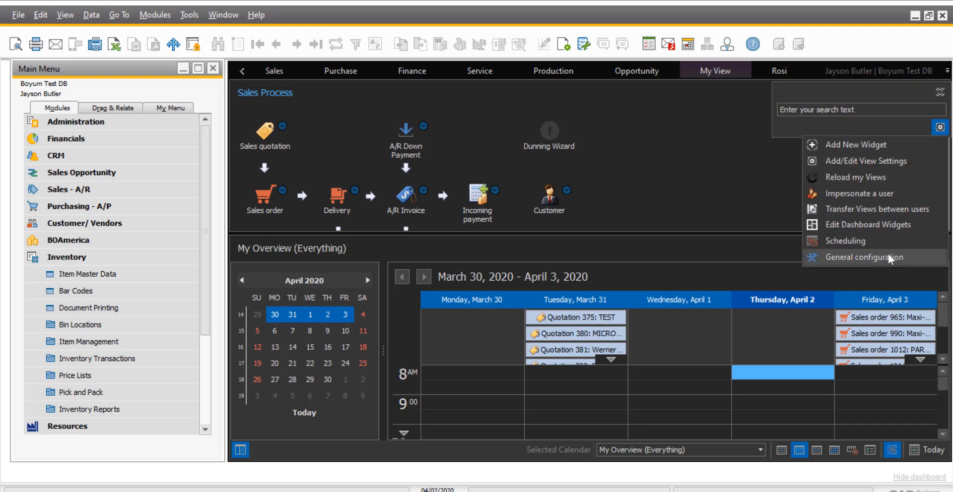
click(860, 257)
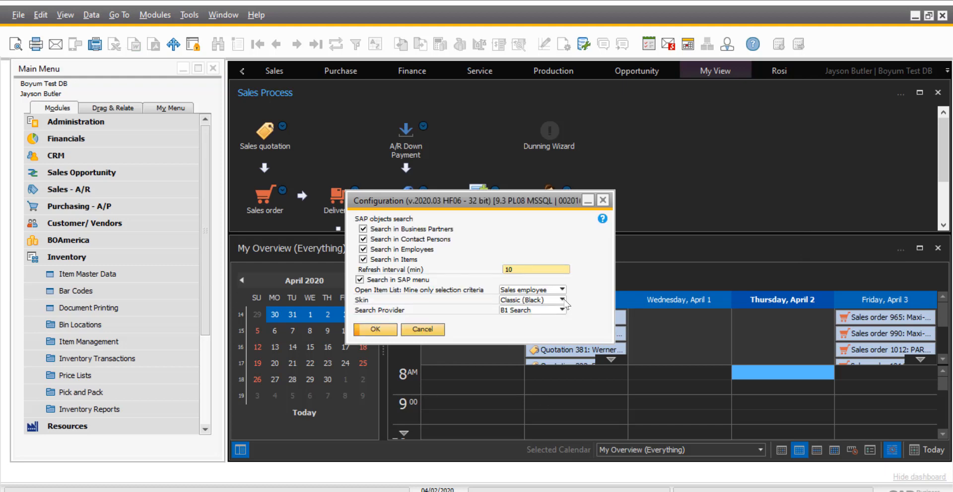
click(564, 300)
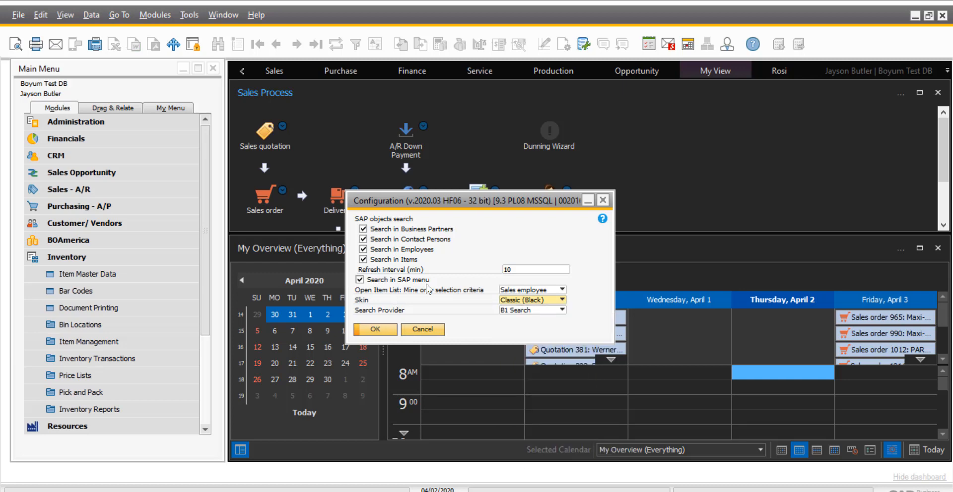
click(375, 330)
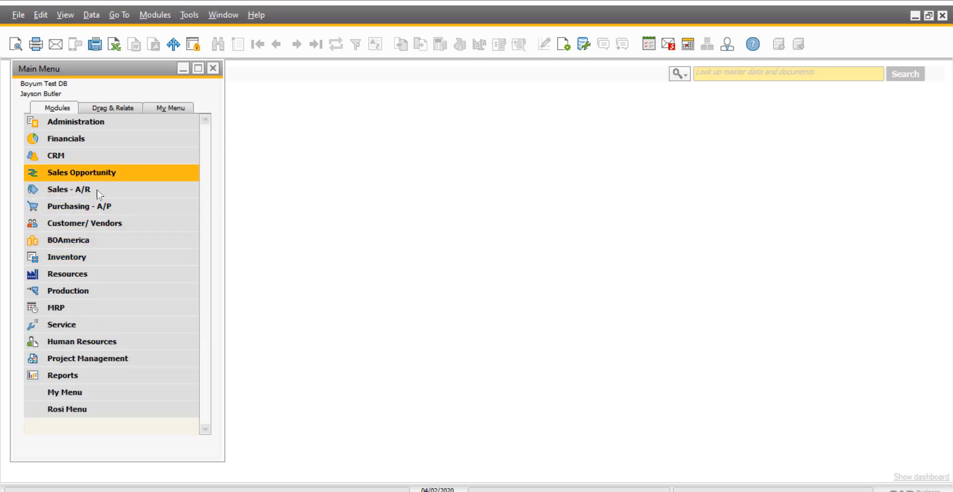
View a customer's Sales Report with Invoice expanded, then advance to MAXI-TEQ (C20000)
click(84, 224)
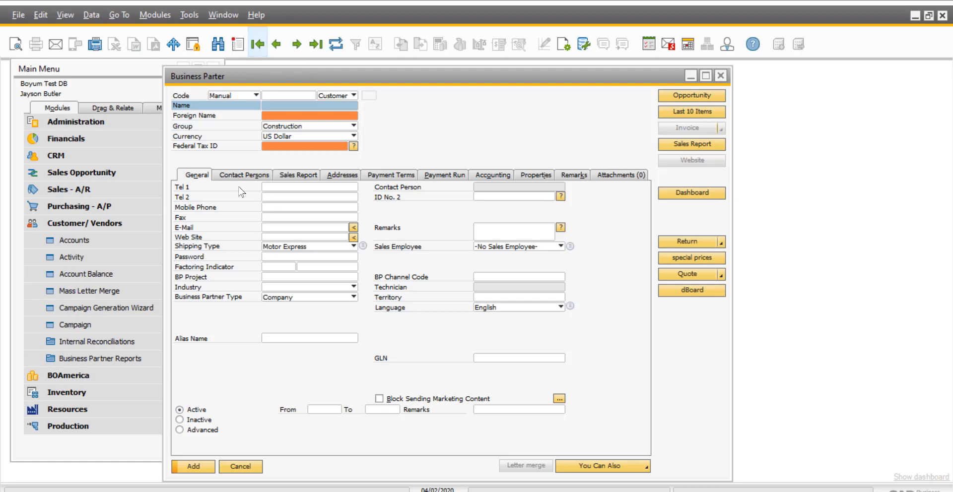
mouse_move(737, 378)
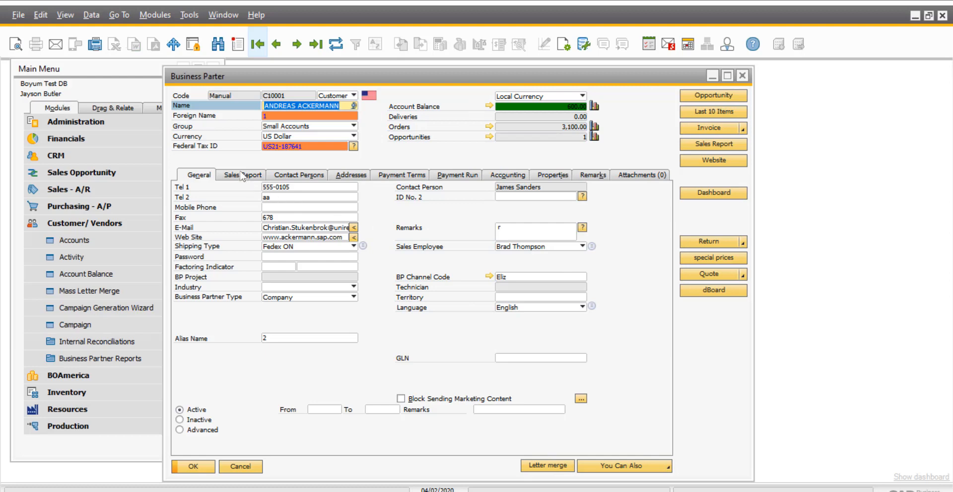
click(247, 175)
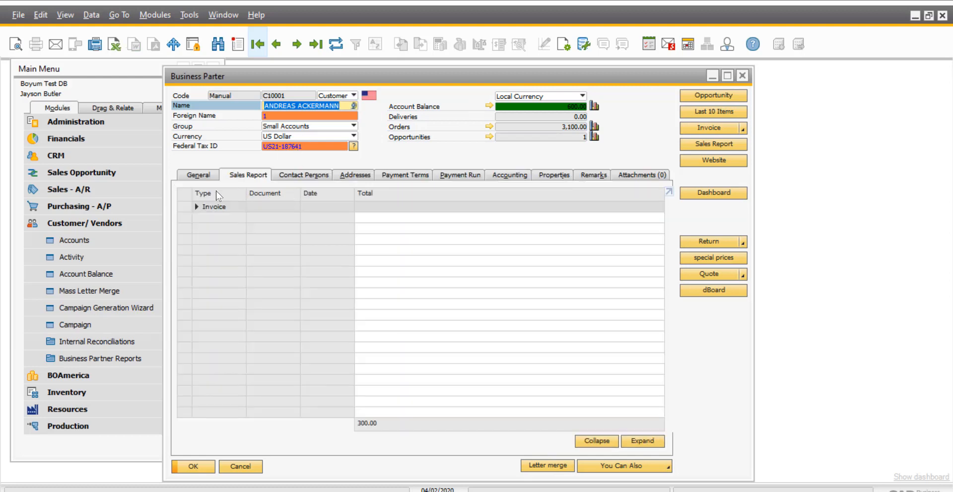
click(197, 207)
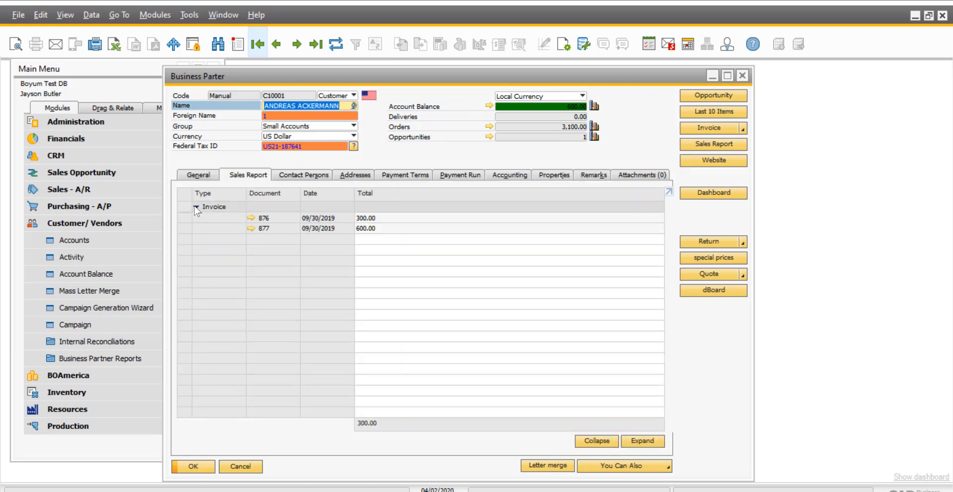
click(197, 207)
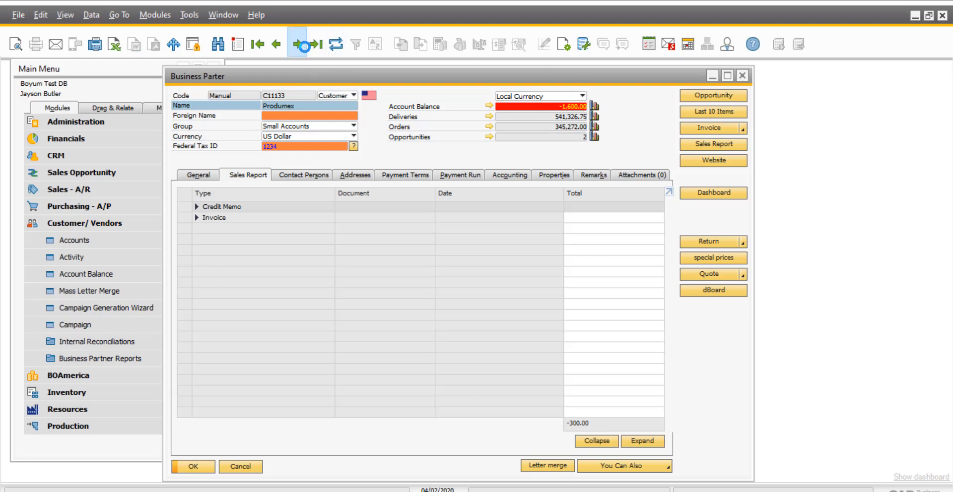
click(315, 44)
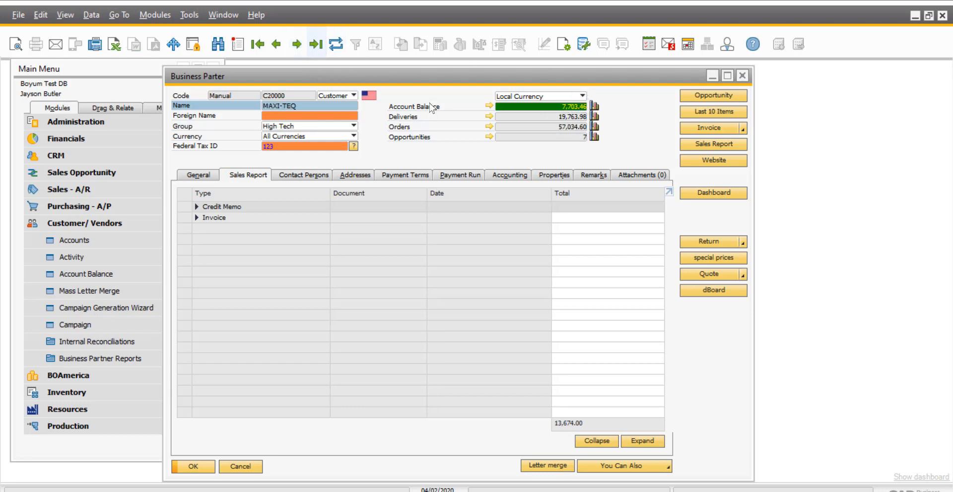
mouse_move(491, 161)
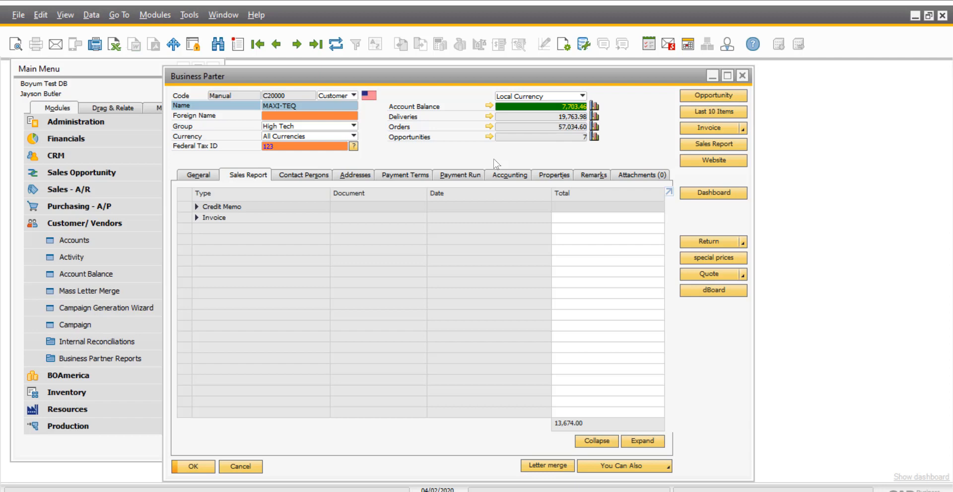
mouse_move(513, 65)
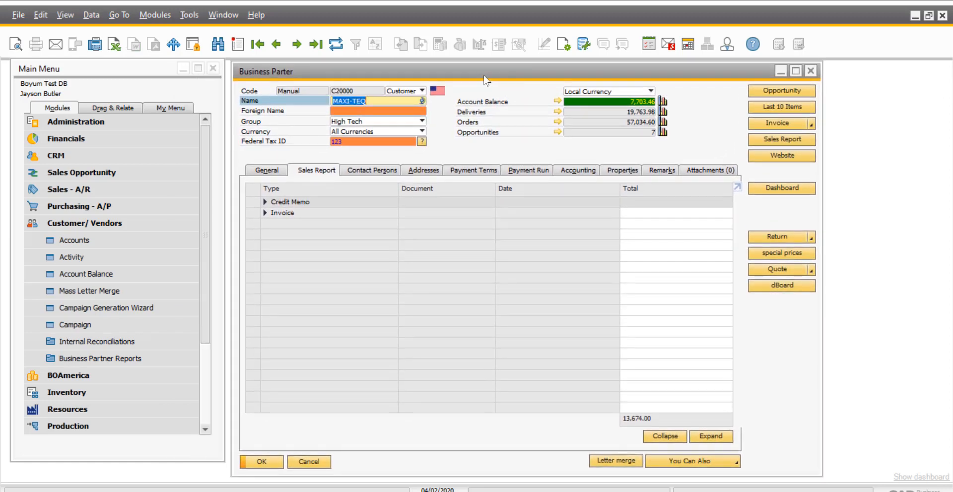
mouse_move(310, 130)
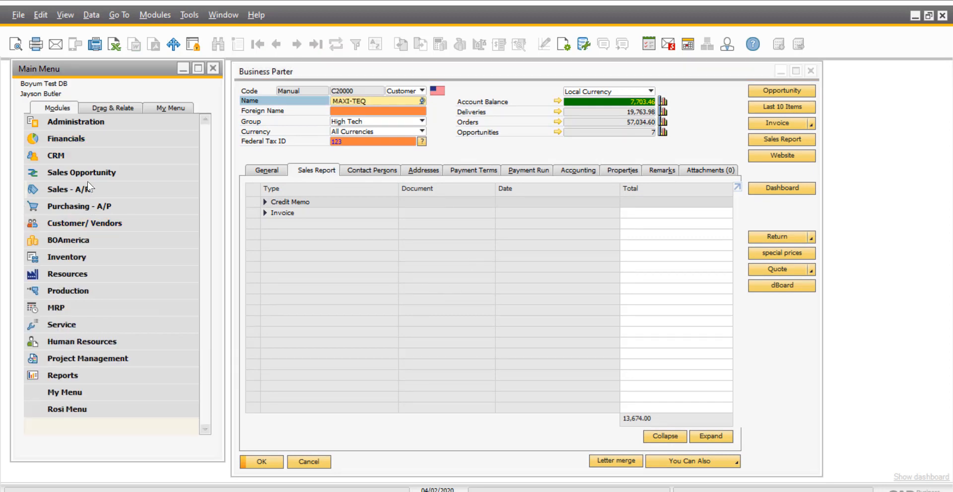
Open Schedules under Administration > Add-Ons > B1 Usability Package > B1 Print and Delivery
click(76, 122)
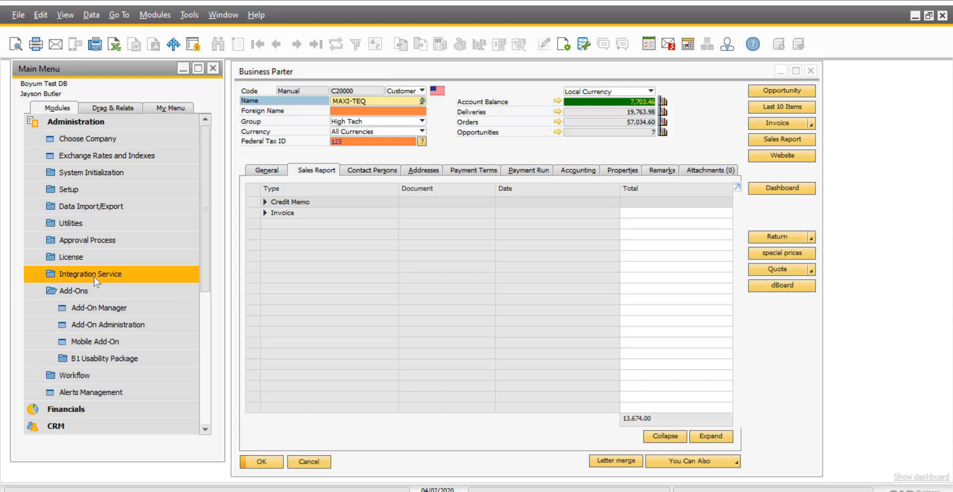
mouse_move(171, 278)
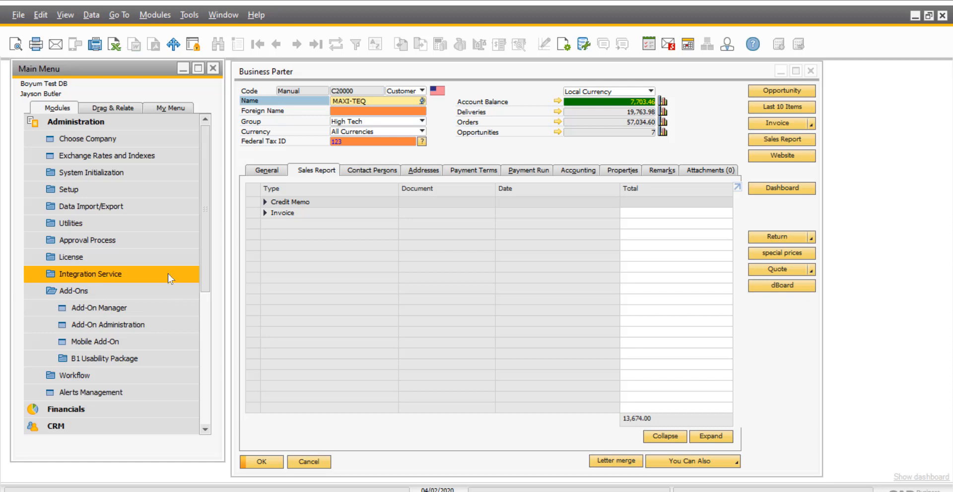
click(103, 359)
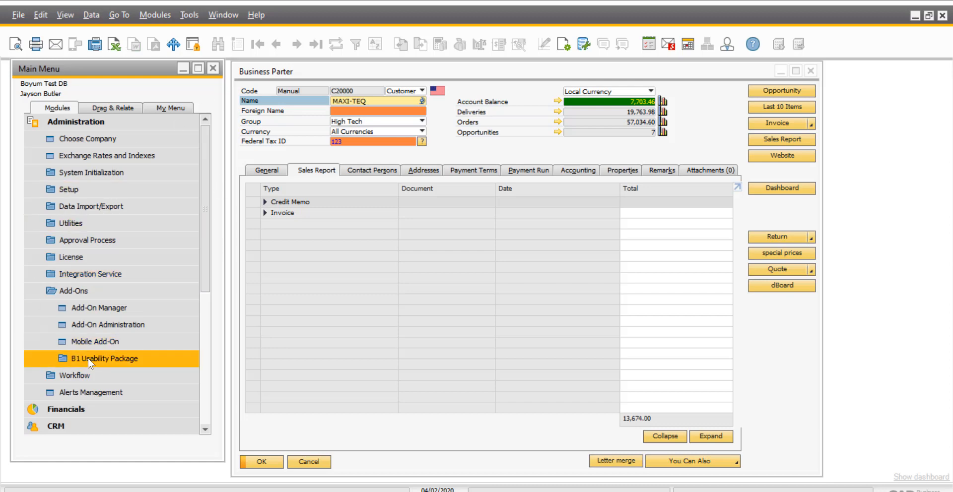
click(105, 358)
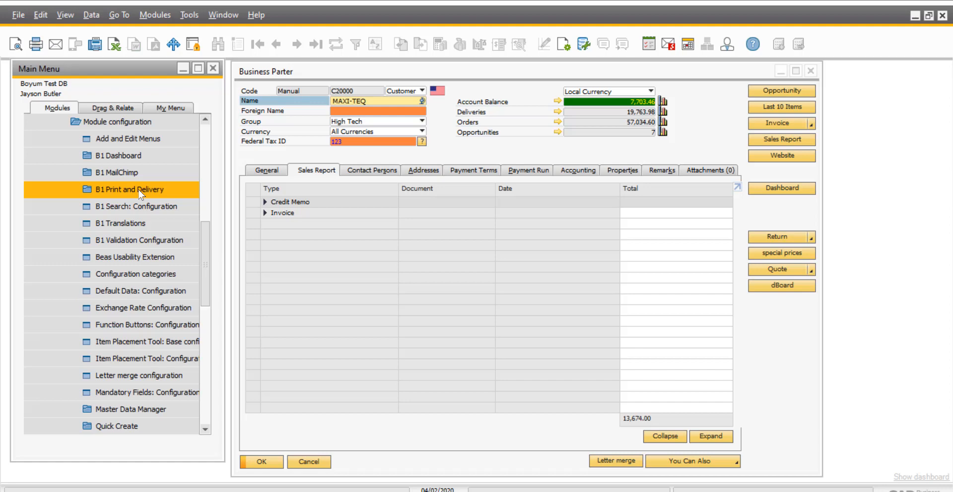
click(130, 190)
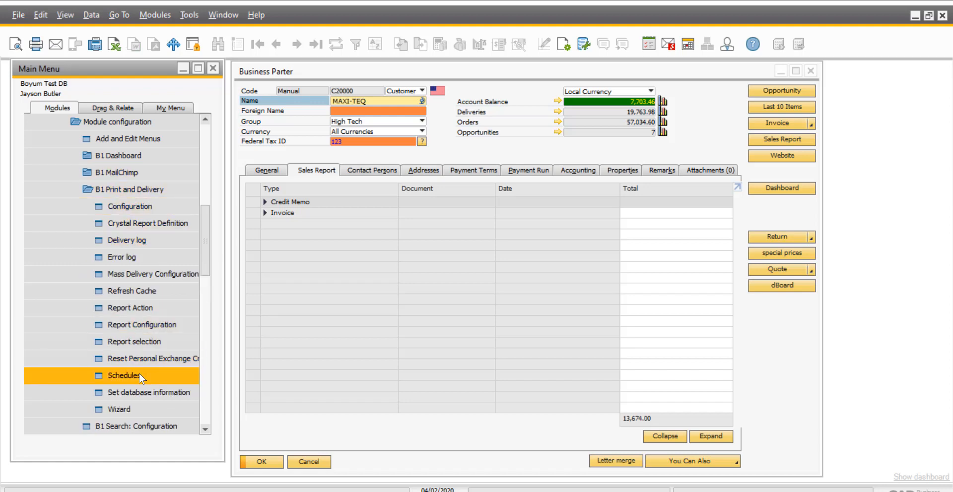
double_click(123, 376)
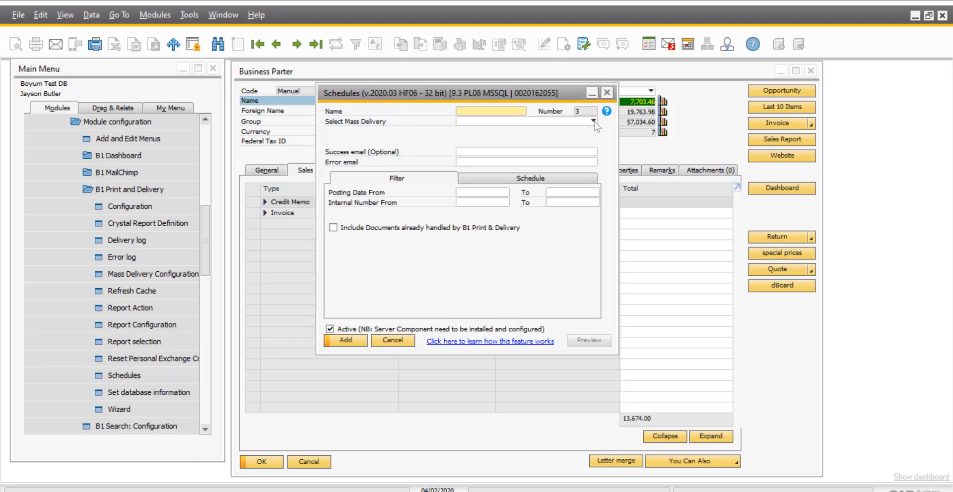
Select 'Sales quotation' as the schedule's mass delivery type
click(594, 122)
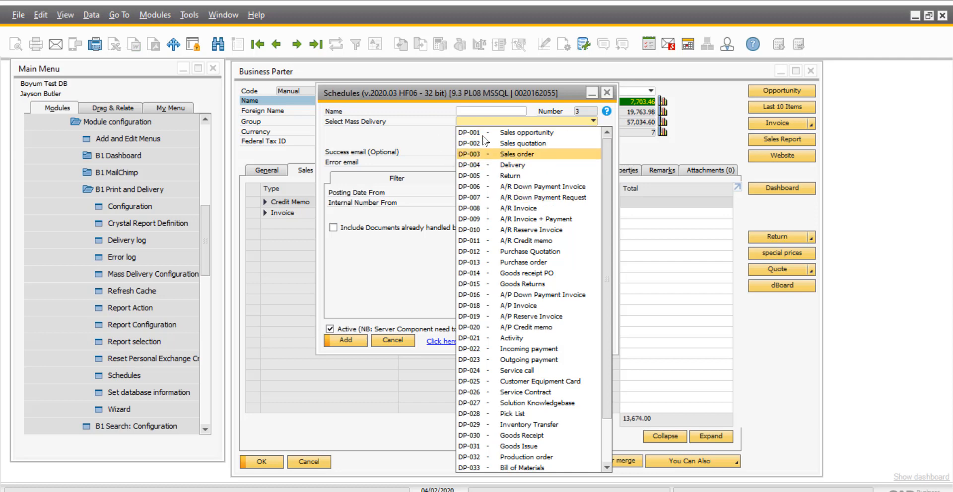
click(522, 143)
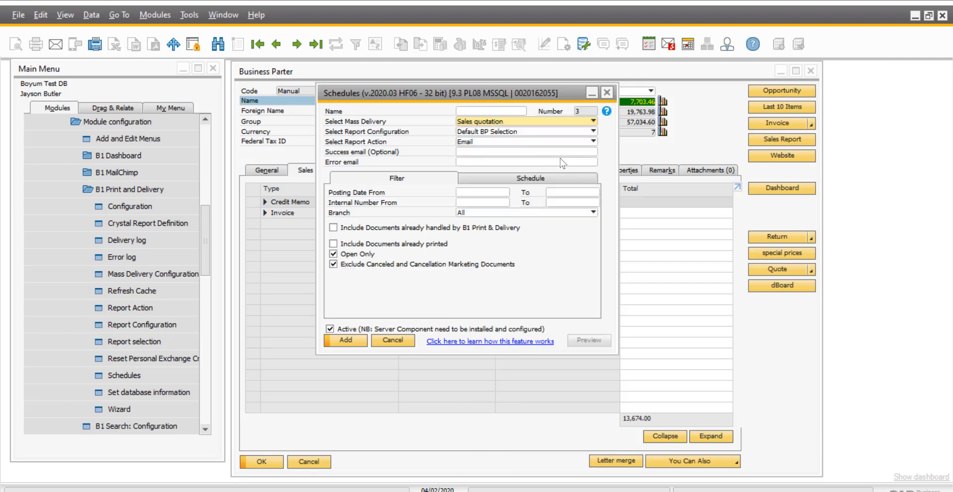
mouse_move(465, 195)
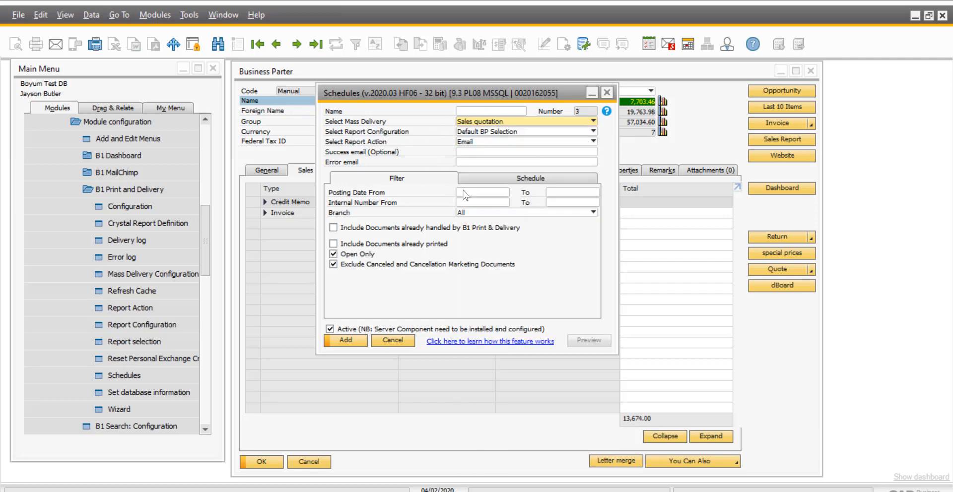
Set the schedule's start time to 17:00 with an hourly recurrence every 1 hour
click(530, 178)
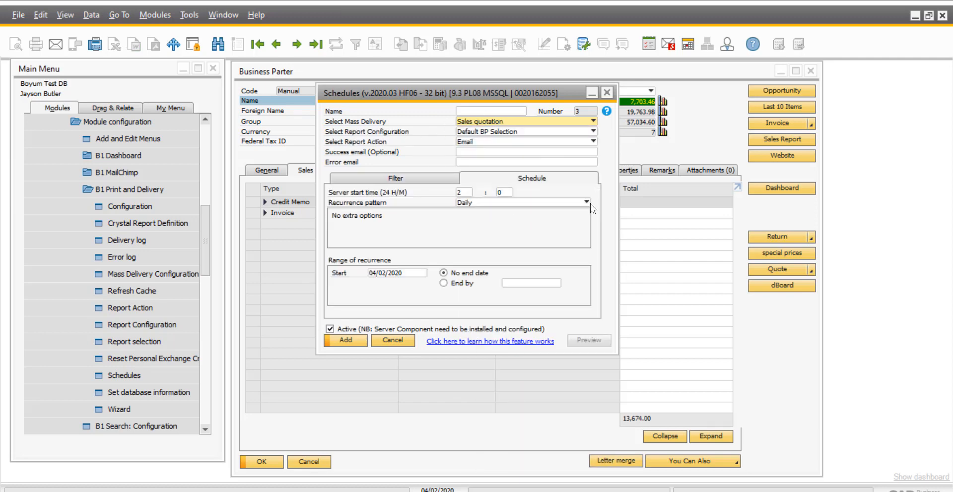
click(586, 202)
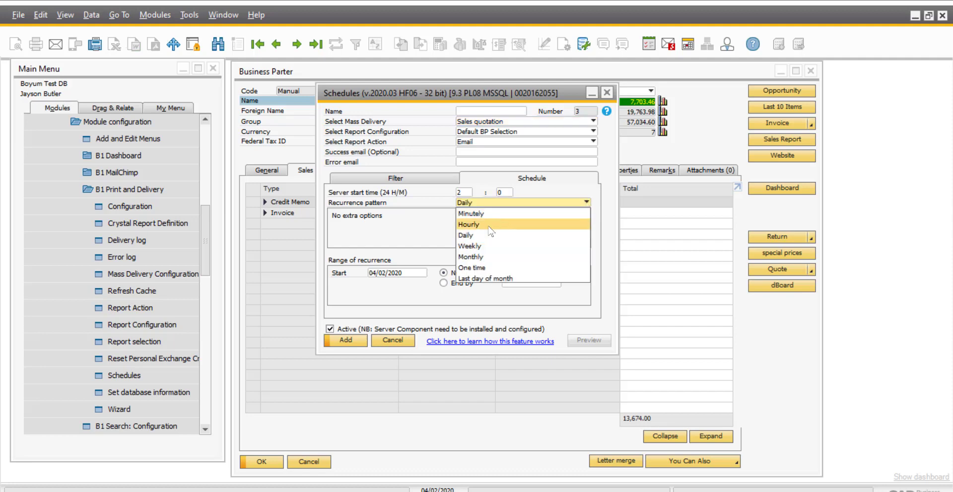
click(469, 225)
text(8)
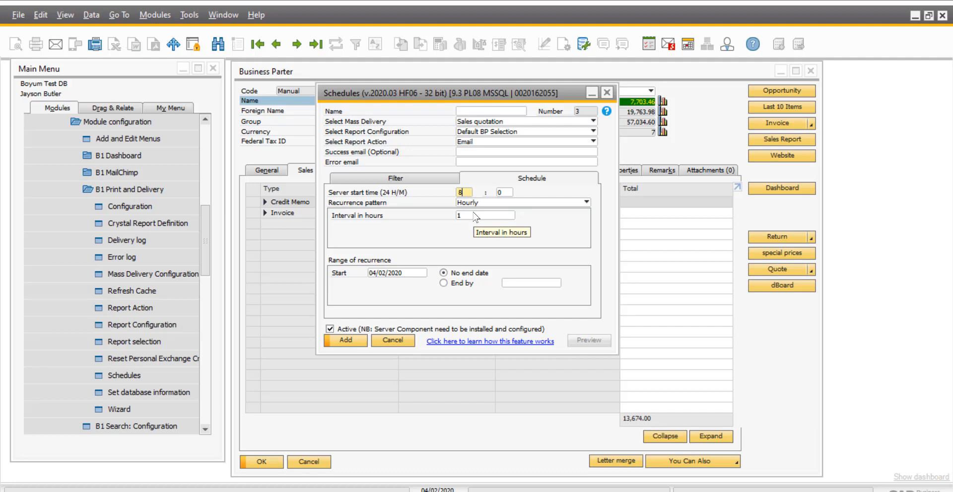
mouse_move(507, 229)
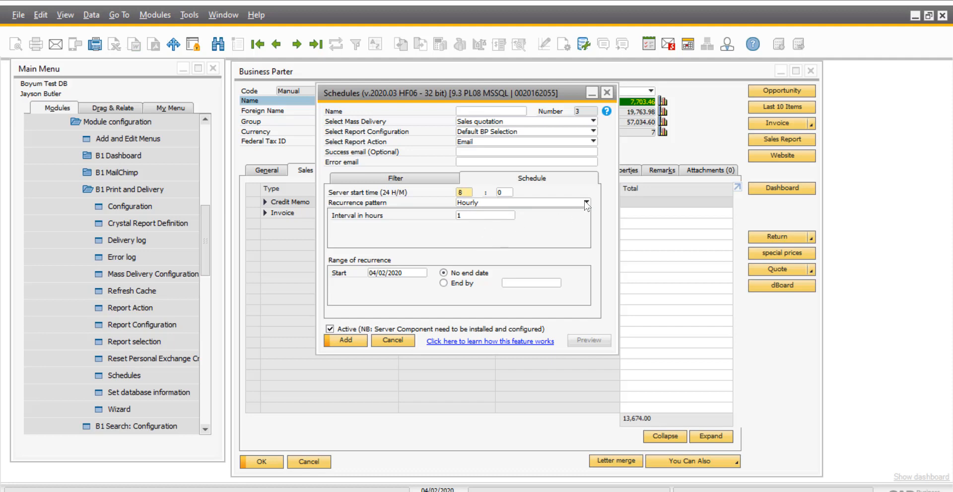
click(585, 203)
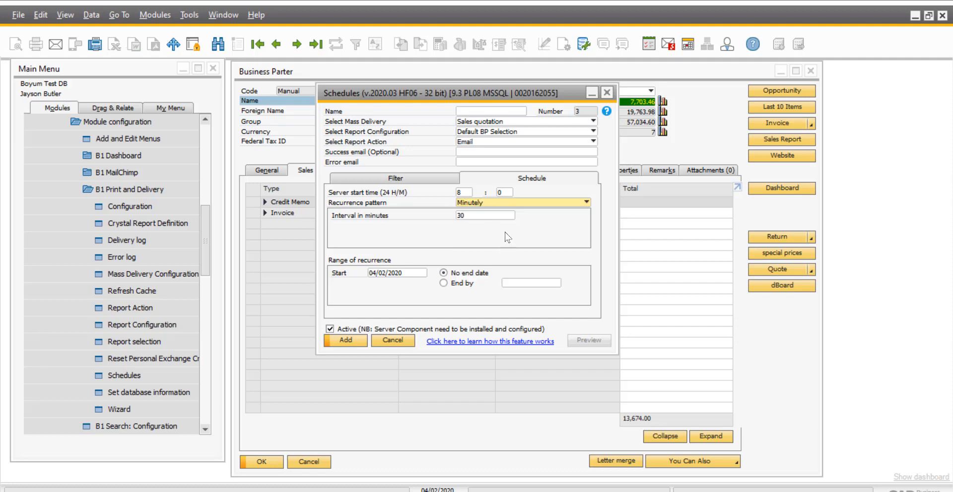
click(585, 202)
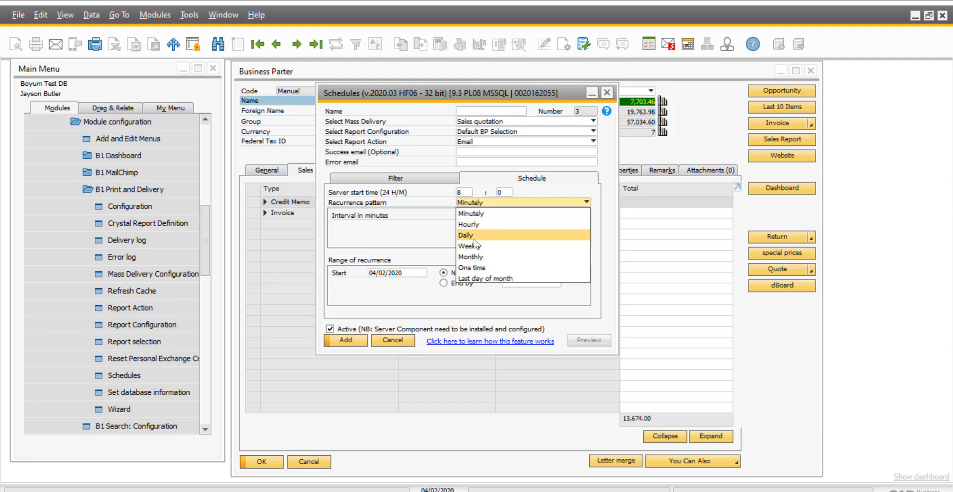
click(465, 234)
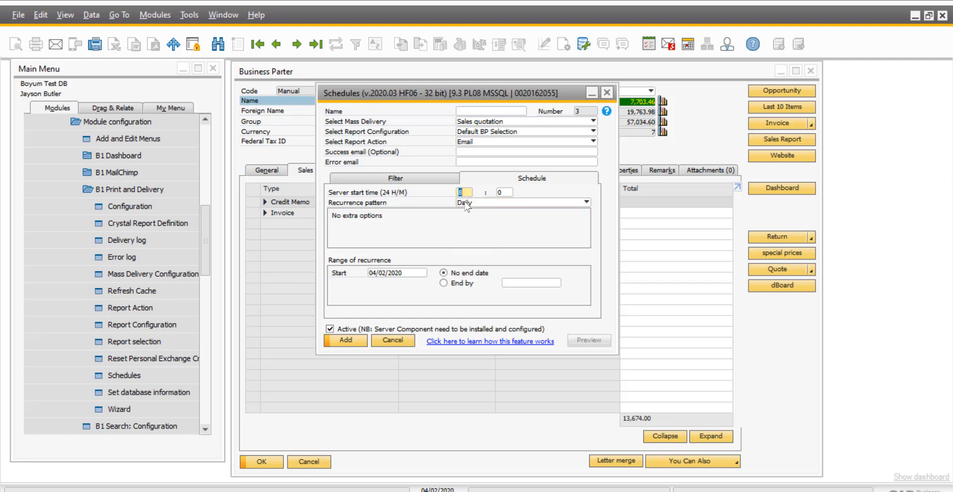
text(17)
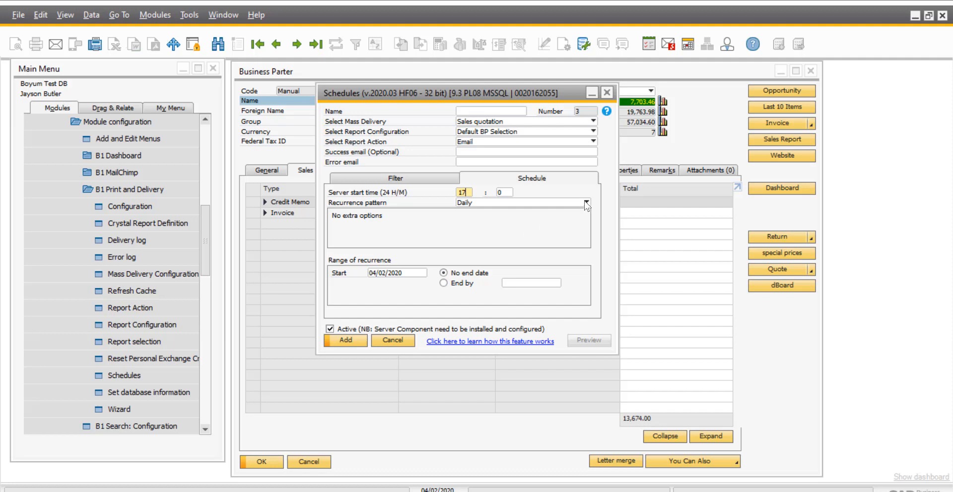
click(586, 202)
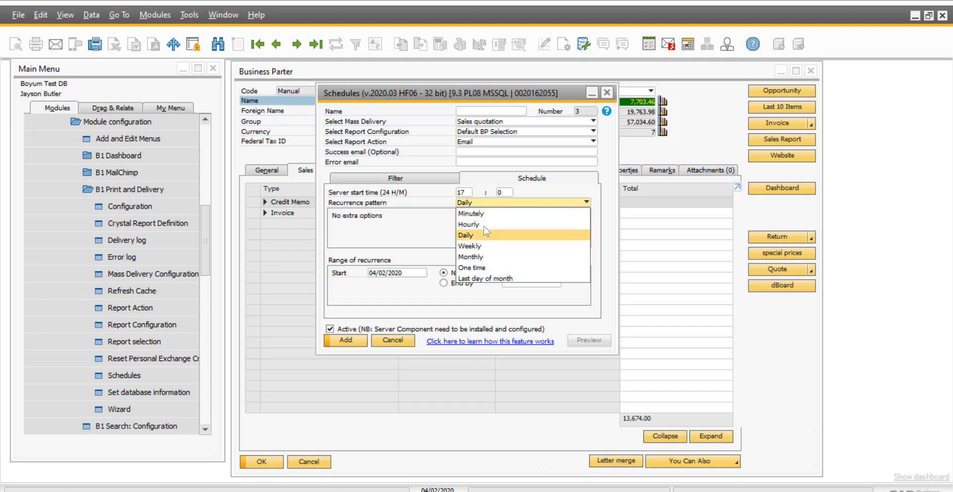
click(468, 225)
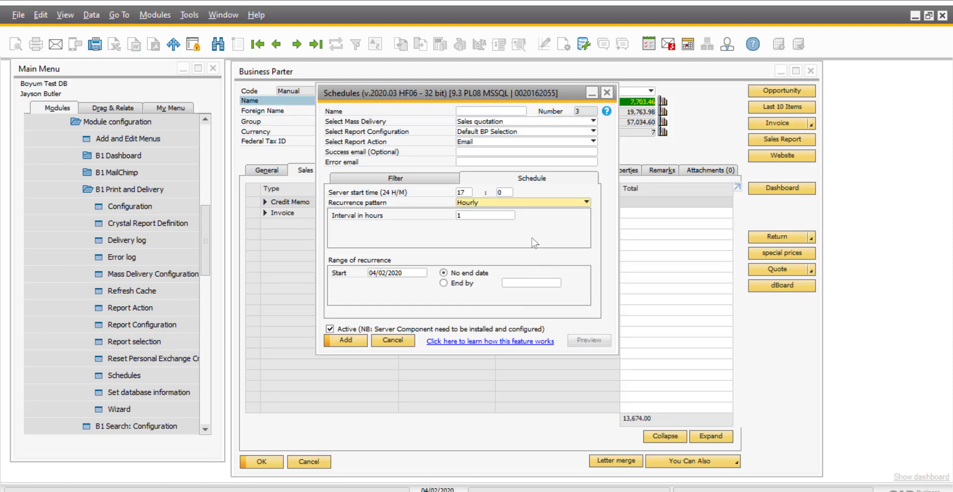
mouse_move(466, 285)
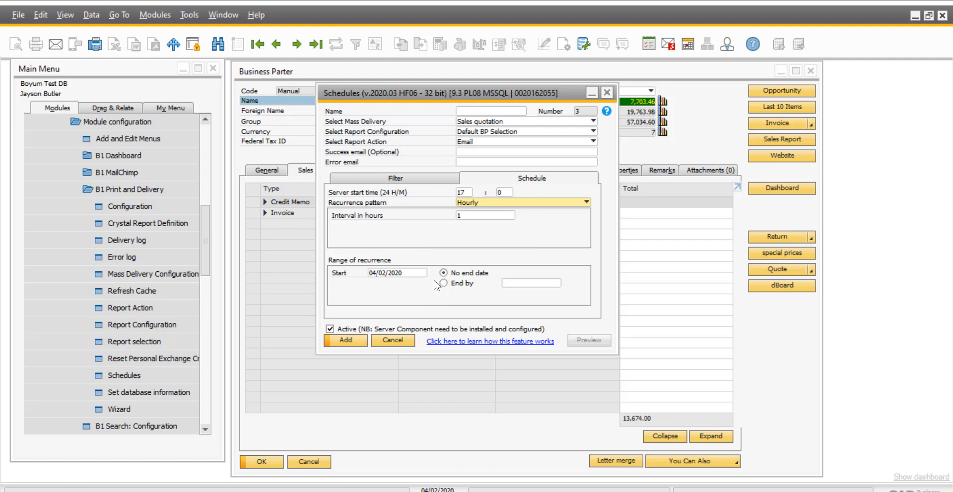
mouse_move(428, 286)
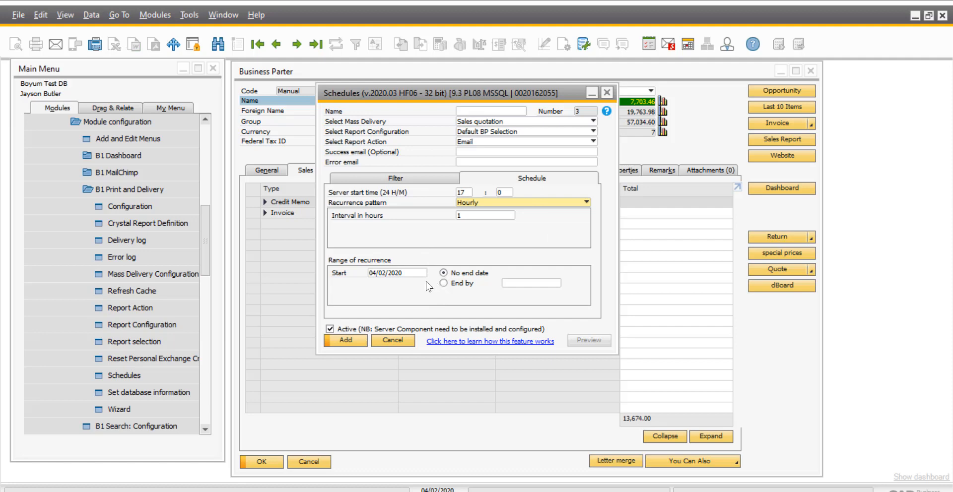
mouse_move(410, 290)
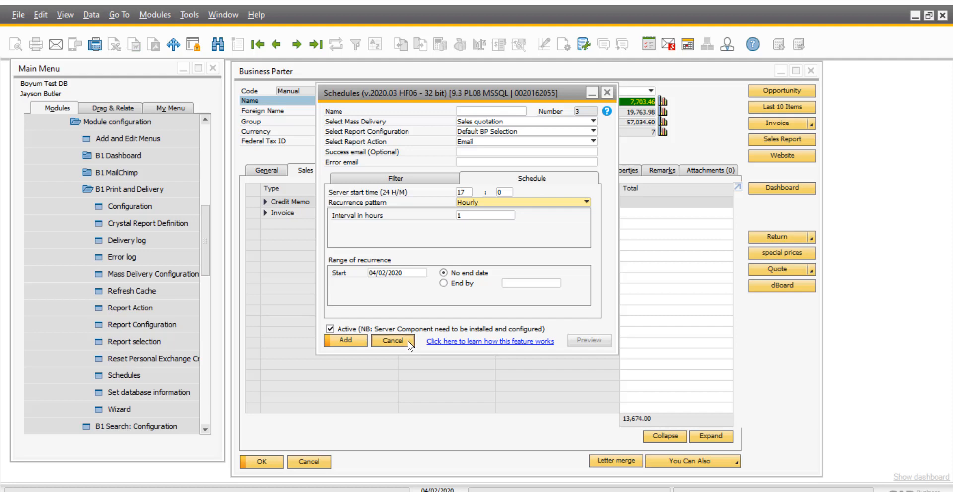
Cancel the Schedules dialog without adding the schedule
click(392, 341)
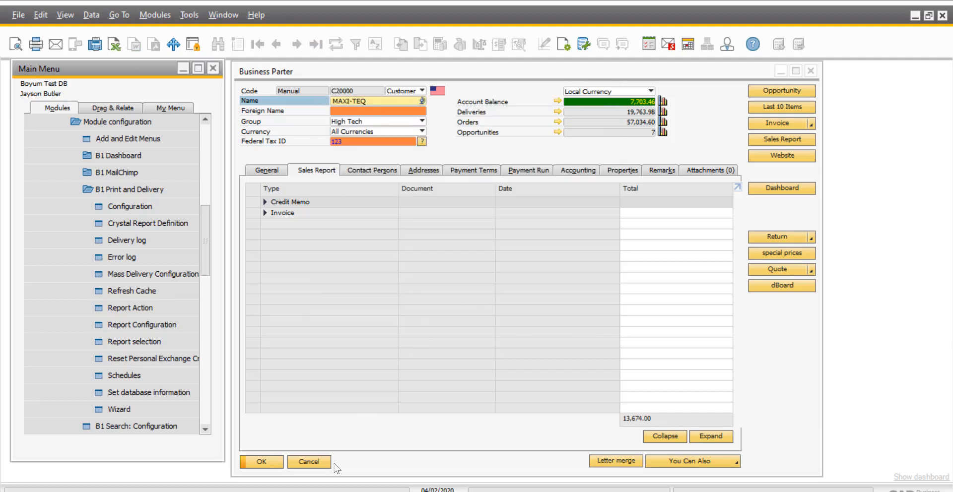
mouse_move(210, 237)
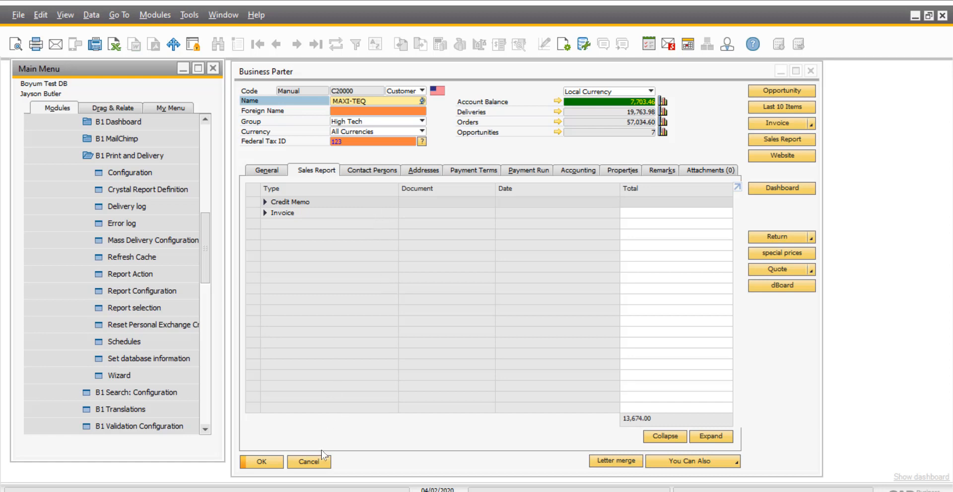
click(309, 462)
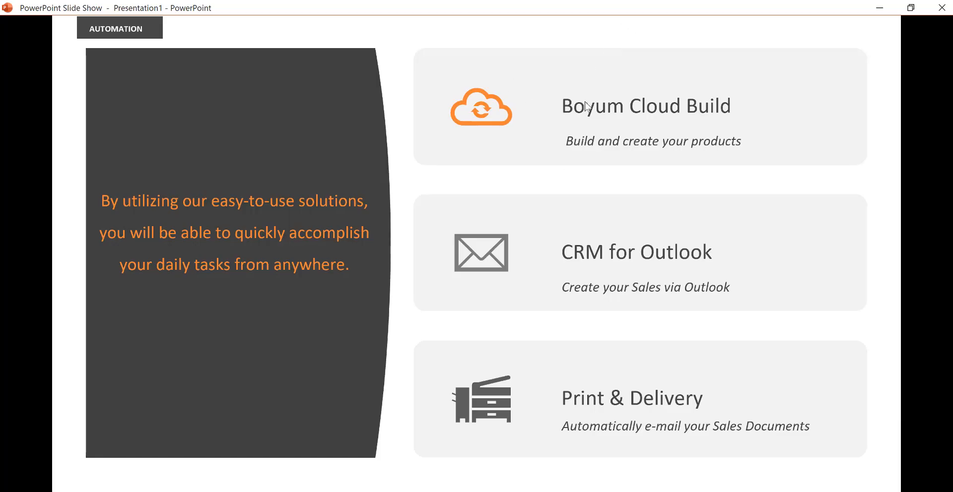
mouse_move(755, 266)
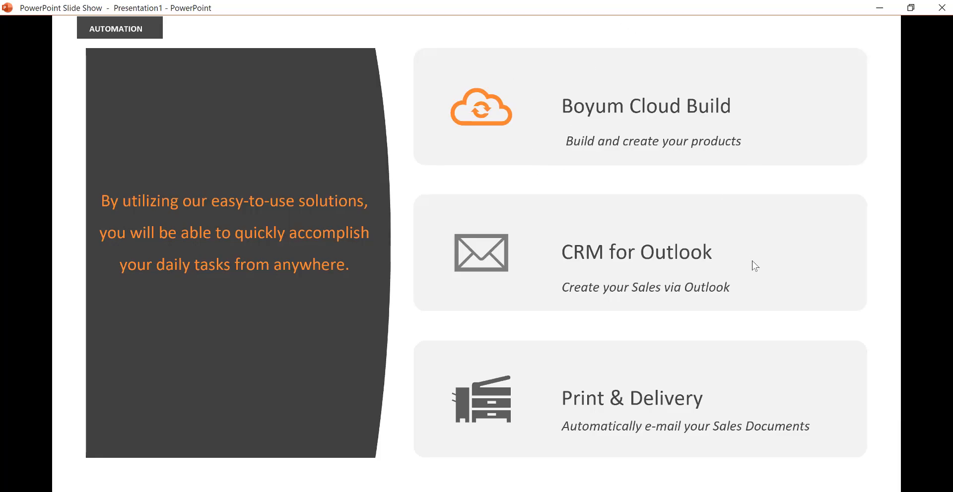
mouse_move(738, 412)
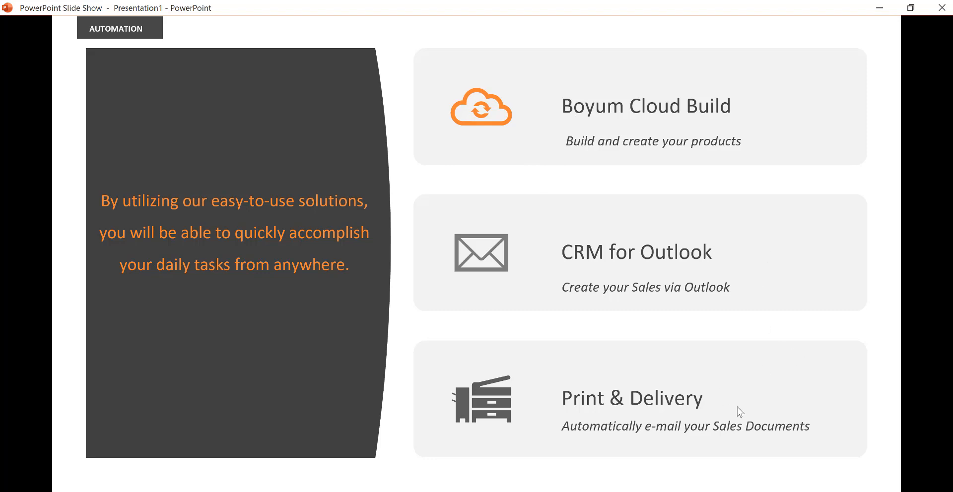
mouse_move(579, 397)
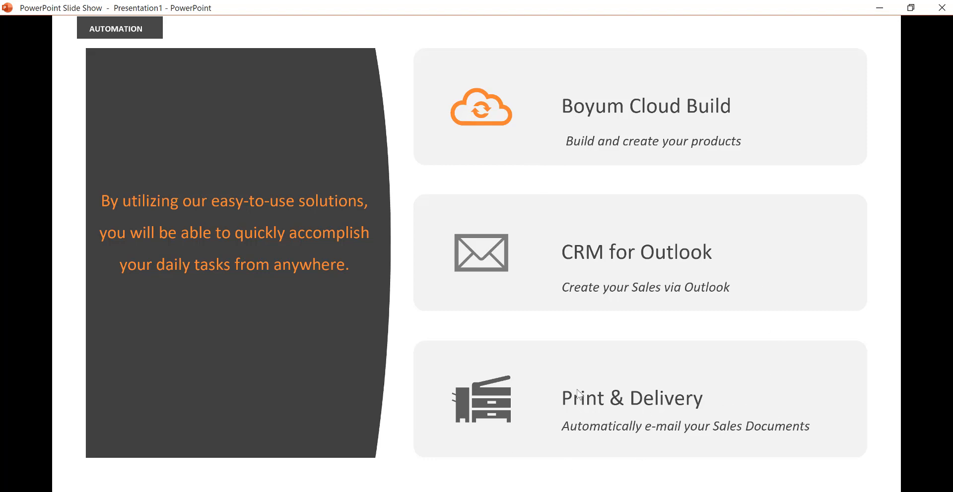
mouse_move(616, 422)
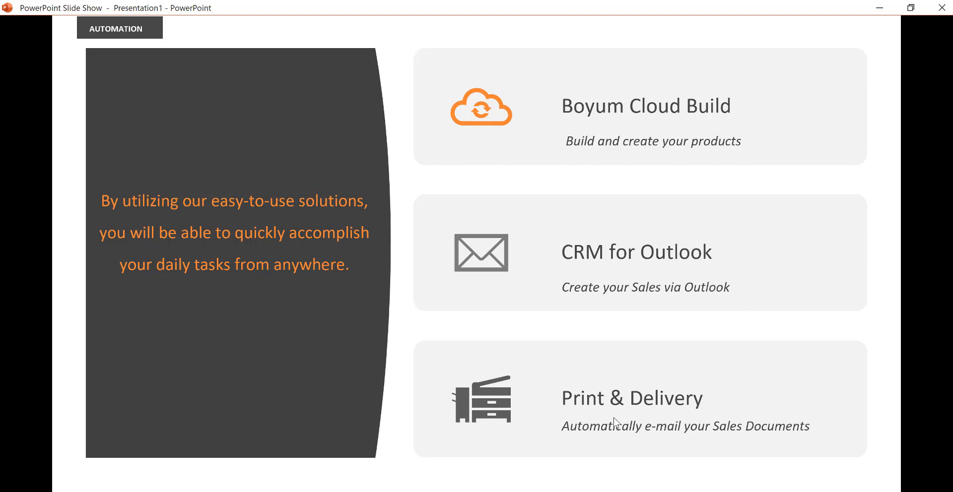
mouse_move(892, 196)
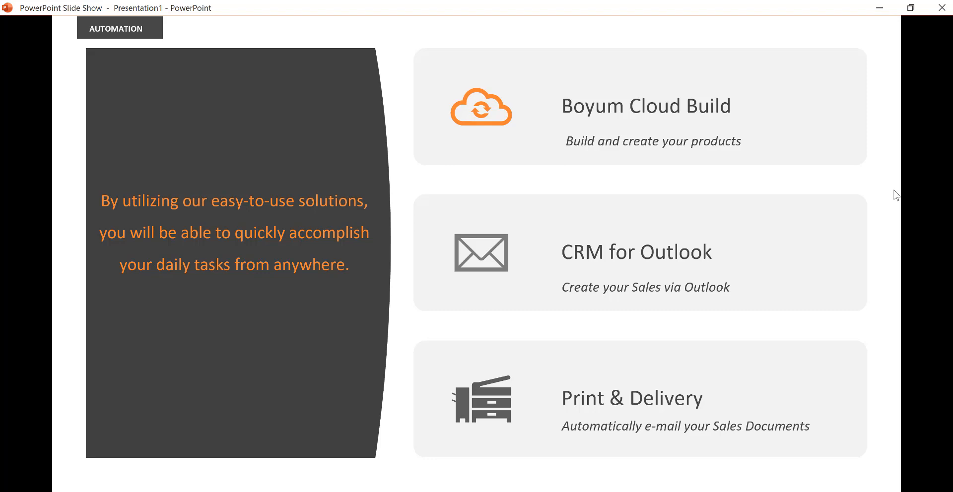
mouse_move(926, 190)
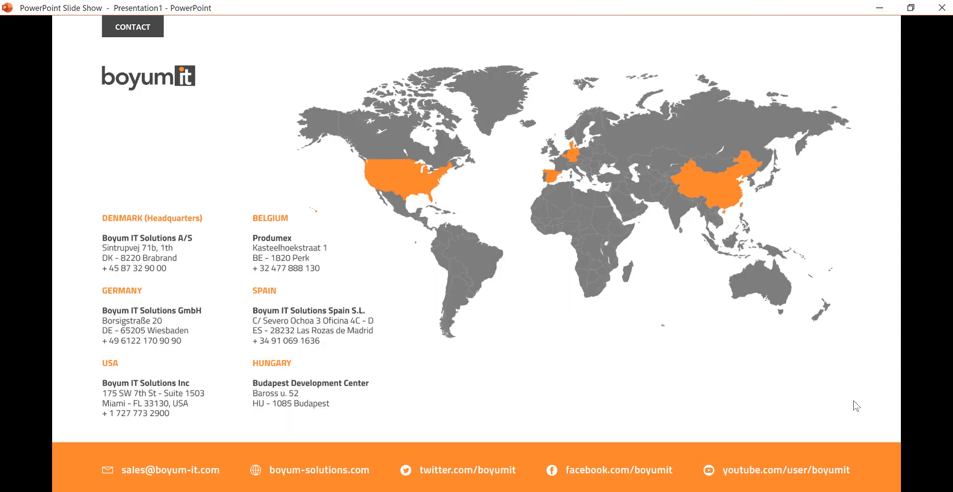
mouse_move(121, 488)
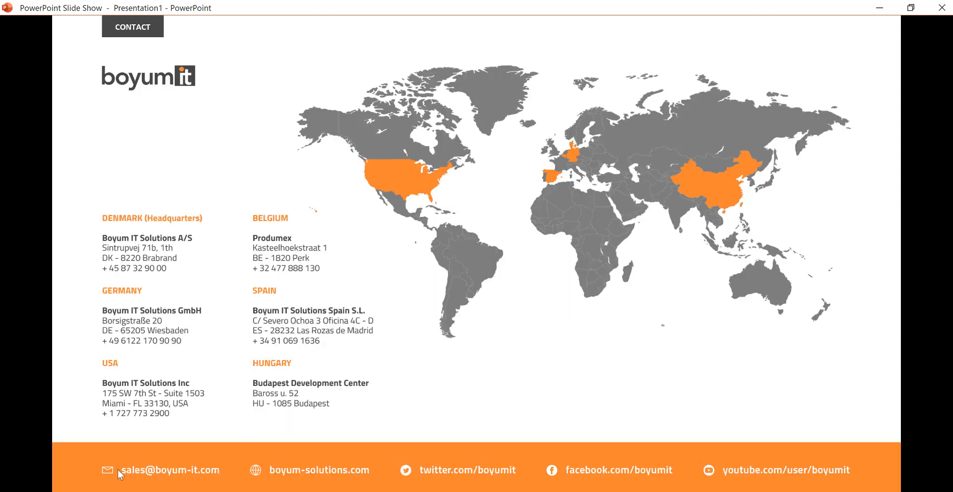
mouse_move(183, 489)
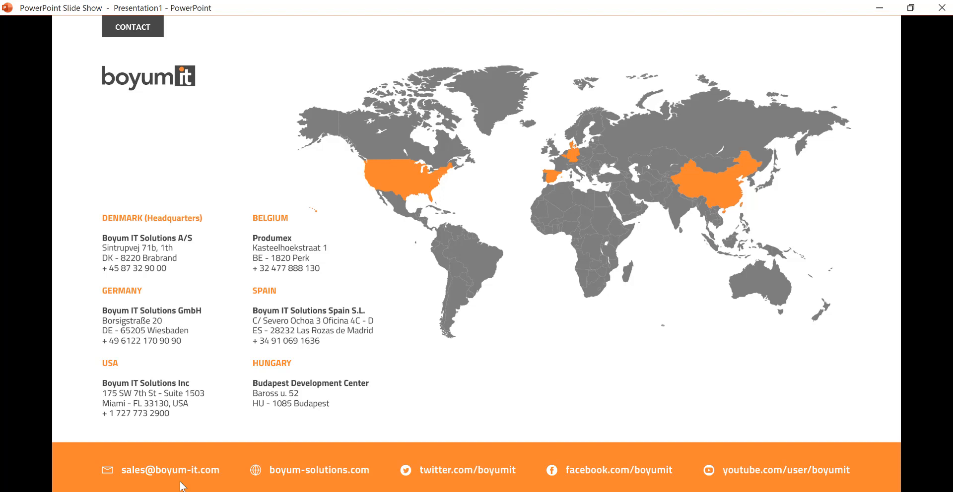
mouse_move(251, 312)
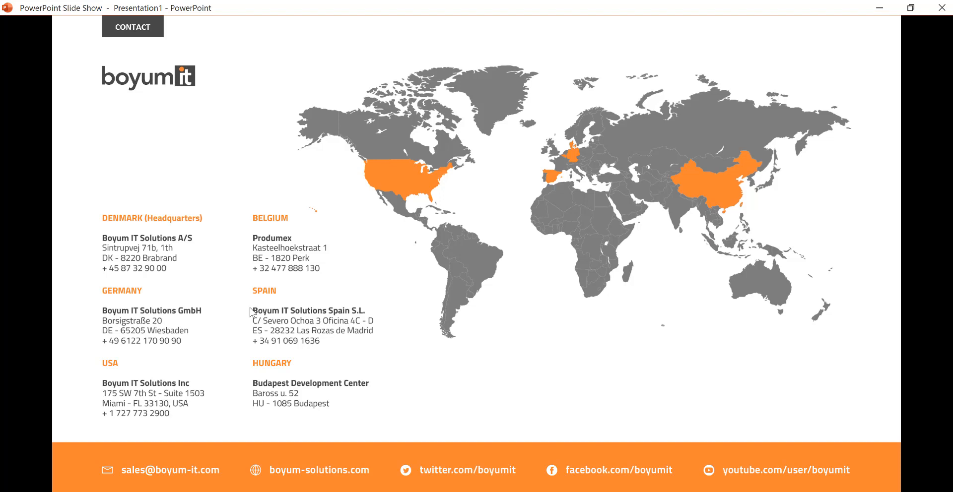
mouse_move(478, 250)
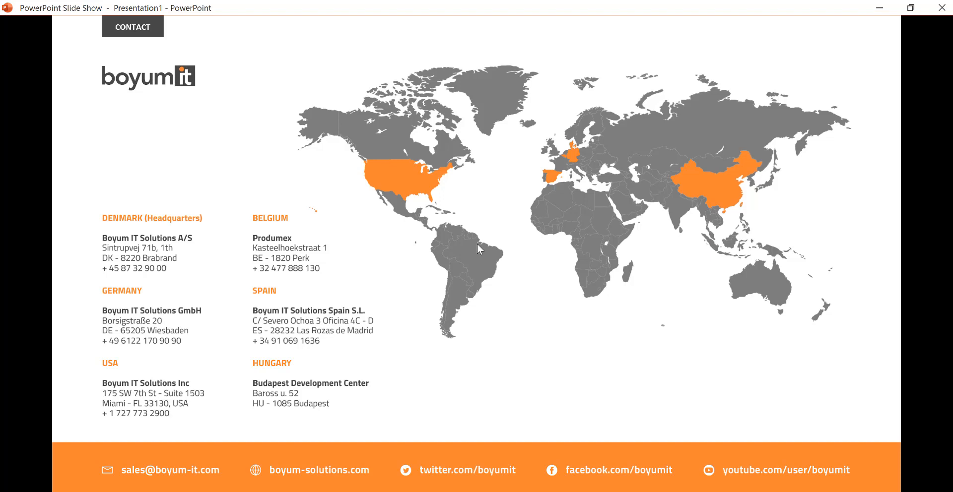